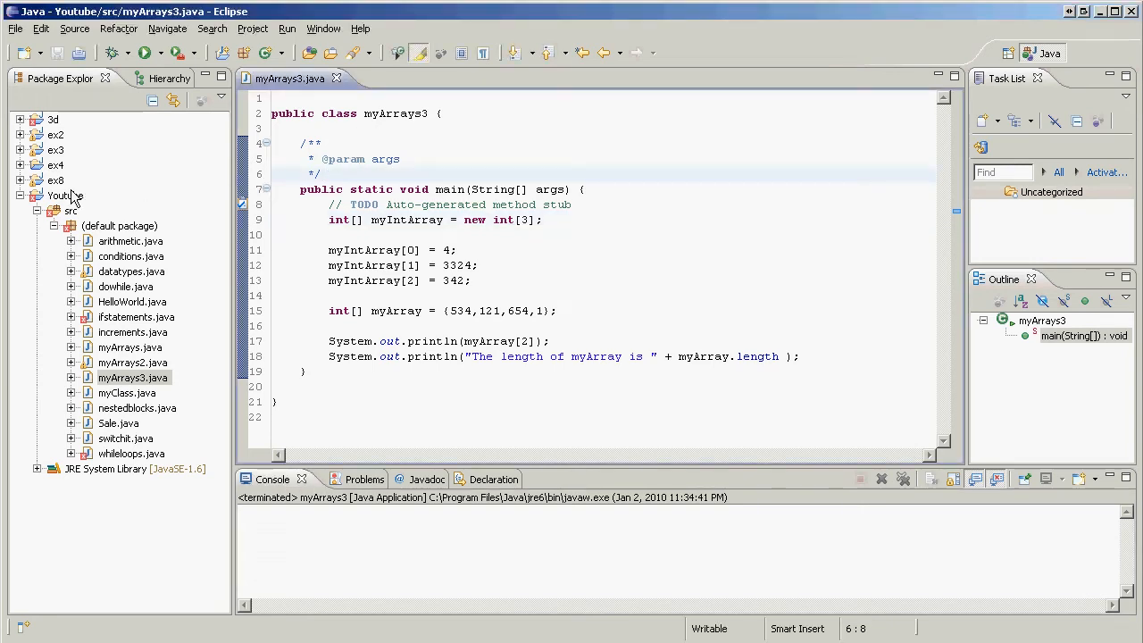
pyautogui.moveTo(338, 79)
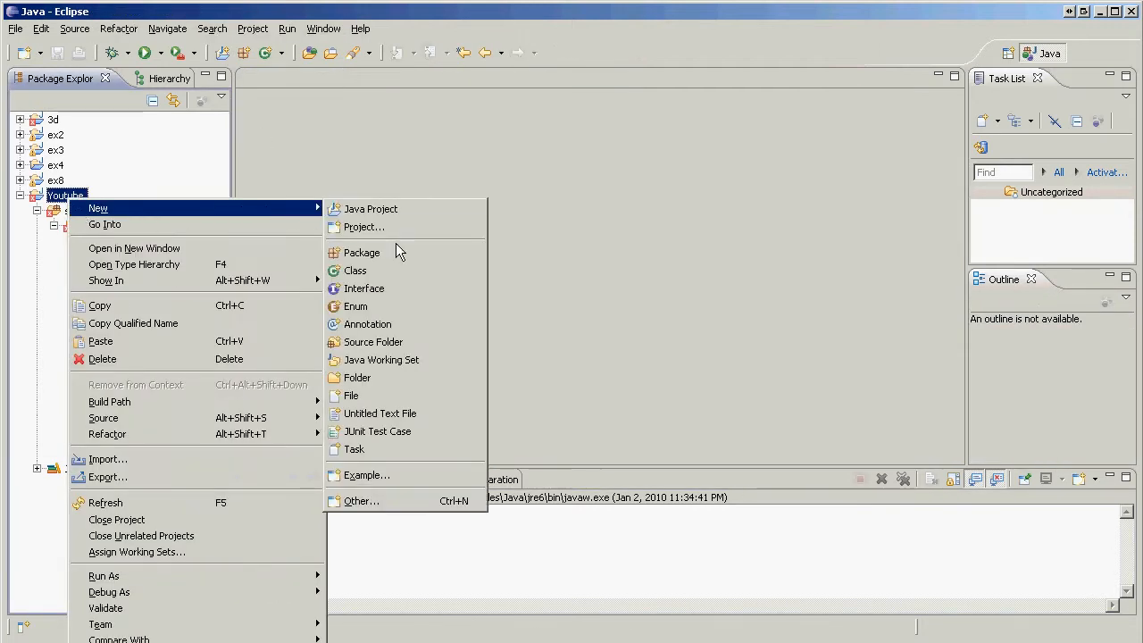
# Create the class 'reiterate' in the Youtube project with a public static void main stub.
pyautogui.click(354, 271)
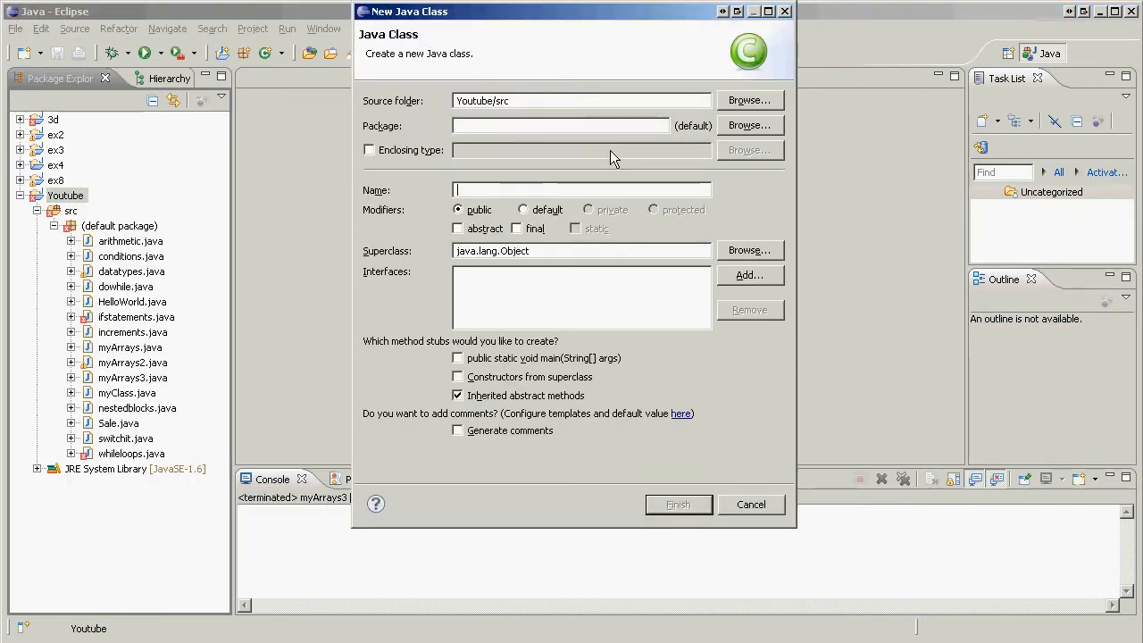
pyautogui.write('reiterate')
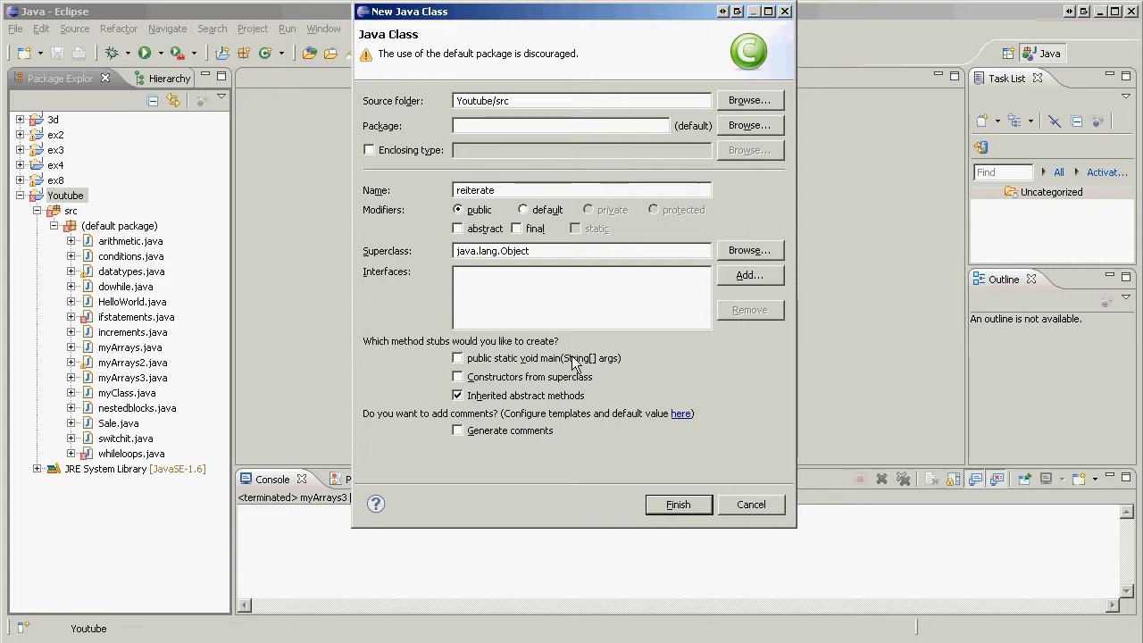
pyautogui.click(457, 358)
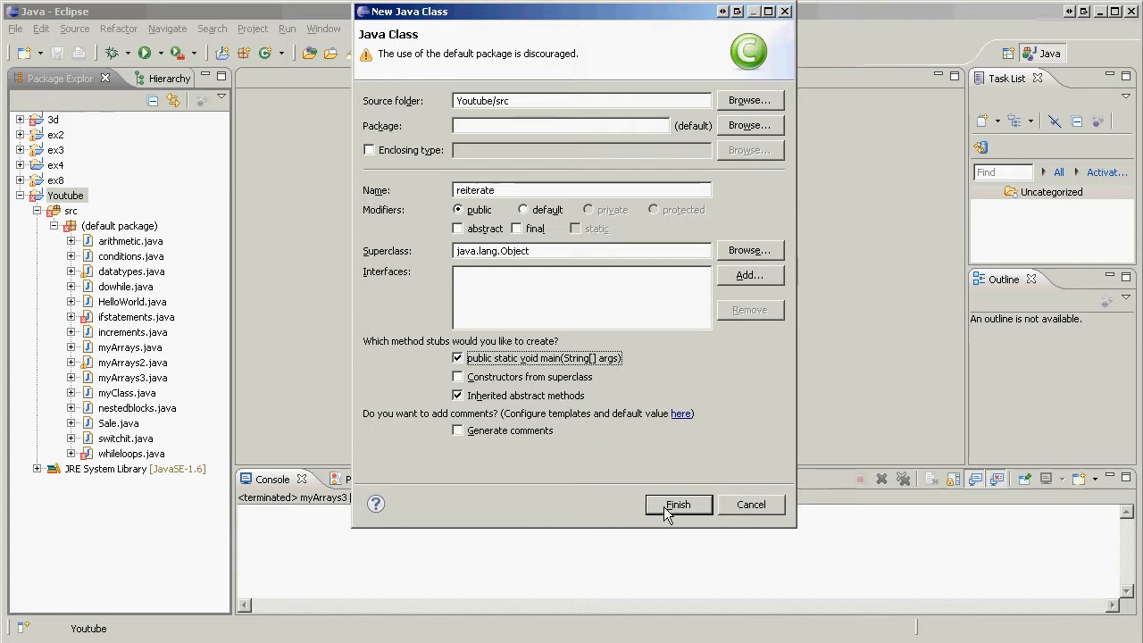
pyautogui.click(678, 505)
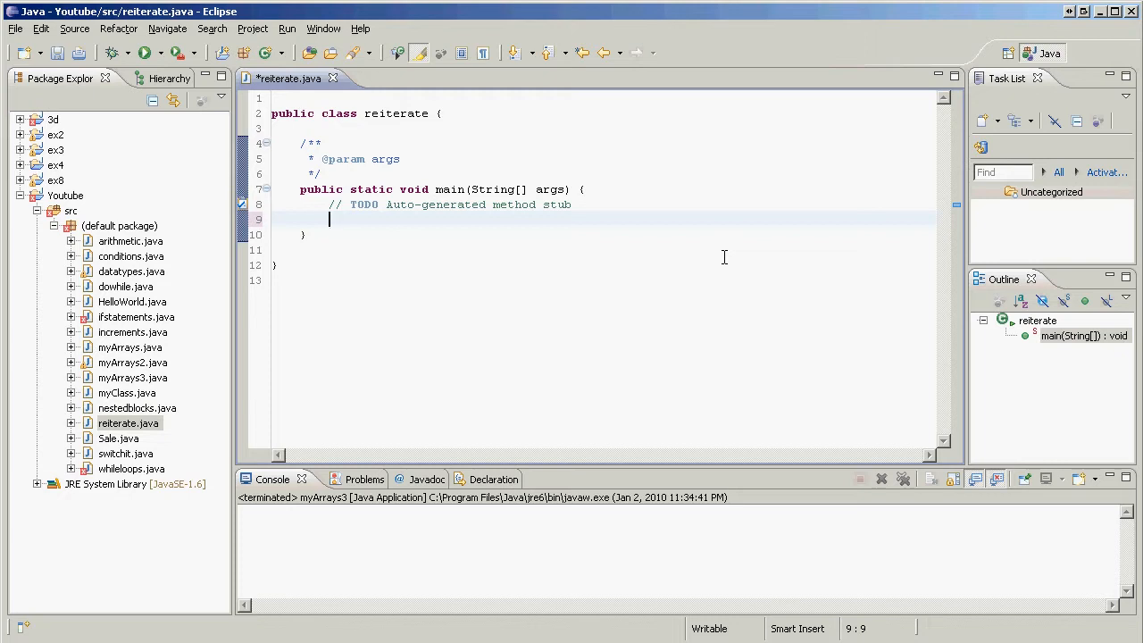
# Type the declaration skeleton int[] myArray = {}; in main.
pyautogui.write('int')
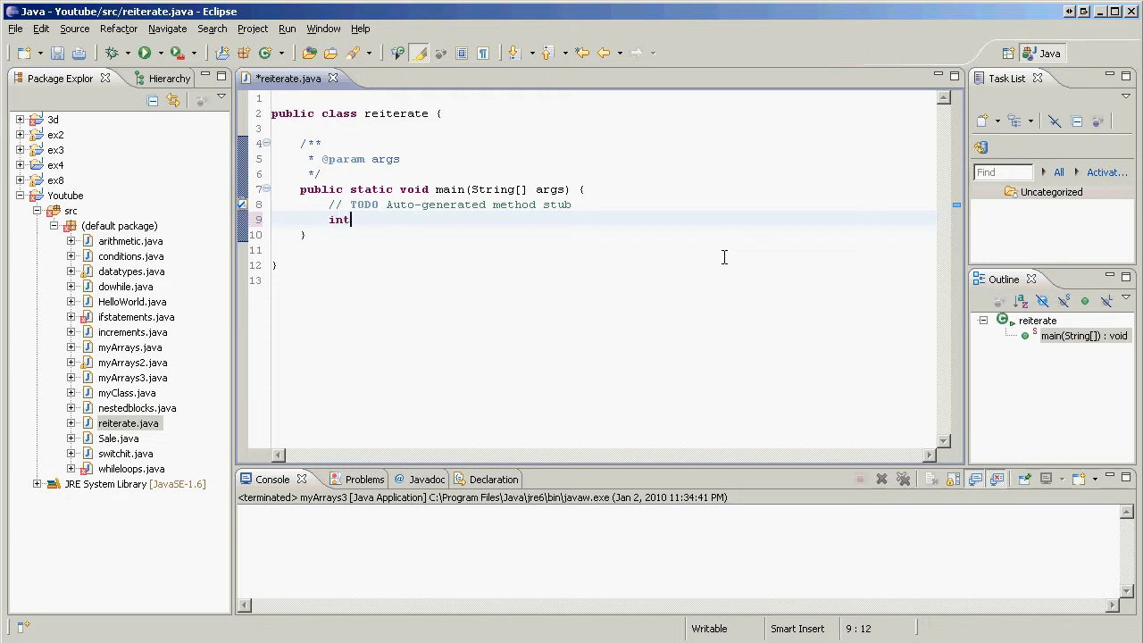
pyautogui.write('[] myArrat')
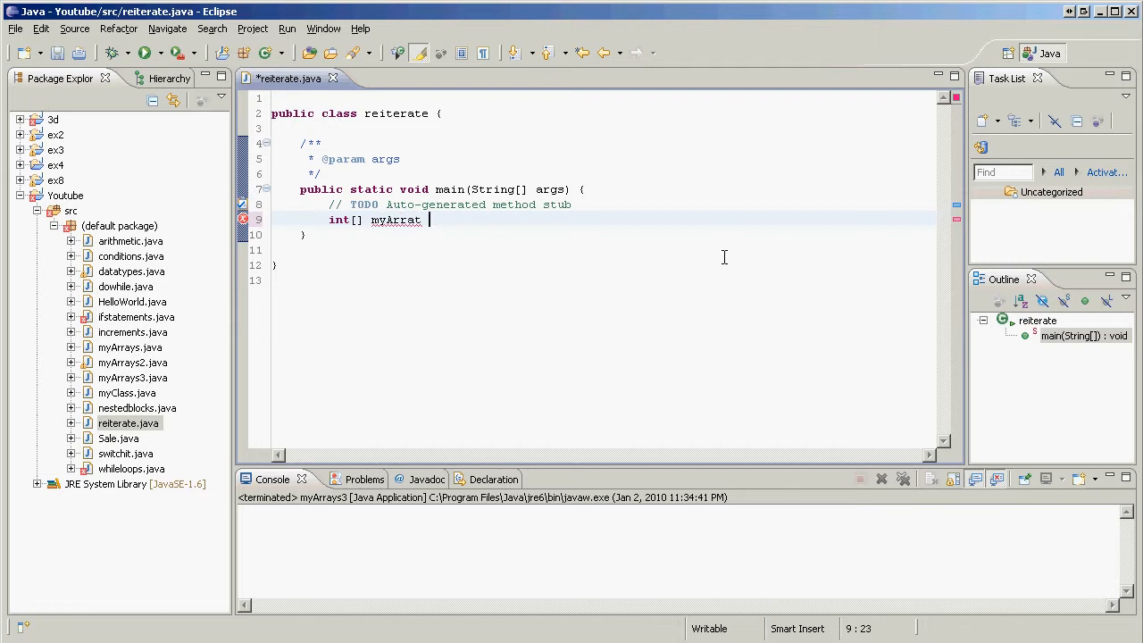
pyautogui.write('= {P')
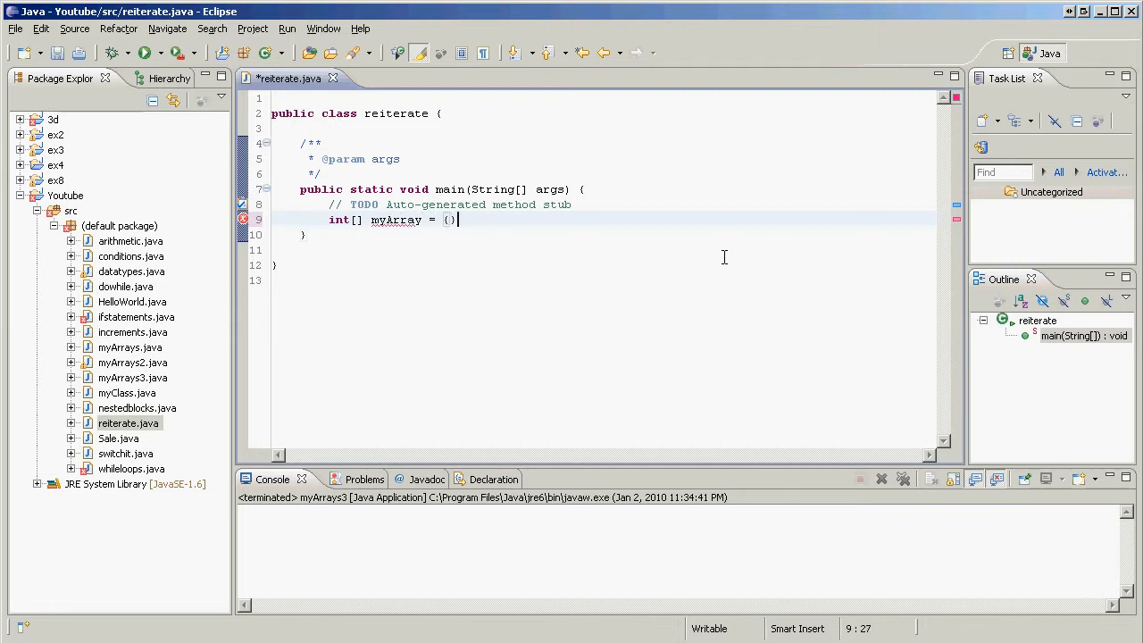
pyautogui.write(';')
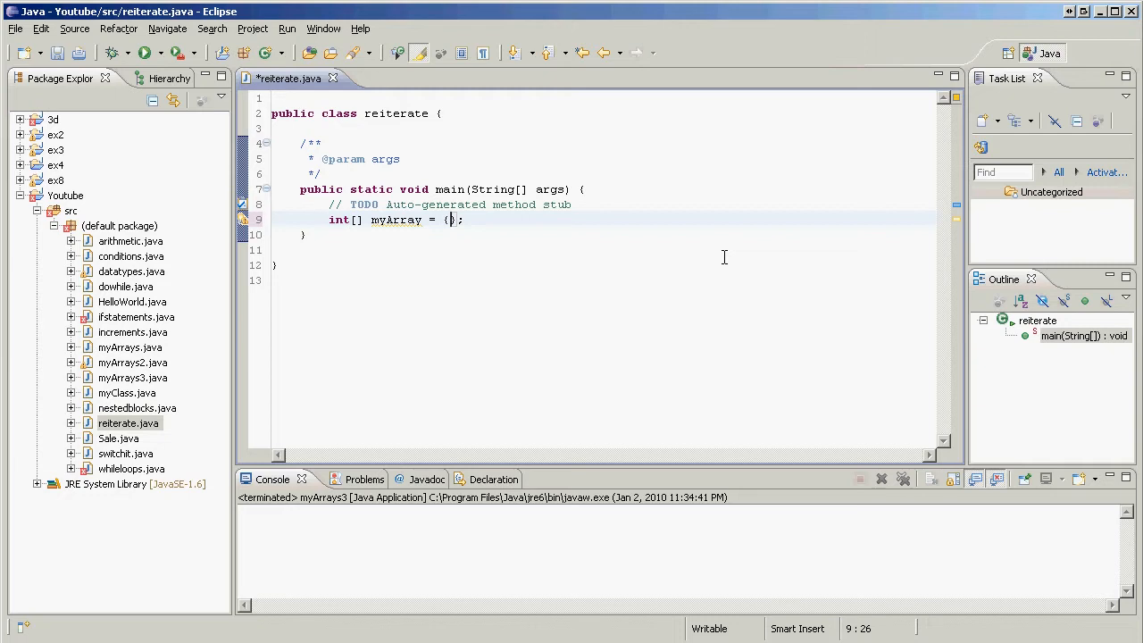
# Fill myArray with about twenty integers, starting 4, 32, 44, 63 and ending 423, 32.
pyautogui.write('4,32')
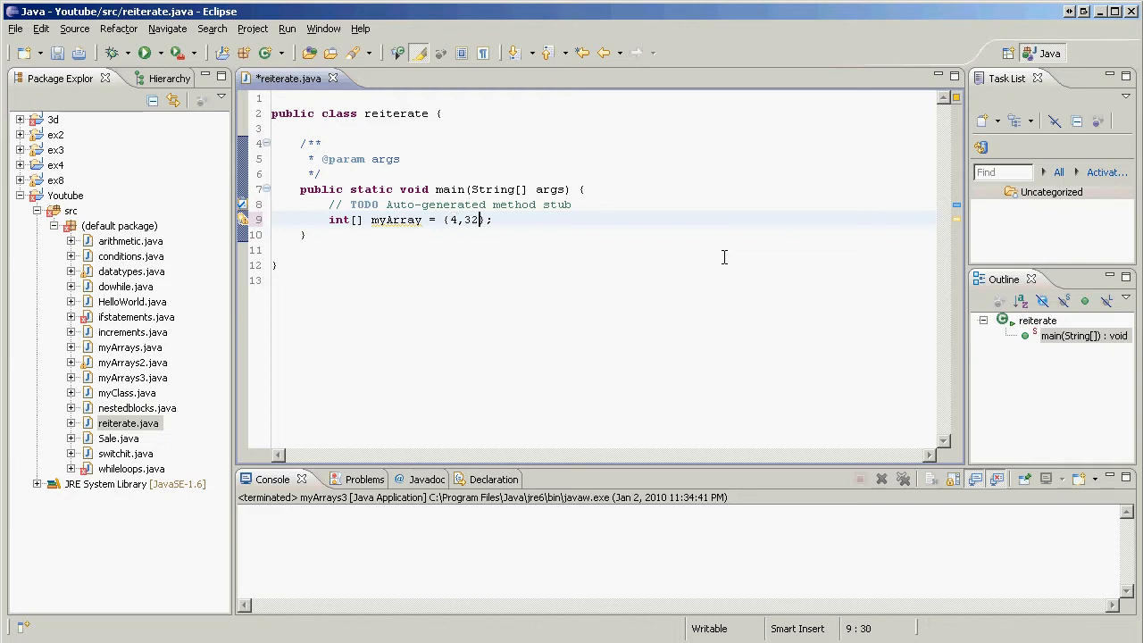
pyautogui.write(',44,63,2,1,,63,')
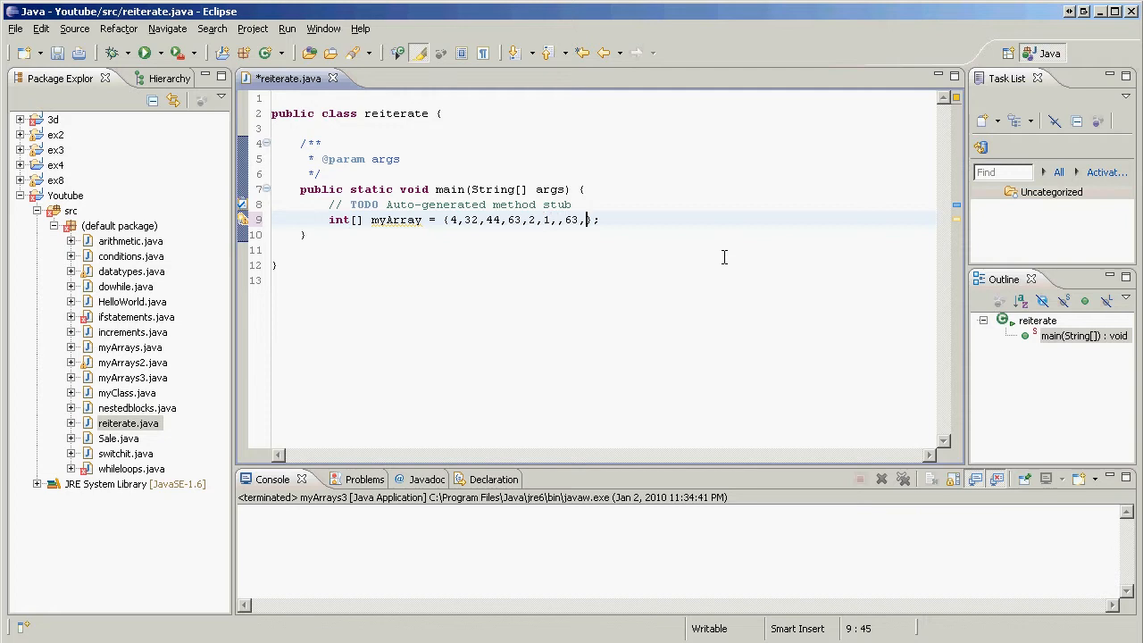
pyautogui.write('342,')
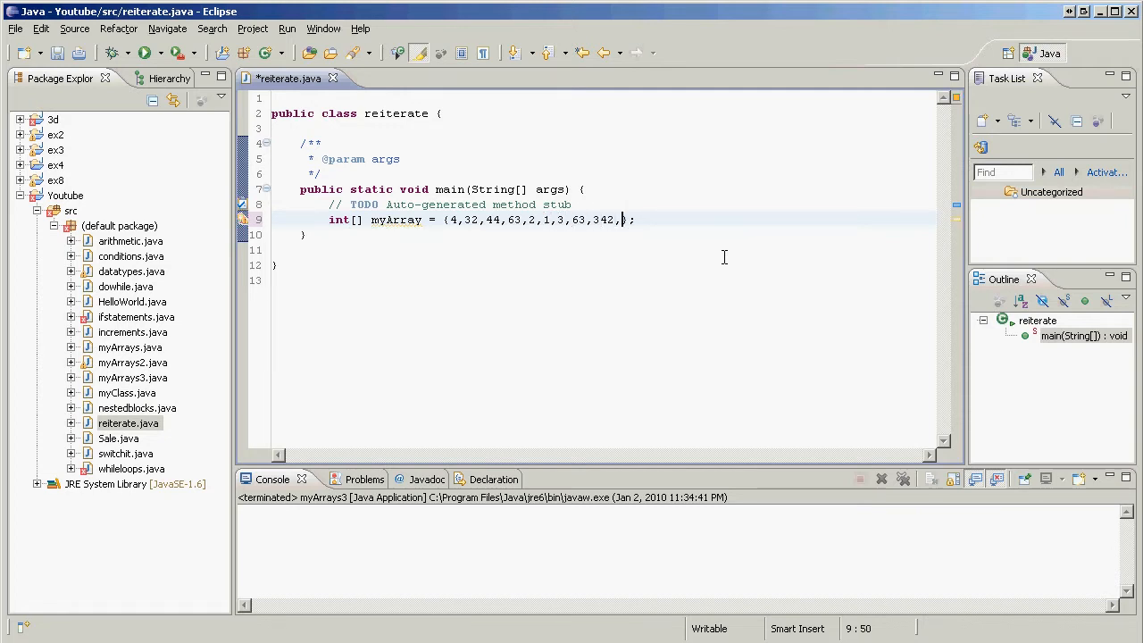
pyautogui.write('4,4')
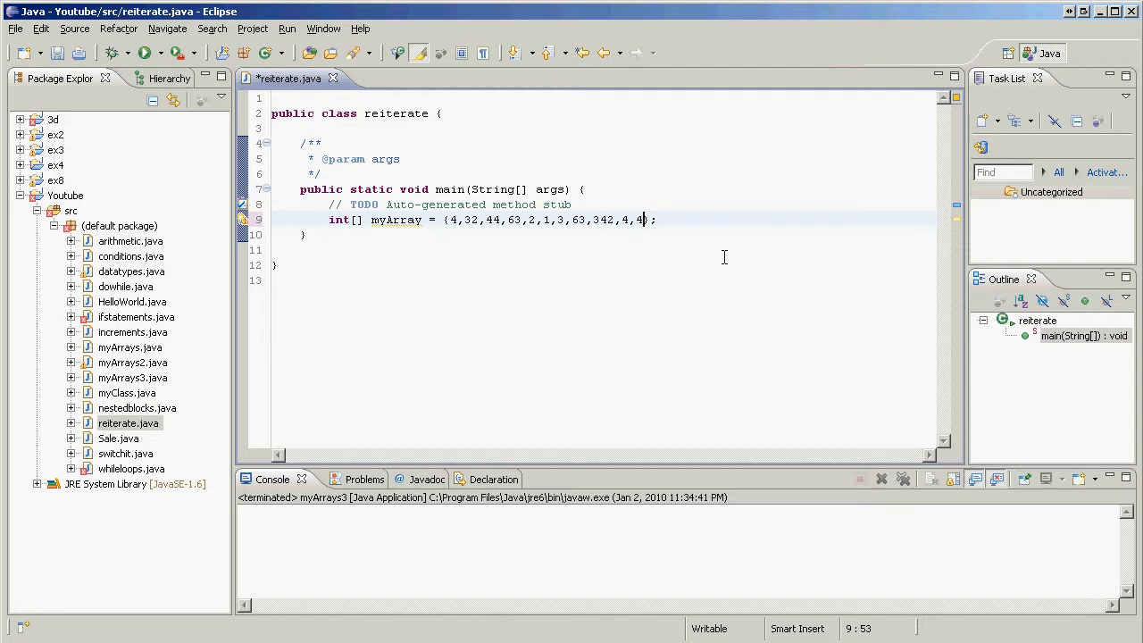
pyautogui.write('1,2,5')
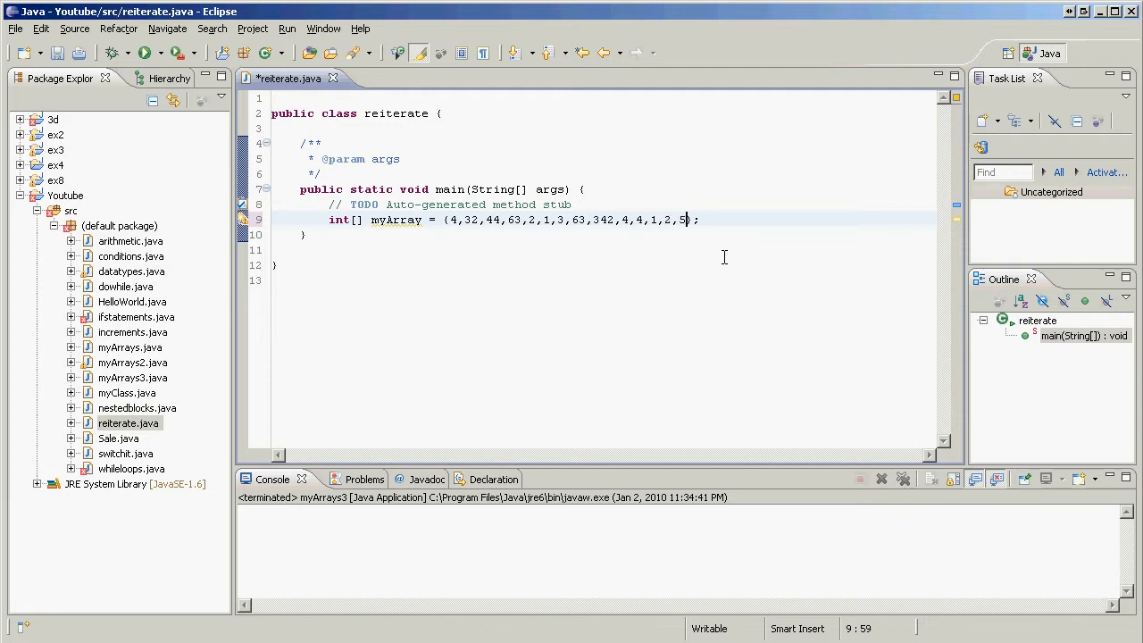
pyautogui.write('6,')
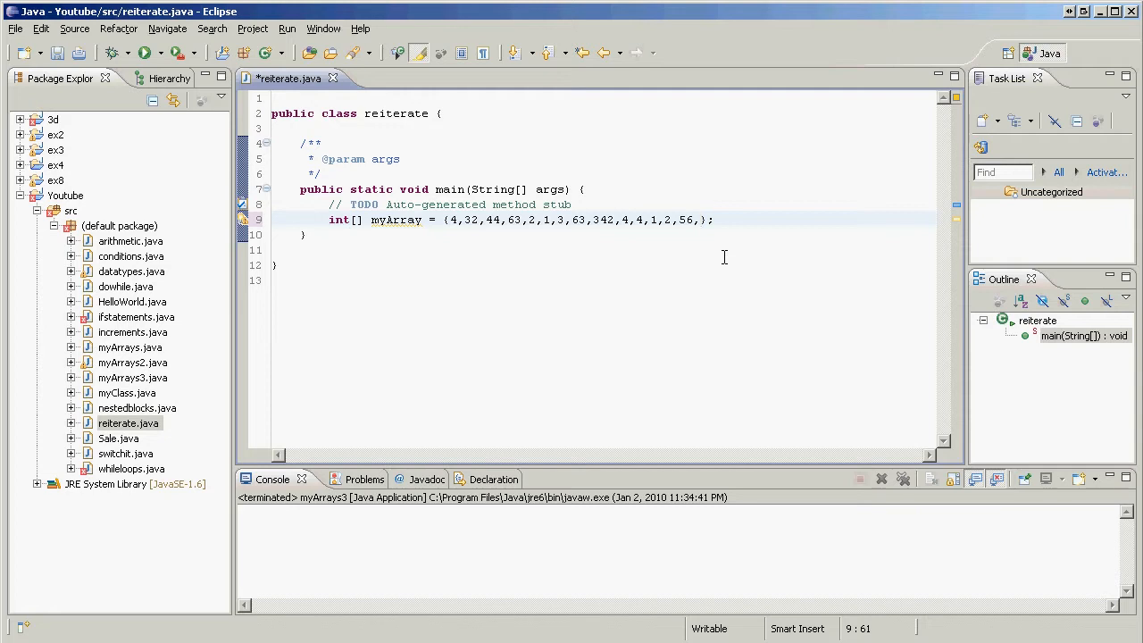
pyautogui.write(',3,2')
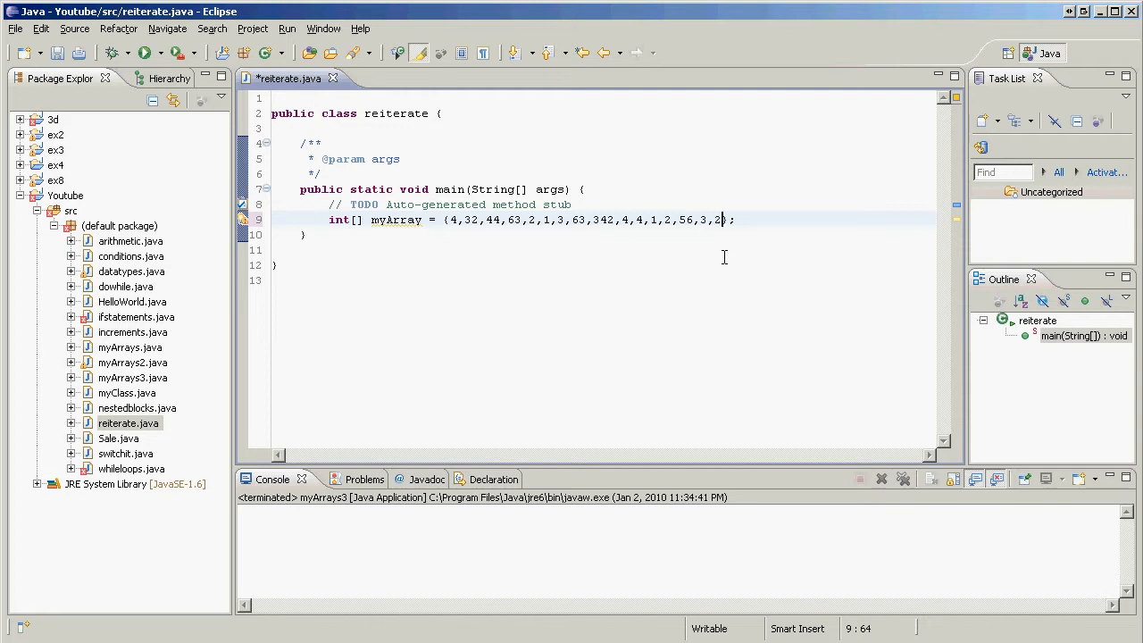
pyautogui.write('4,3')
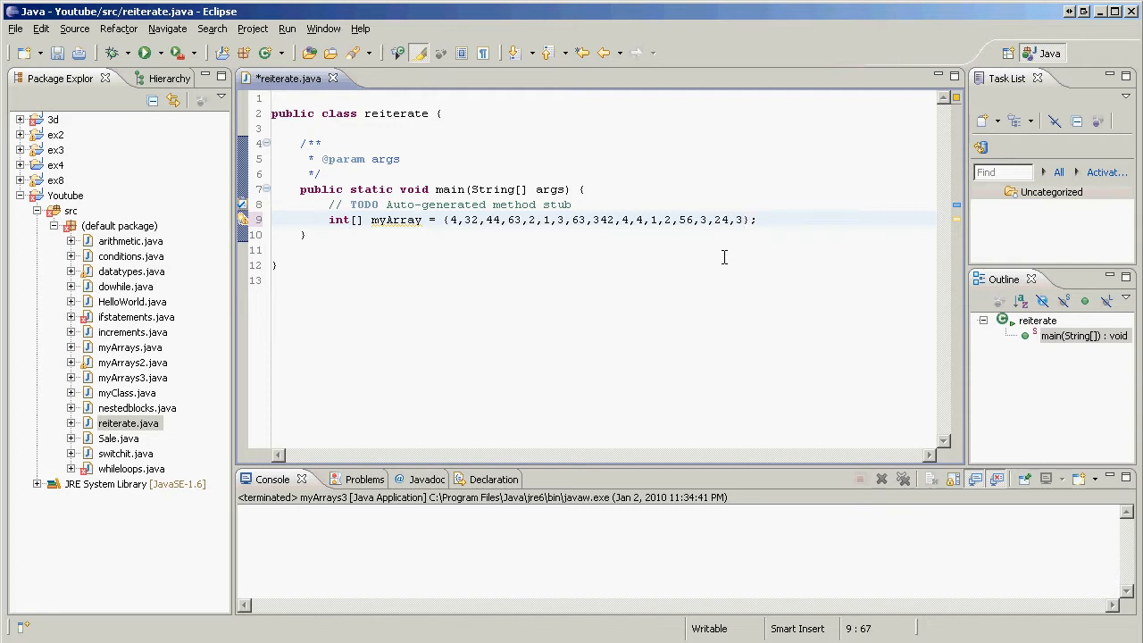
pyautogui.write('31,27,')
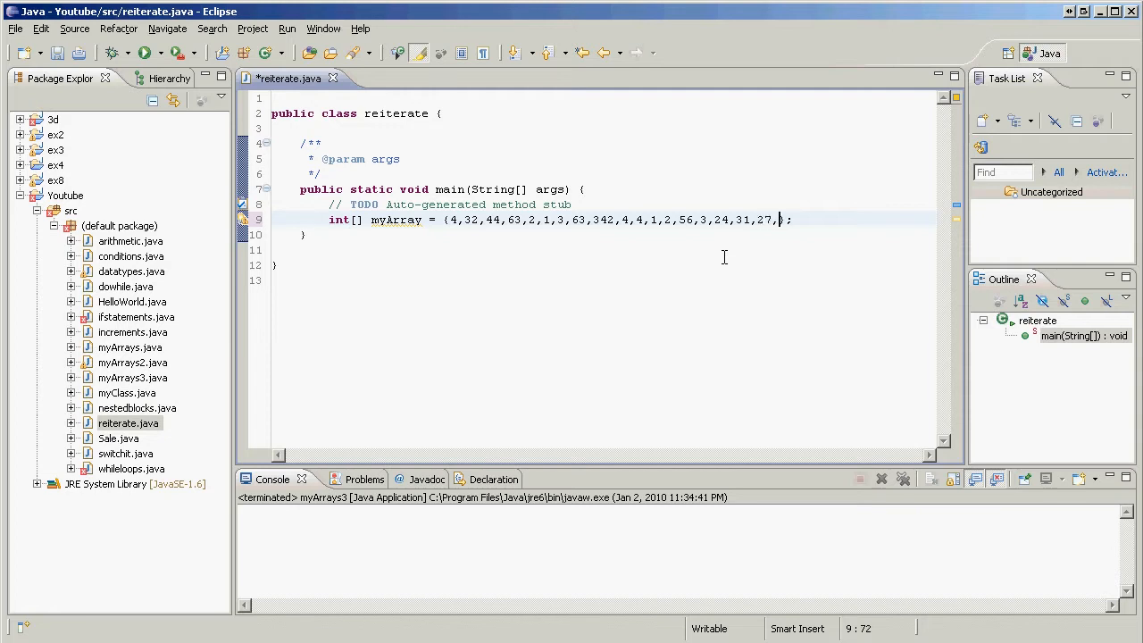
pyautogui.write('423,3')
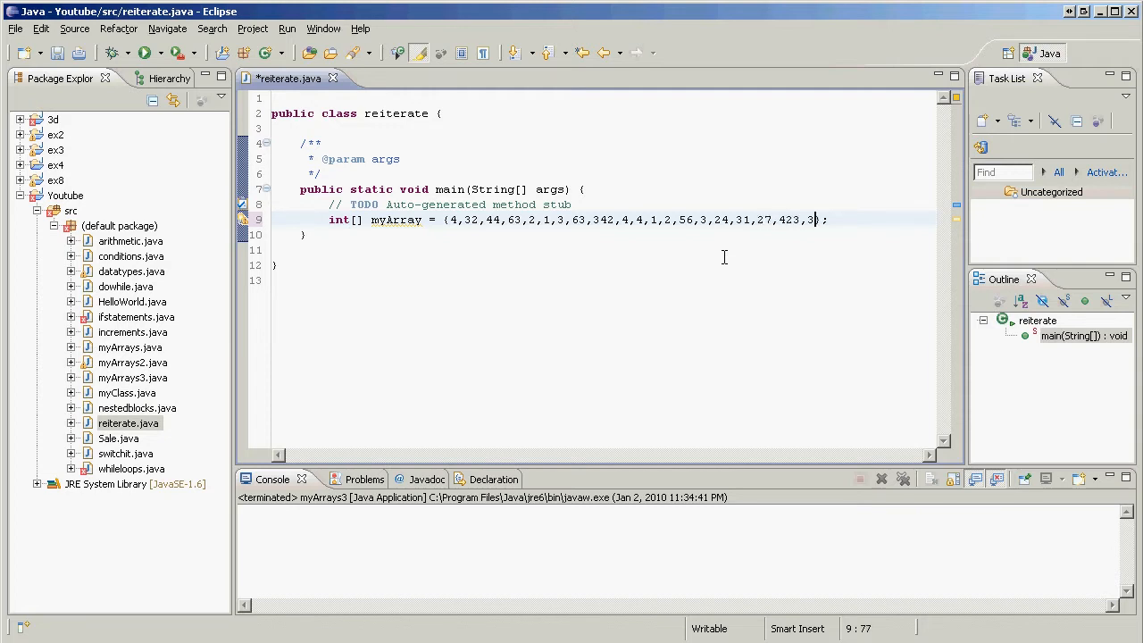
pyautogui.write('2')
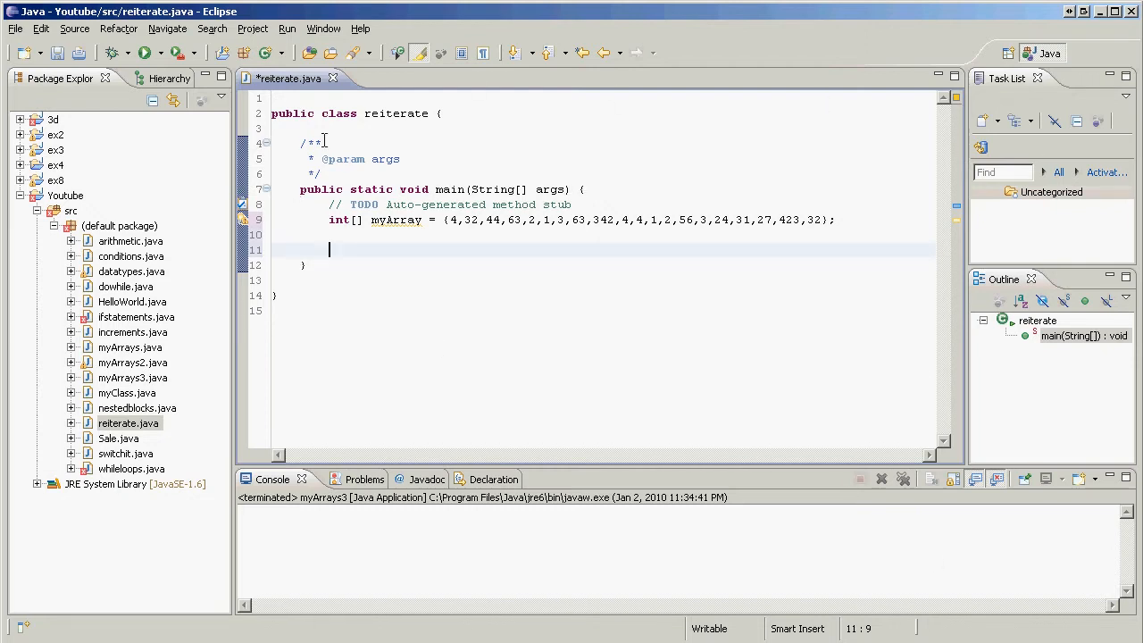
pyautogui.moveTo(468, 171)
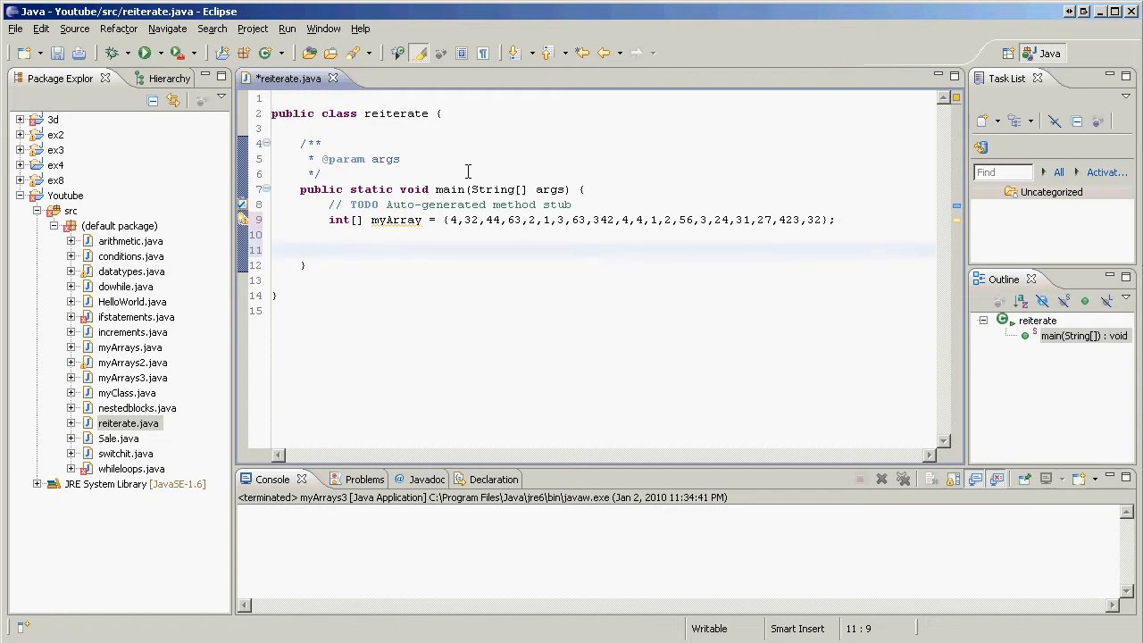
pyautogui.moveTo(723, 221)
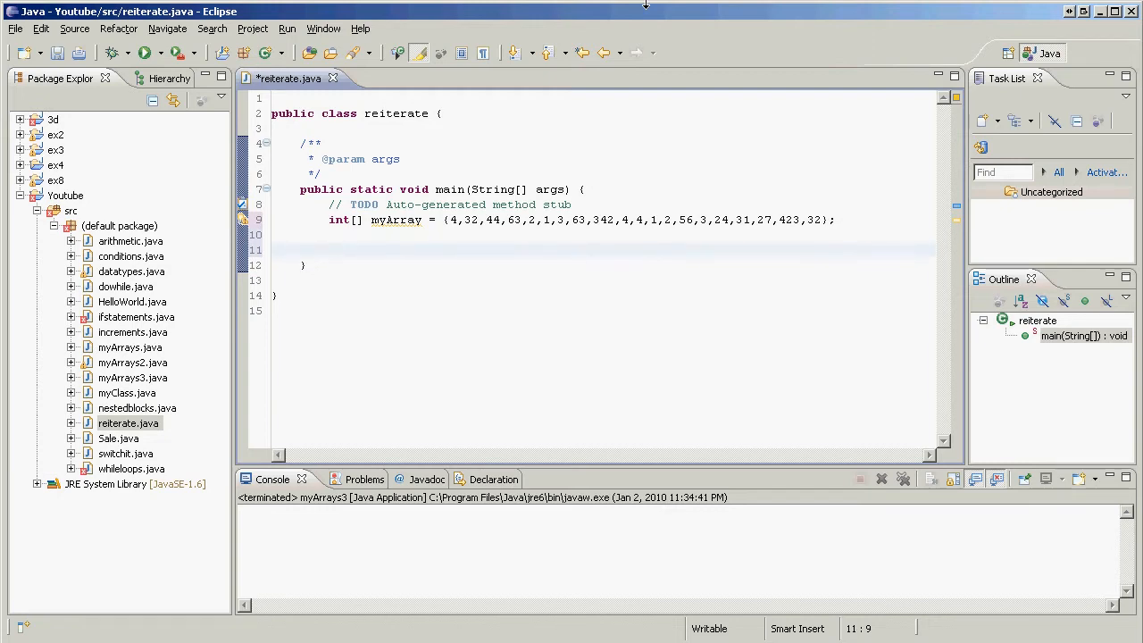
# Add System.out.println("The length of myArray " + myArray.length); and launch the class.
pyautogui.write('Sys')
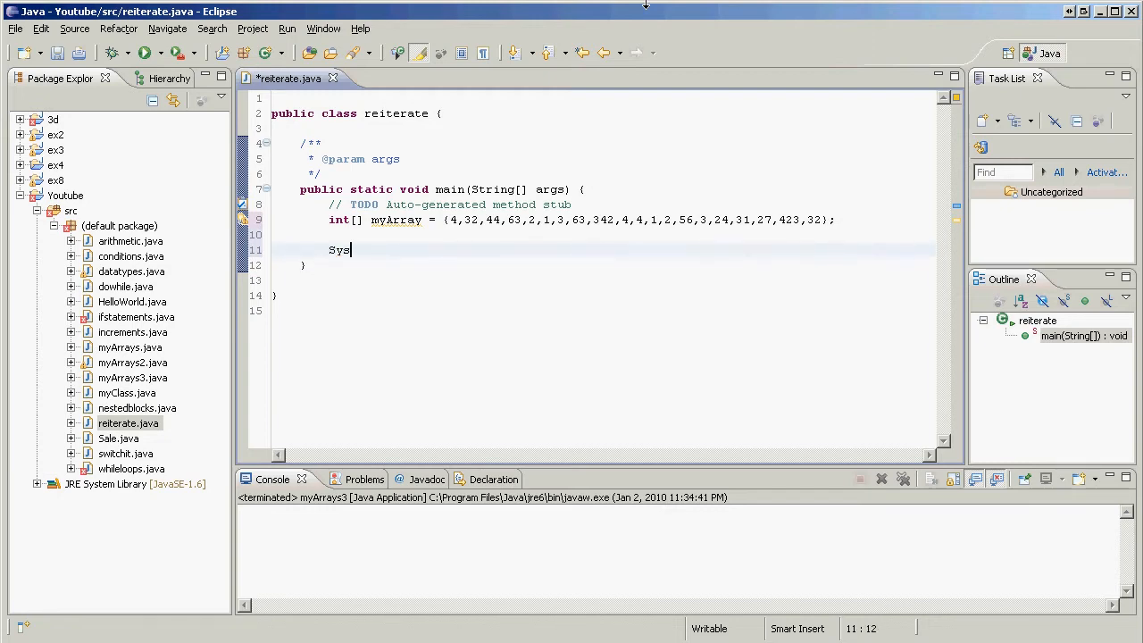
pyautogui.write('tem.out.println("The length of my A')
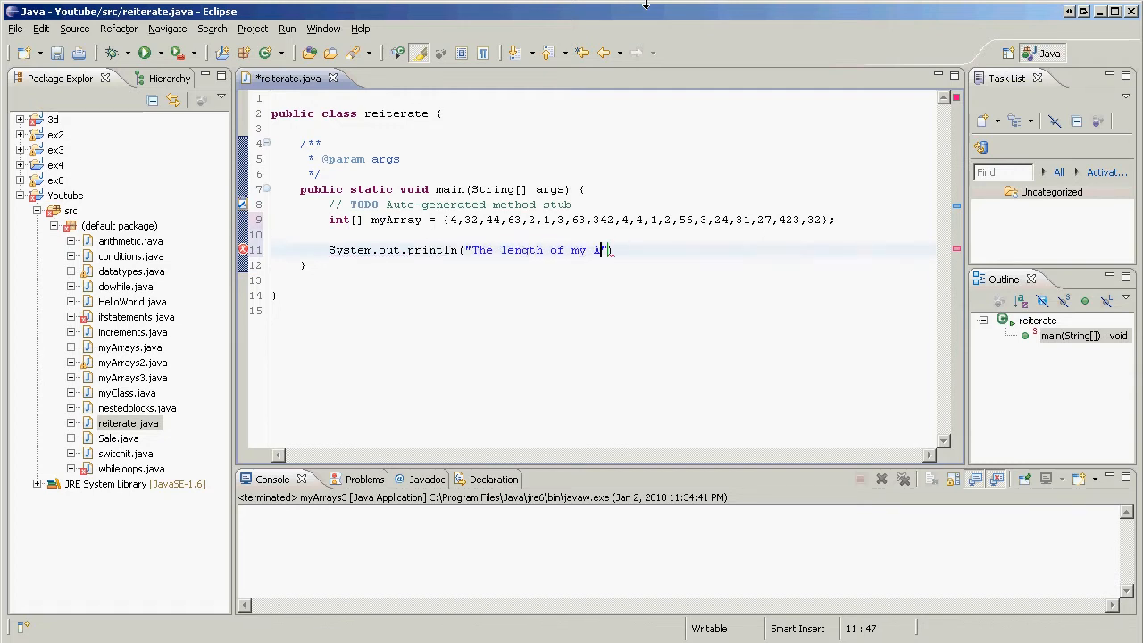
pyautogui.write('rray')
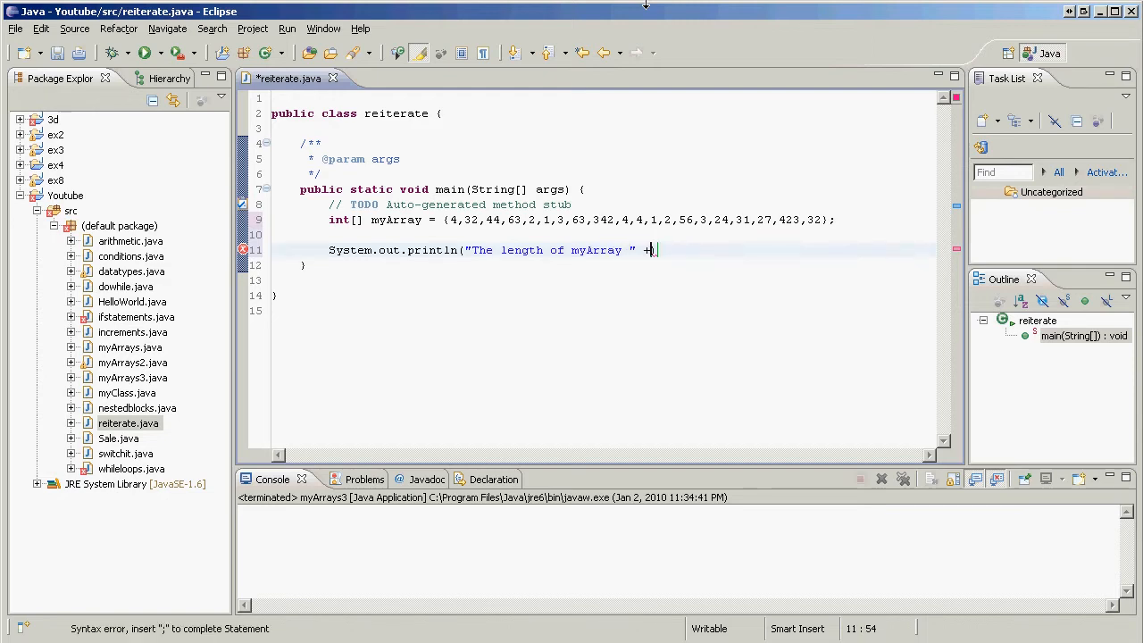
pyautogui.write('myArrat')
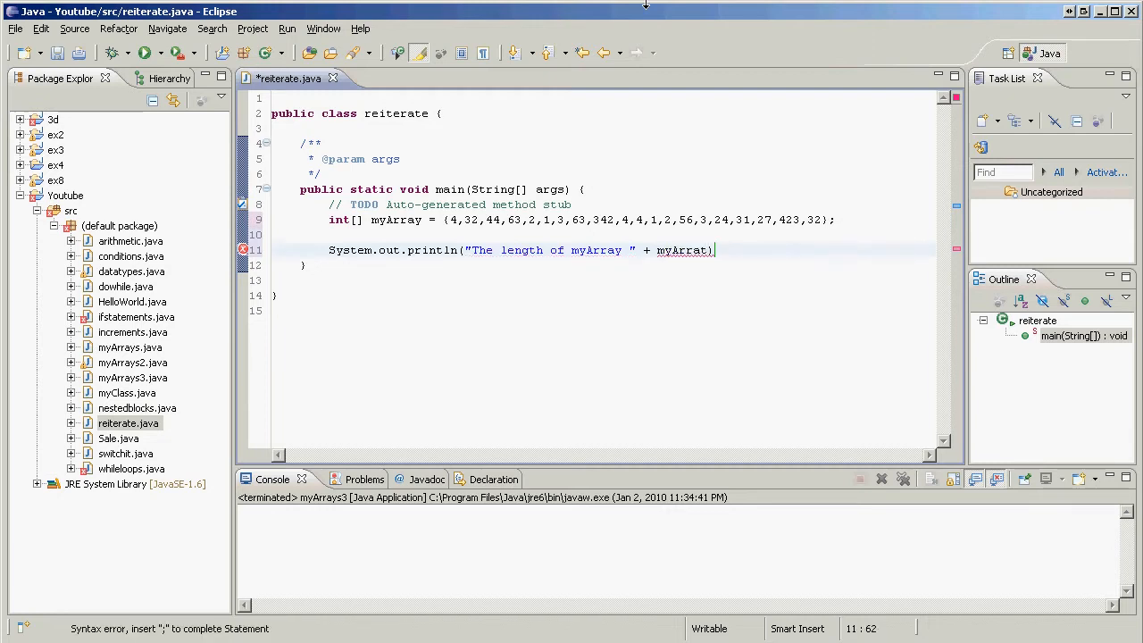
pyautogui.write('.length')
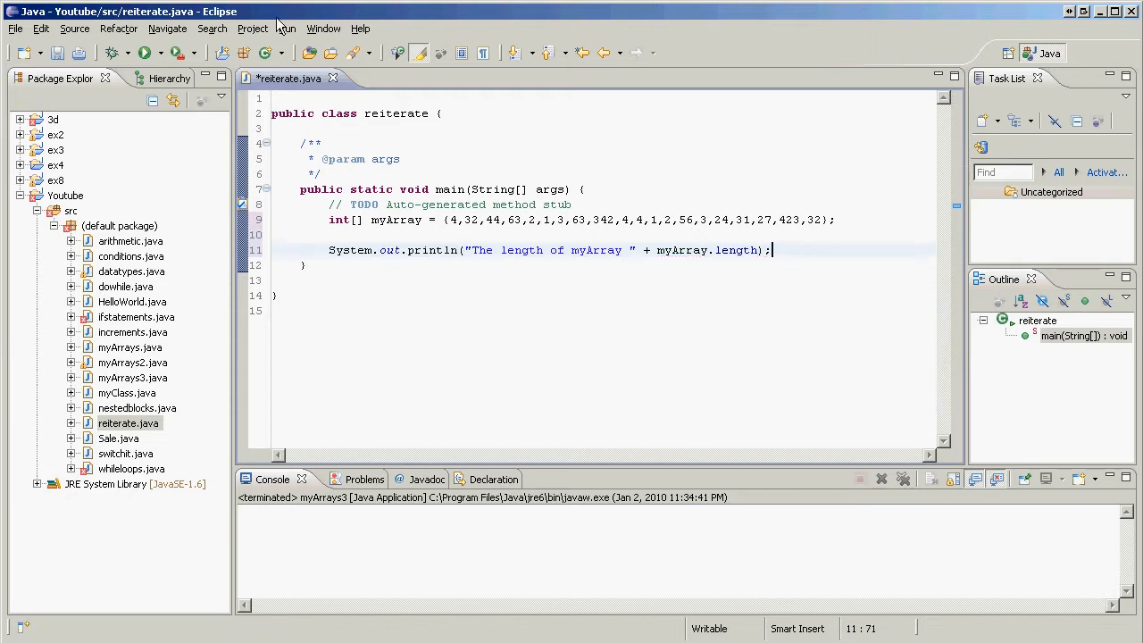
pyautogui.click(143, 52)
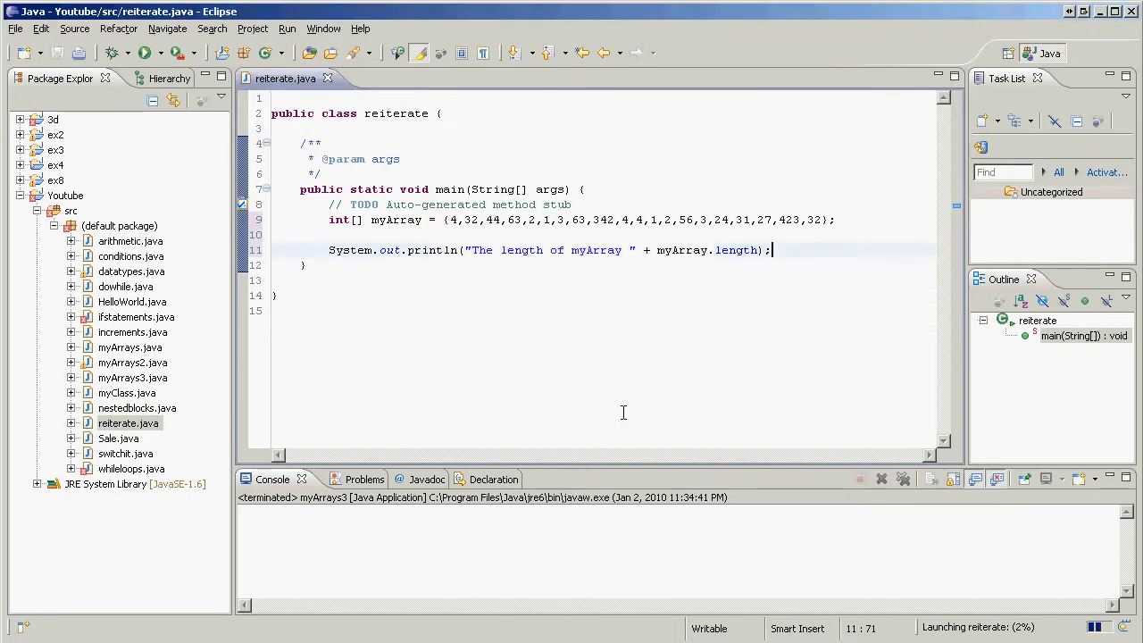
# Run reiterate, confirm the console shows 'The length of myArray 20', and select the last value 32.
pyautogui.click(142, 52)
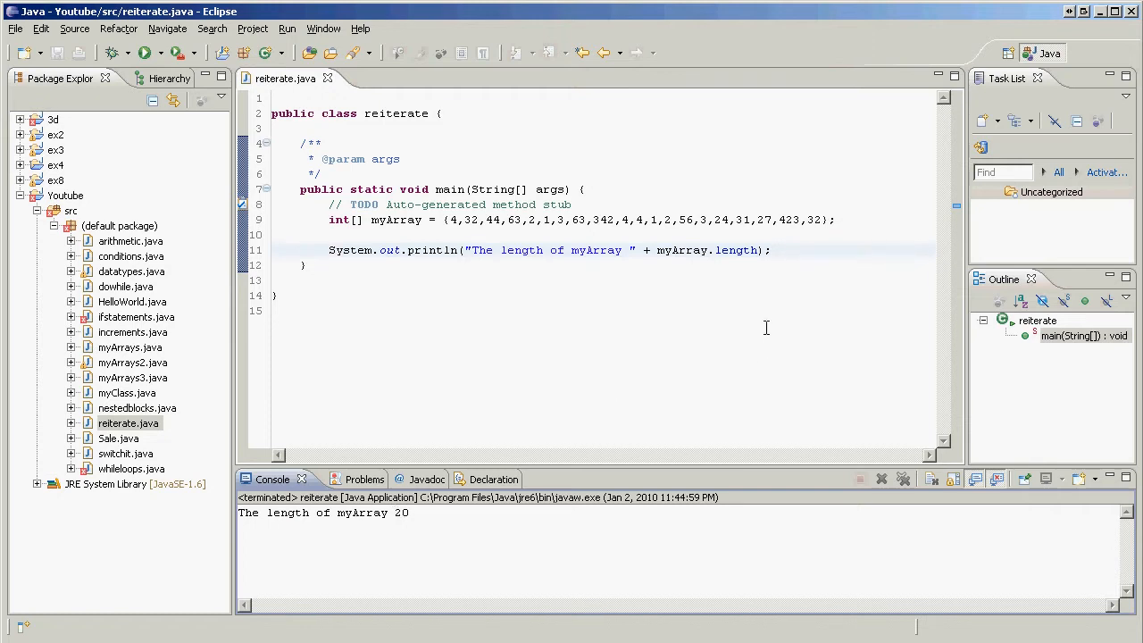
pyautogui.click(770, 250)
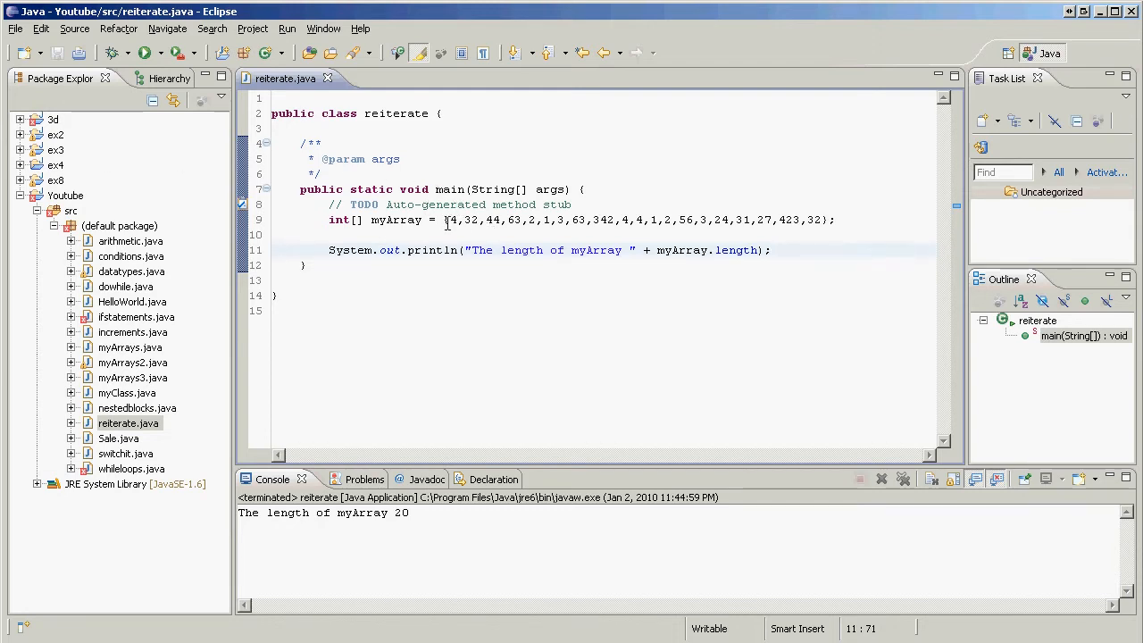
pyautogui.click(455, 220)
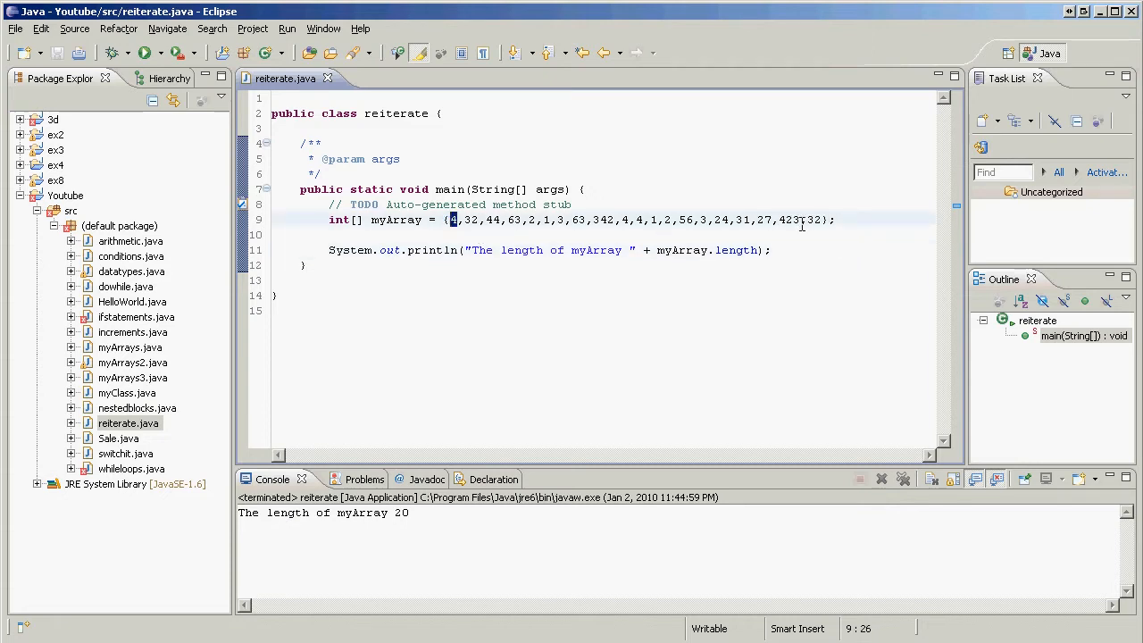
pyautogui.click(805, 220)
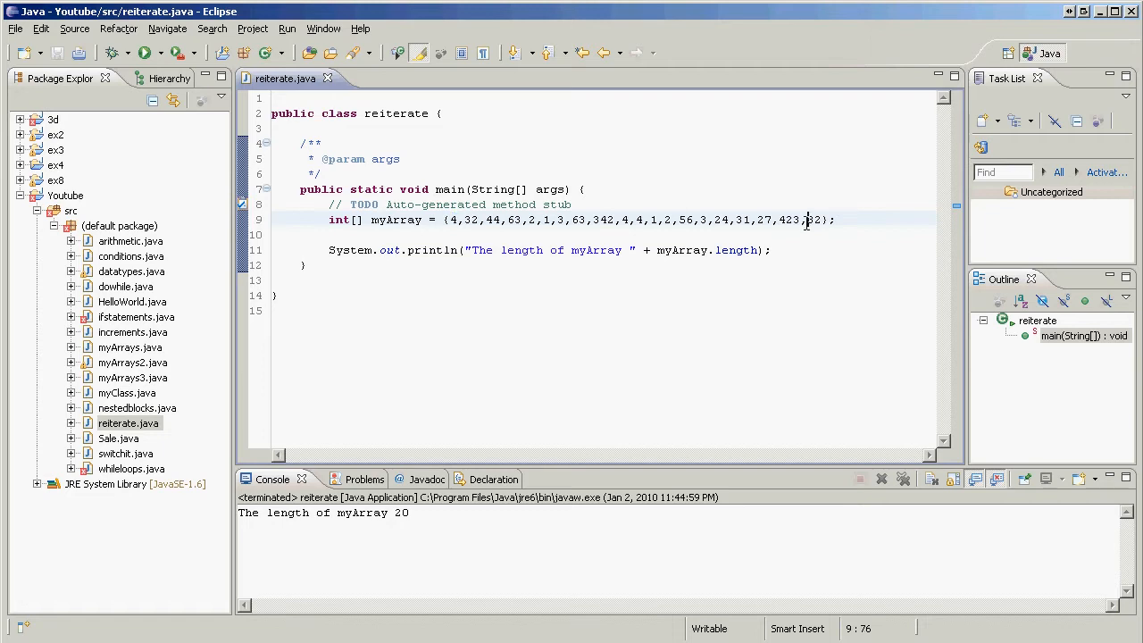
pyautogui.doubleClick(813, 220)
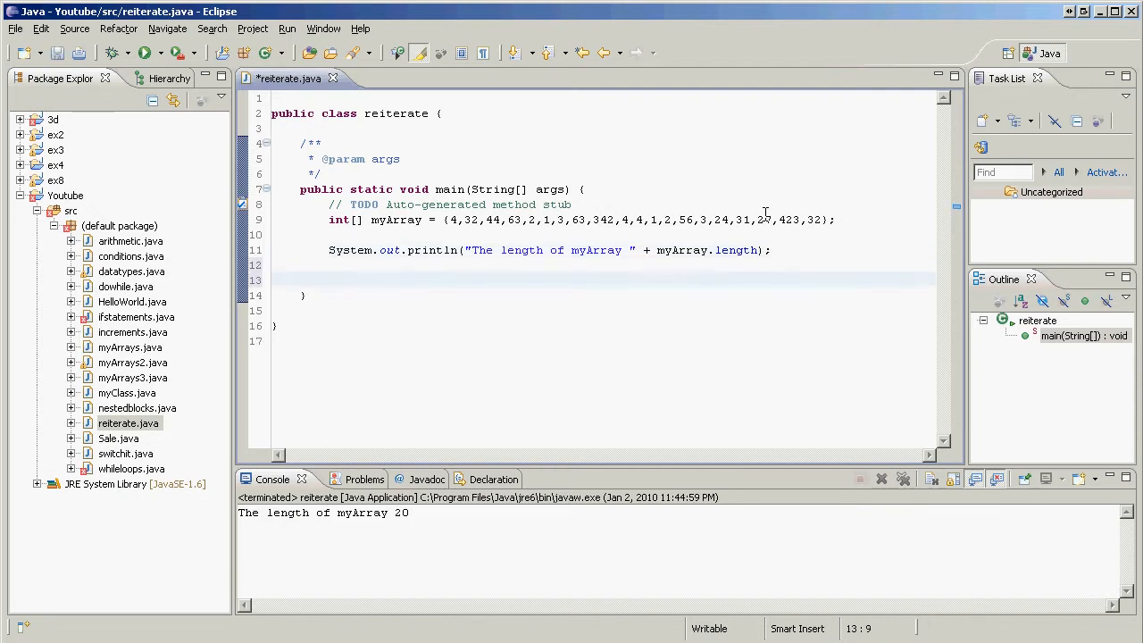
# Start the for loop header with int count = 0.
pyautogui.write('for')
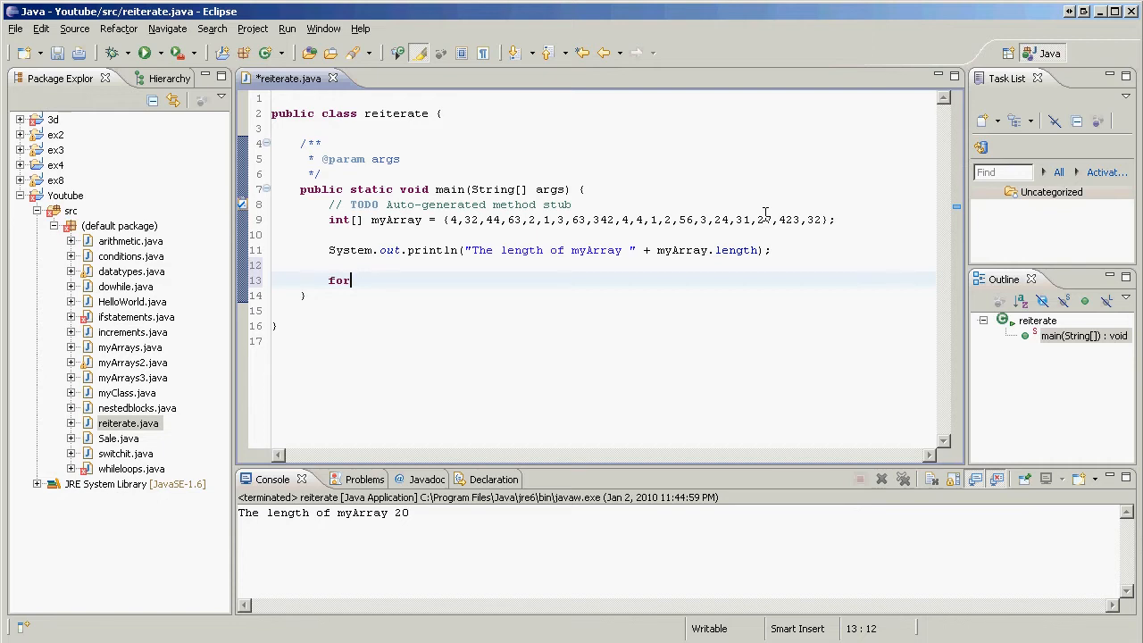
pyautogui.write('()')
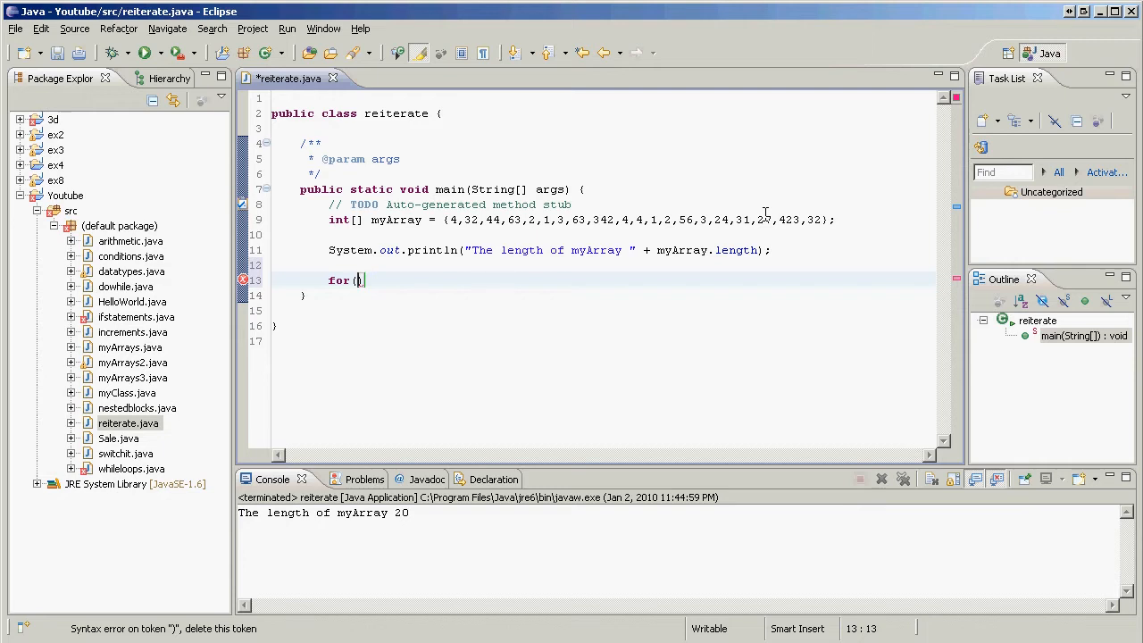
pyautogui.write('myC')
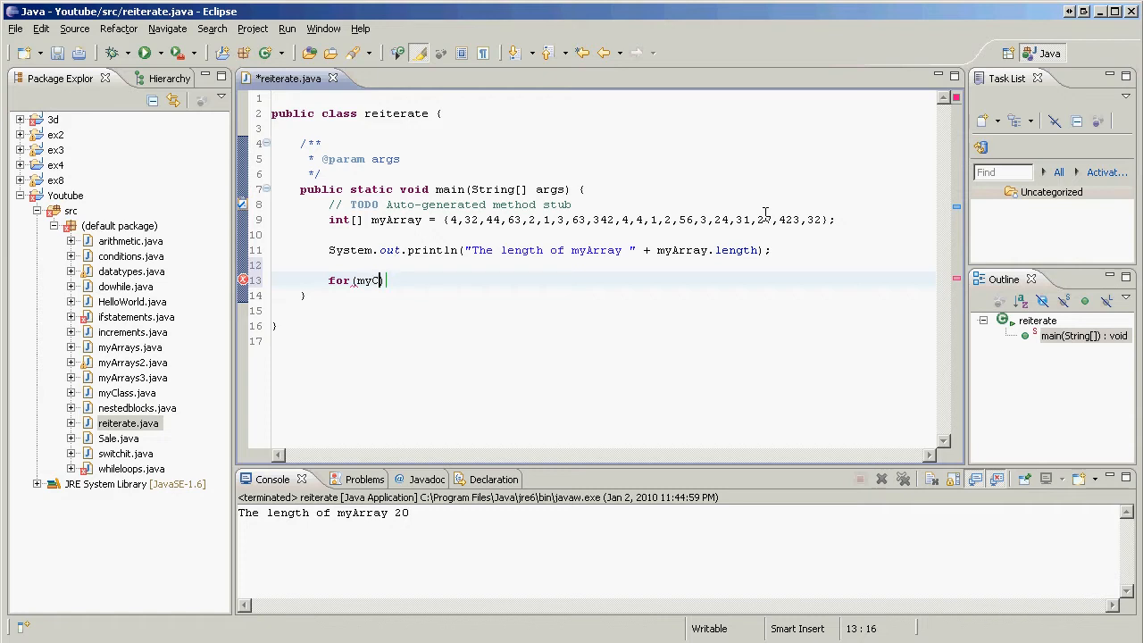
pyautogui.write('o')
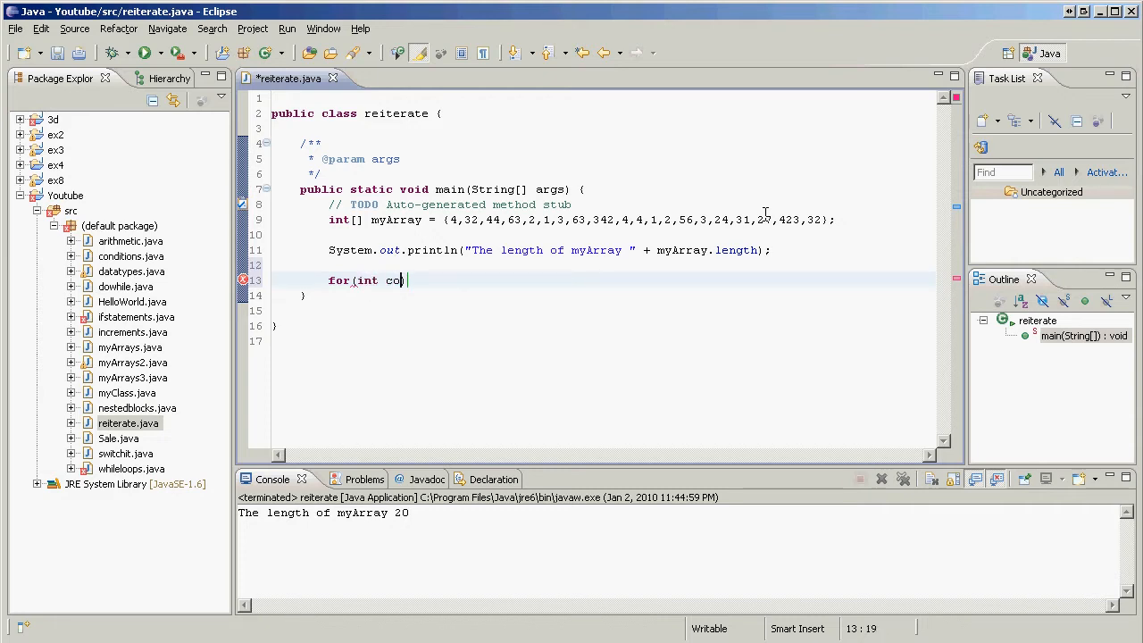
pyautogui.write('unt = 0)')
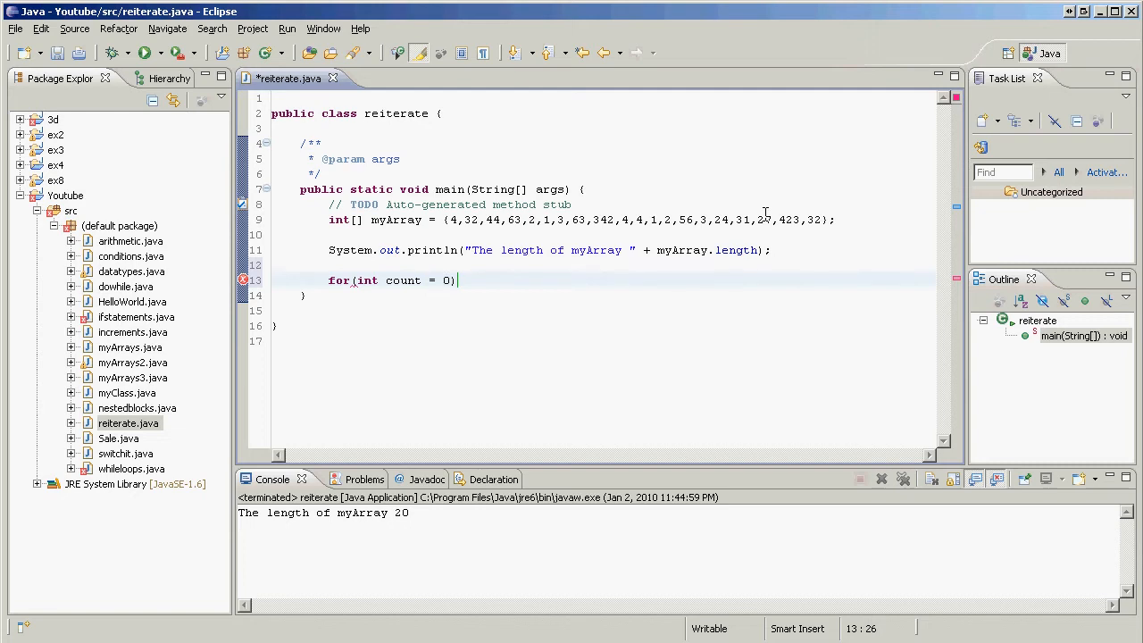
pyautogui.write(',')
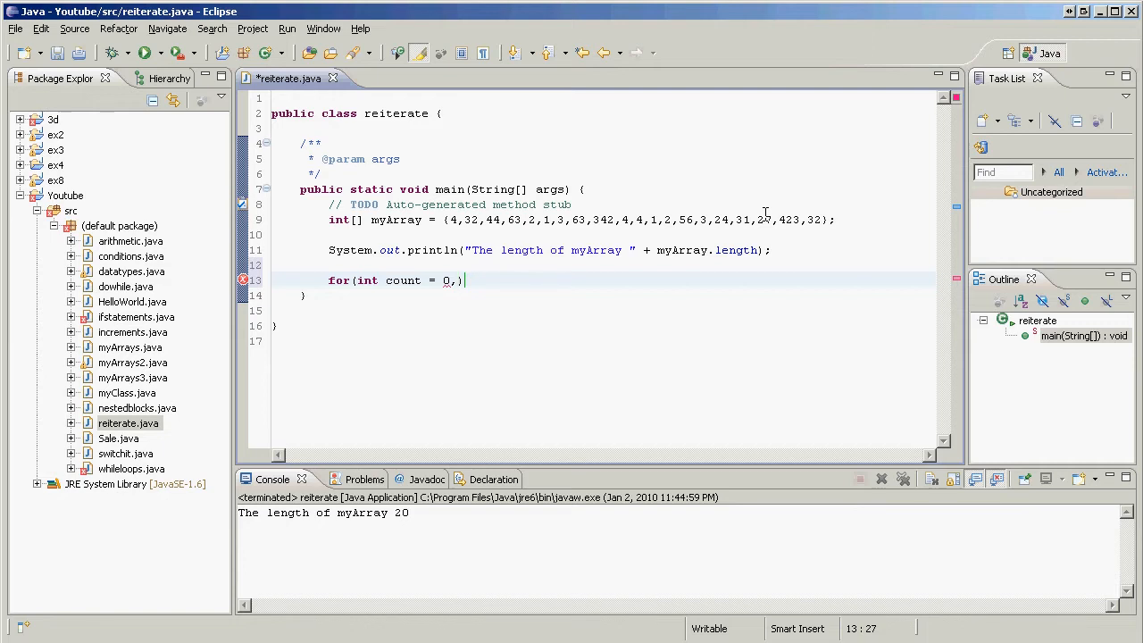
# Complete the header with count < myArray.Length and count++, then add an opening brace.
pyautogui.write('c')
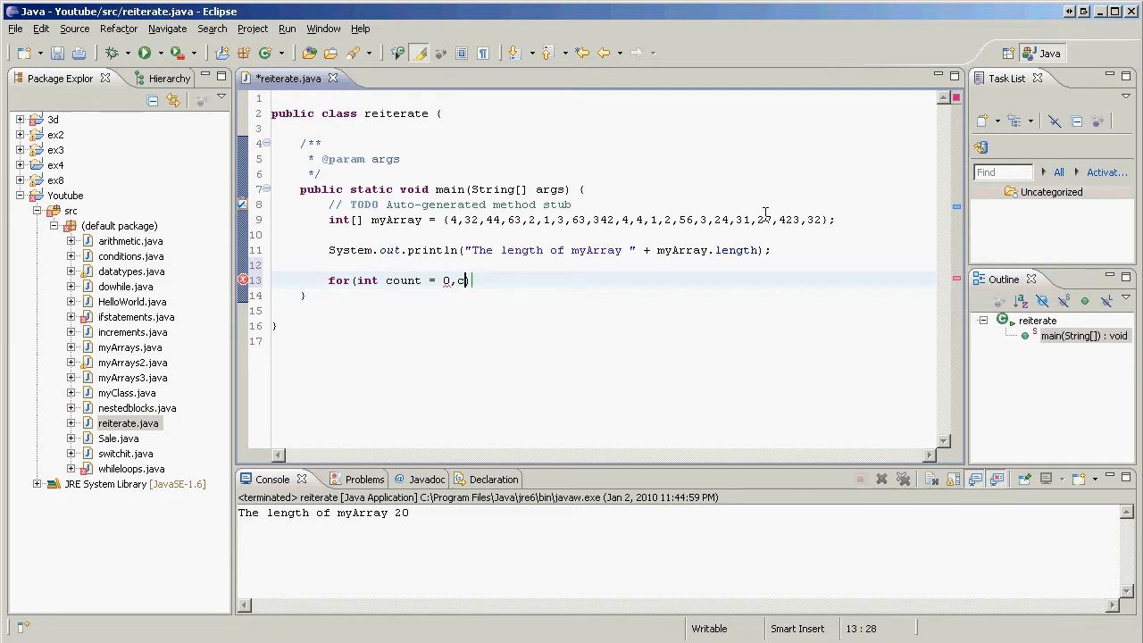
pyautogui.write('ount <')
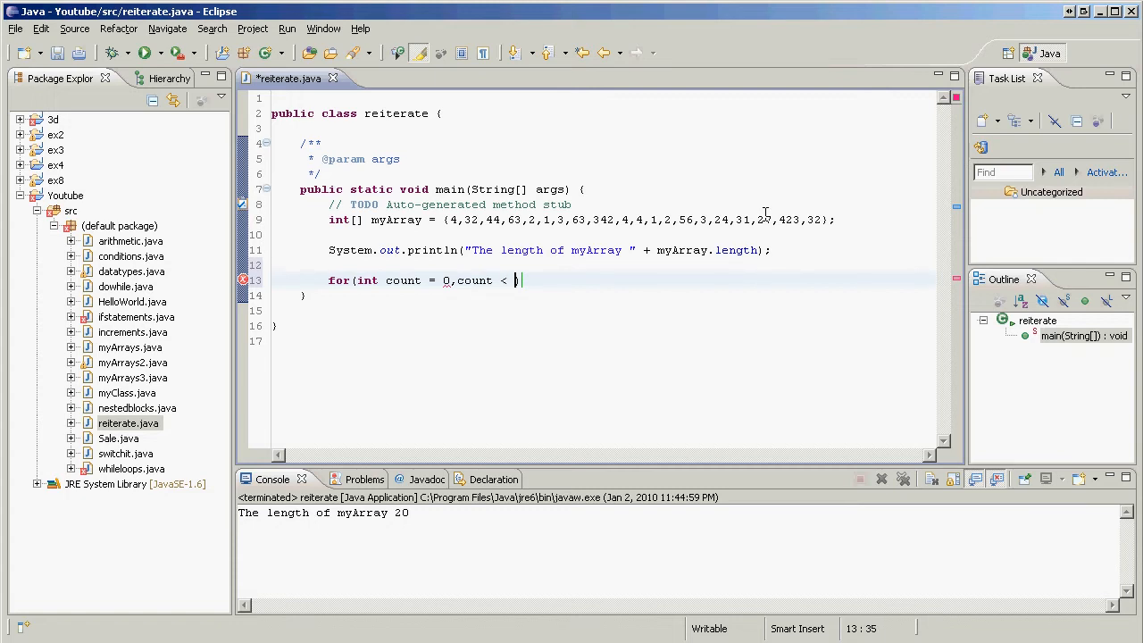
pyautogui.write('myArray.')
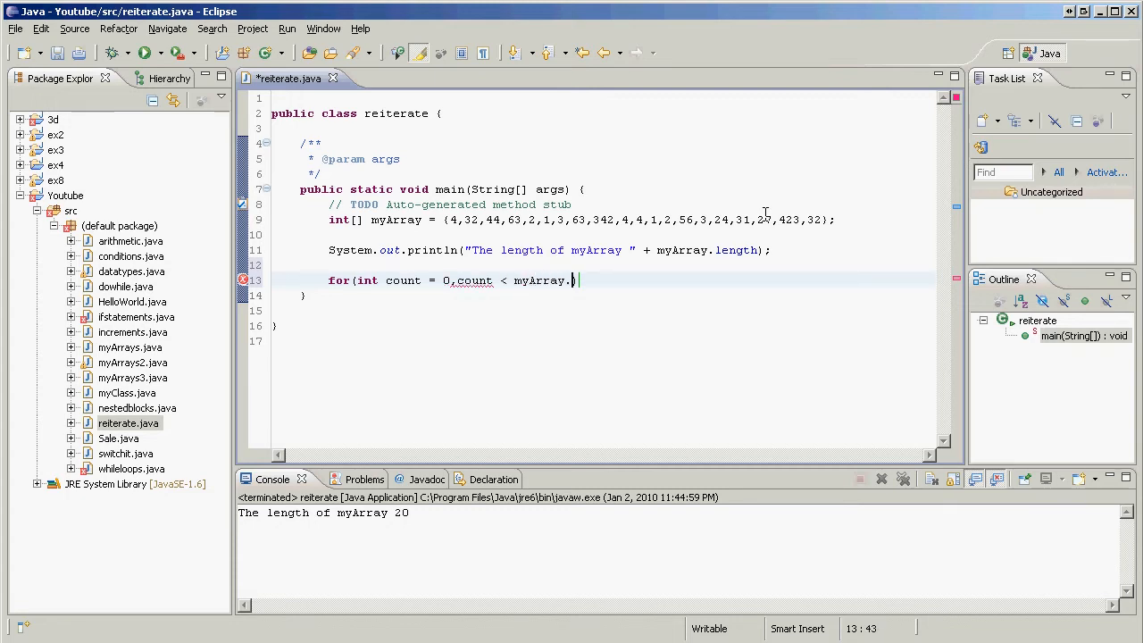
pyautogui.write('Length)')
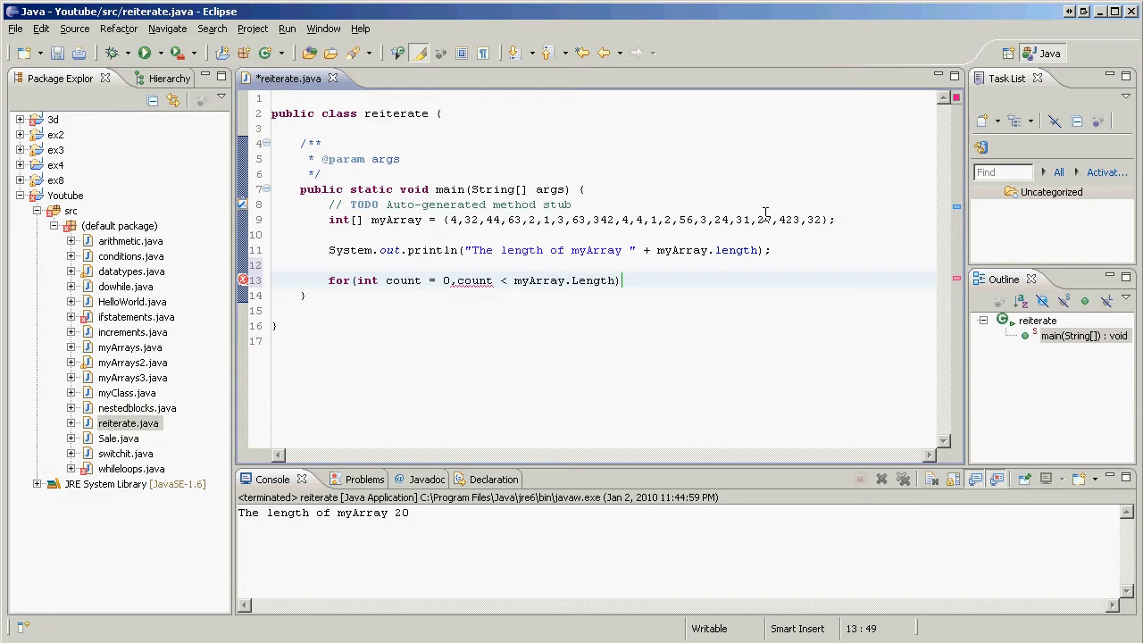
pyautogui.press('BackSpace')
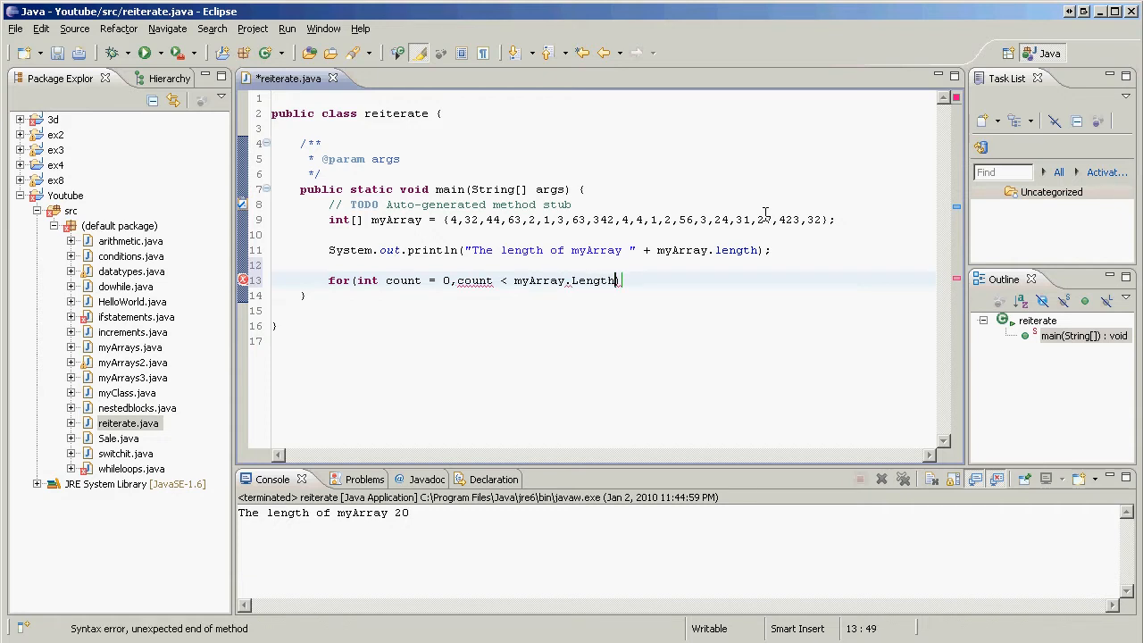
pyautogui.write(',')
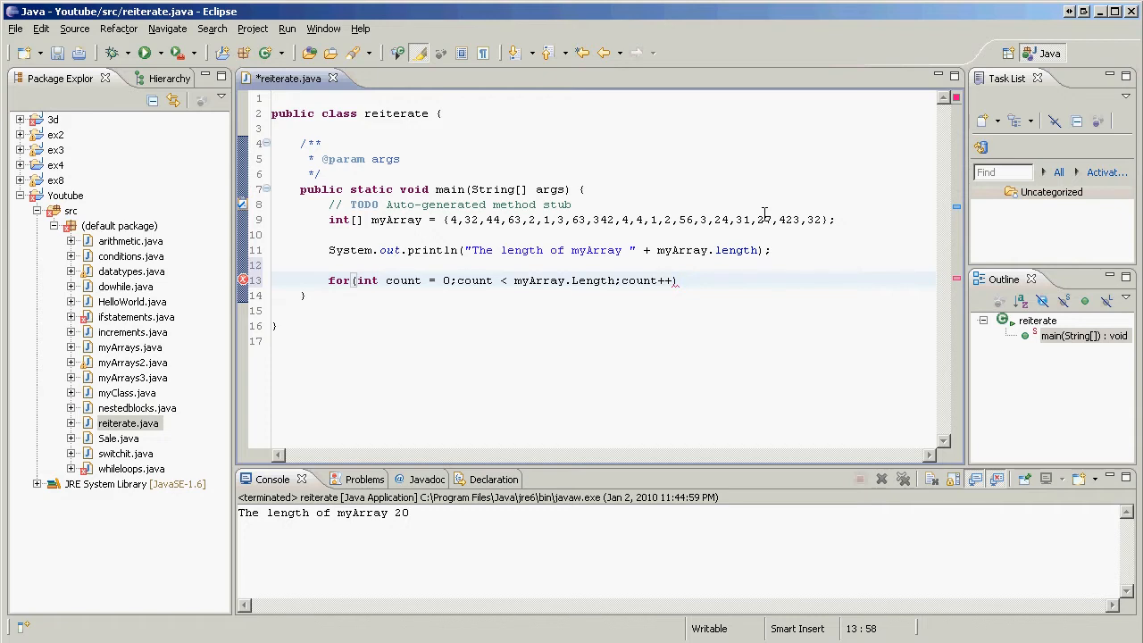
pyautogui.write('{')
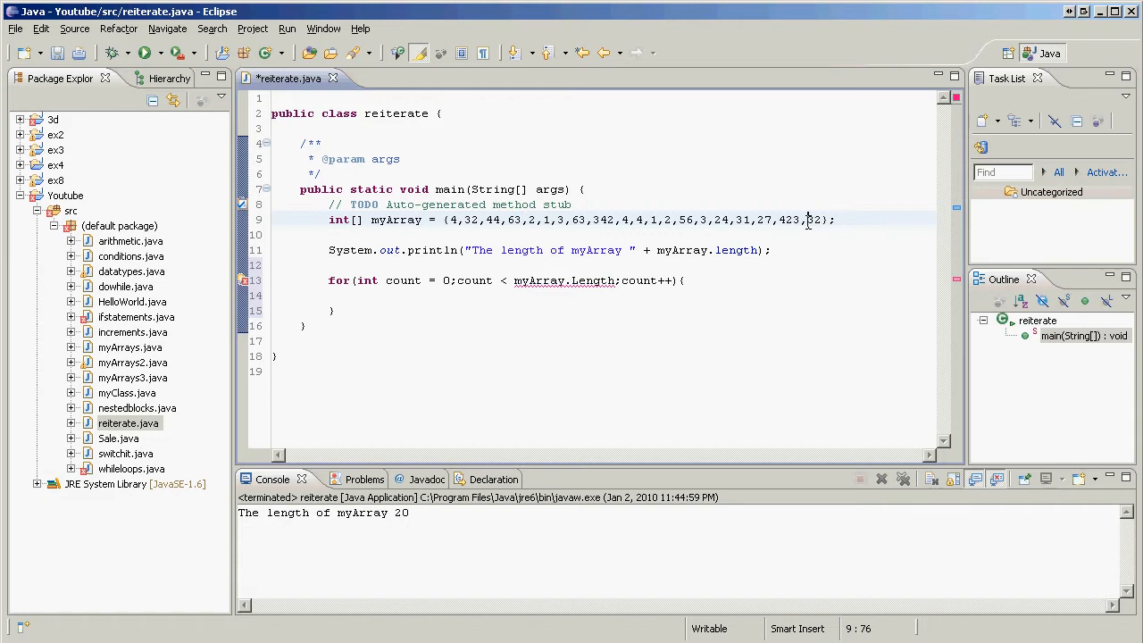
# Select the last array value 32 in myArray.
pyautogui.doubleClick(813, 219)
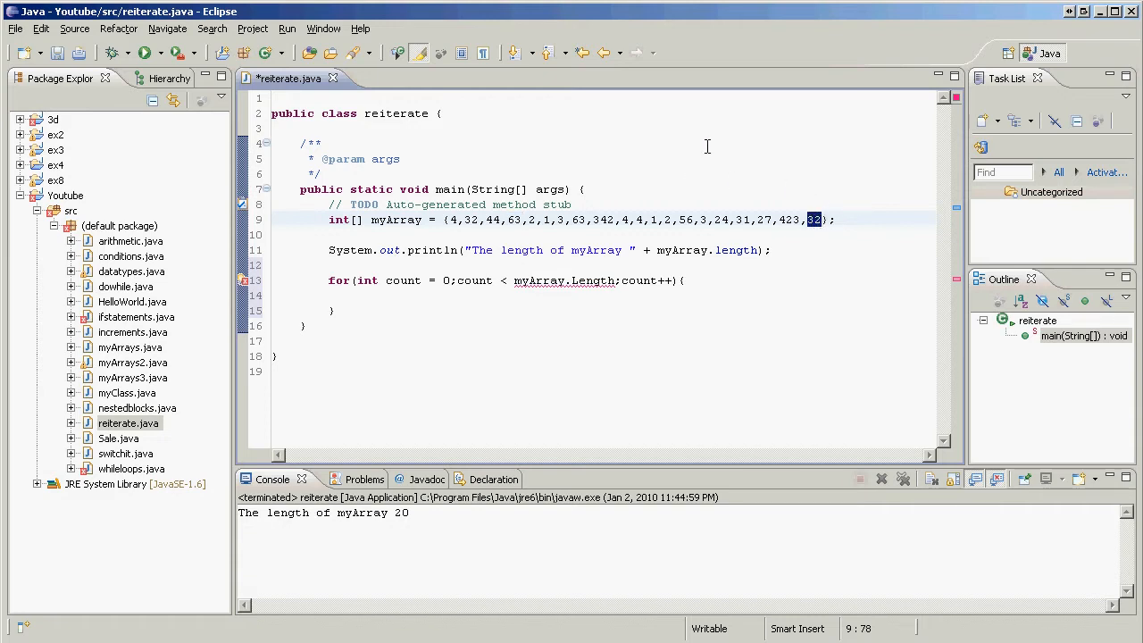
pyautogui.moveTo(710, 94)
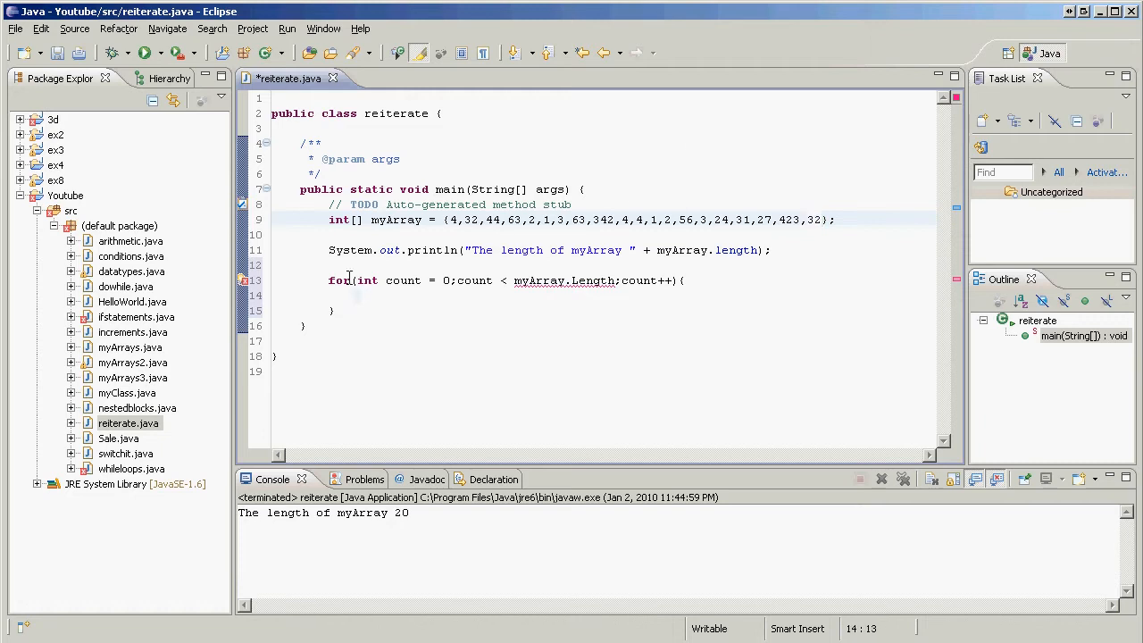
# Add a loop println of "The value of count " plus count and run, hitting the Length error.
pyautogui.write('s')
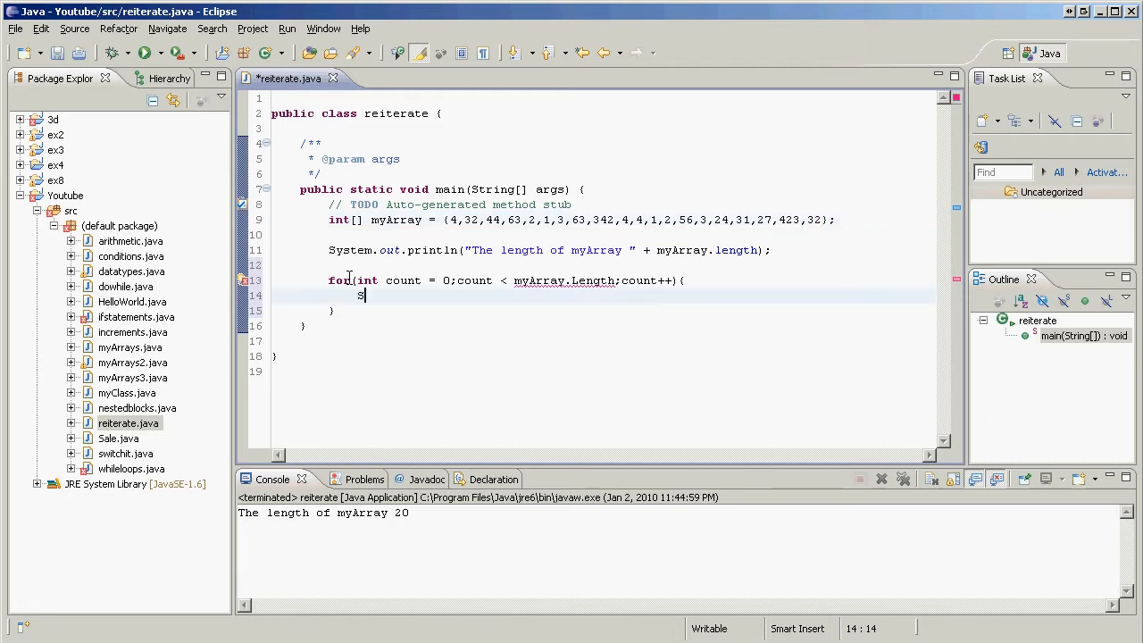
pyautogui.write('ystem')
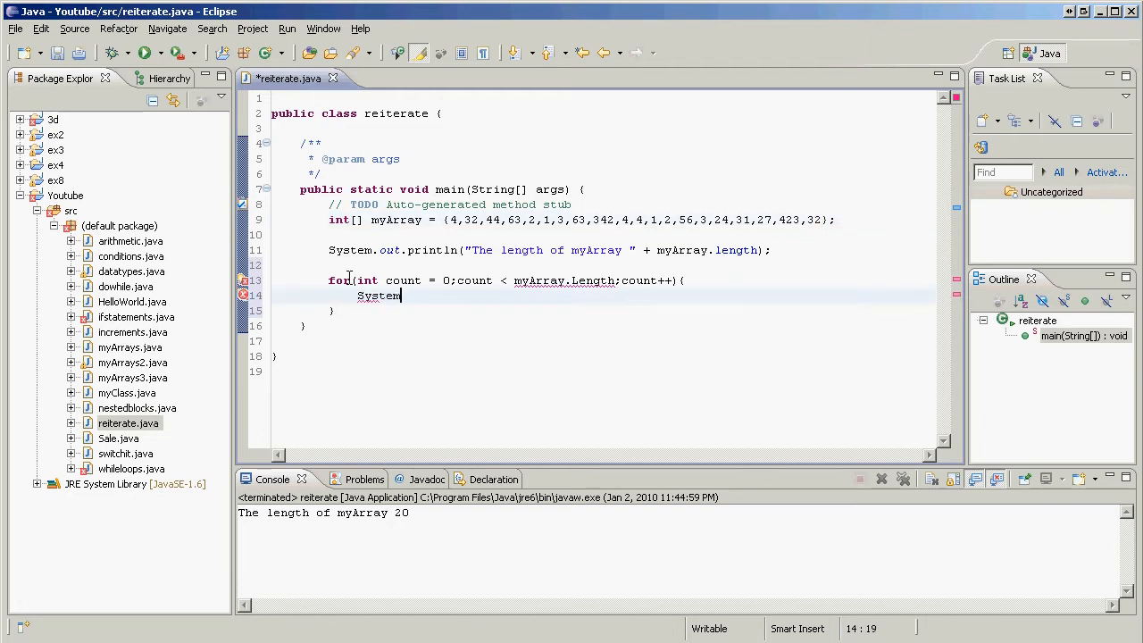
pyautogui.write('.out.print')
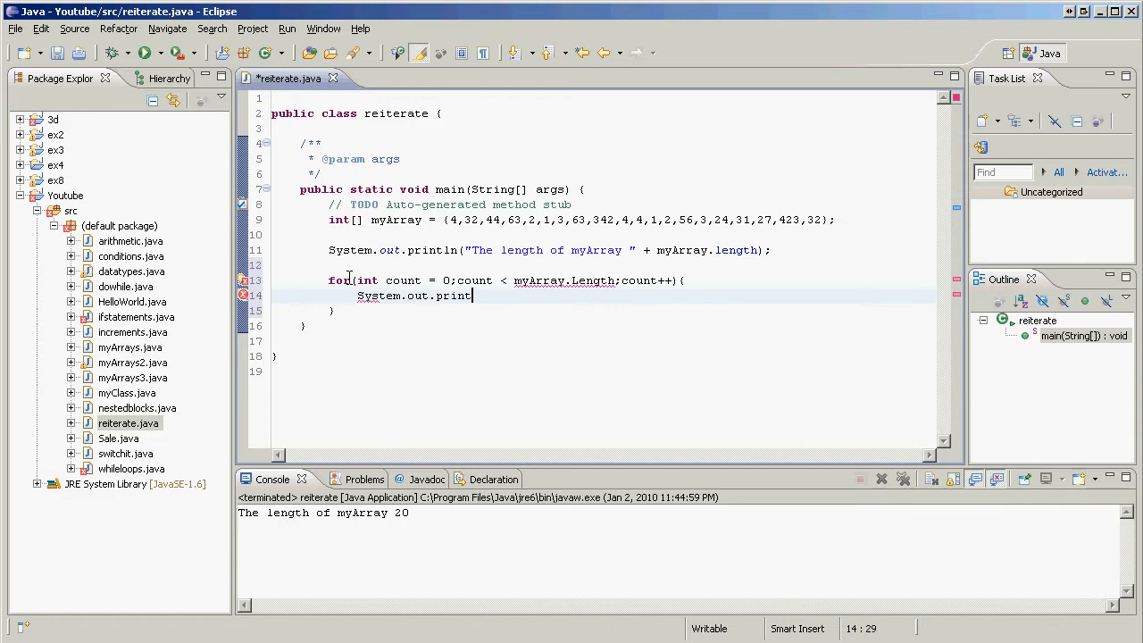
pyautogui.write('ln("")')
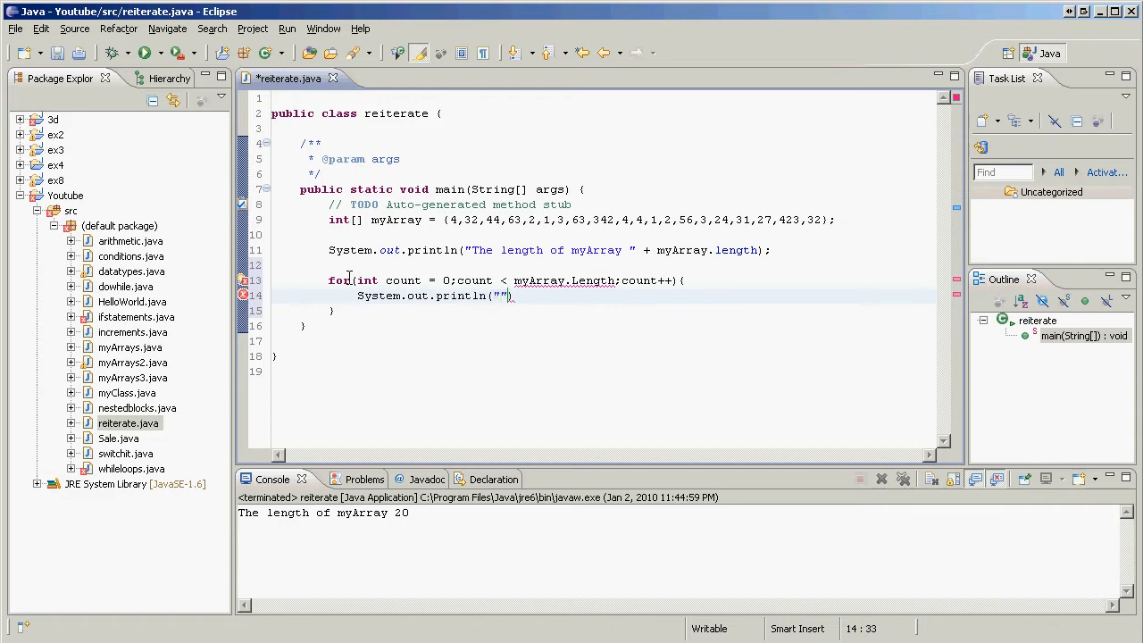
pyautogui.write('T')
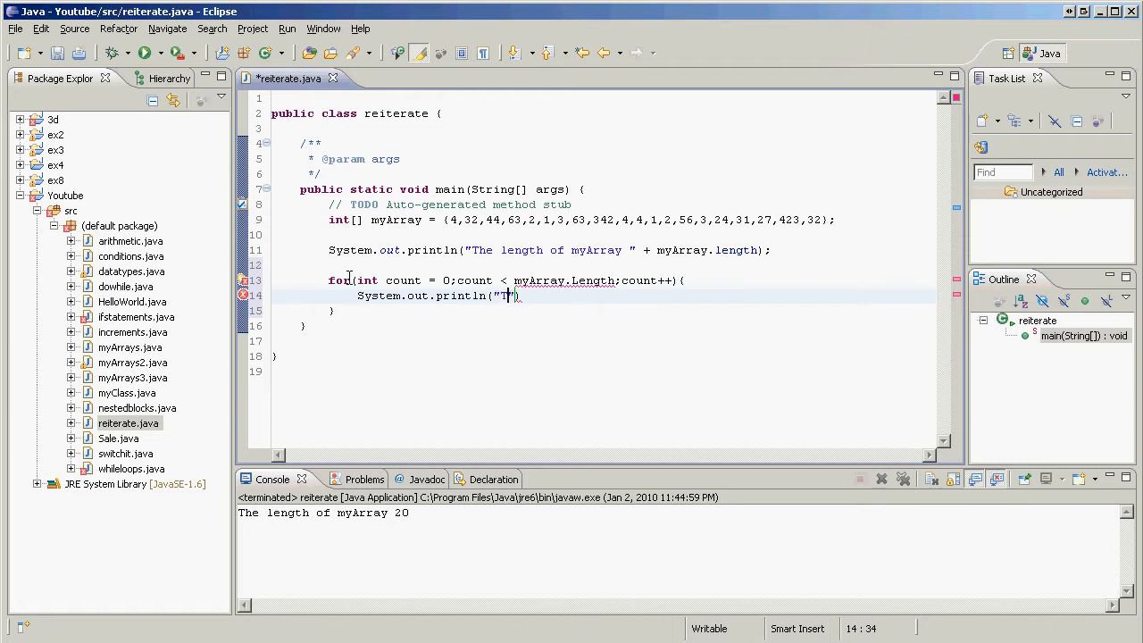
pyautogui.write('he value of the co')
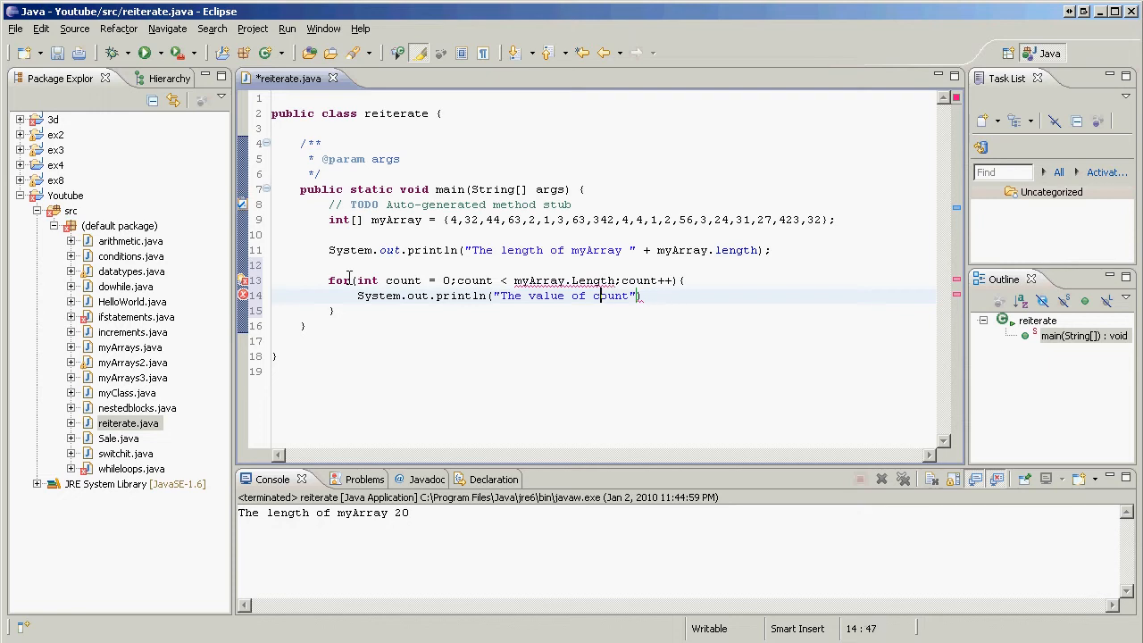
pyautogui.write('"')
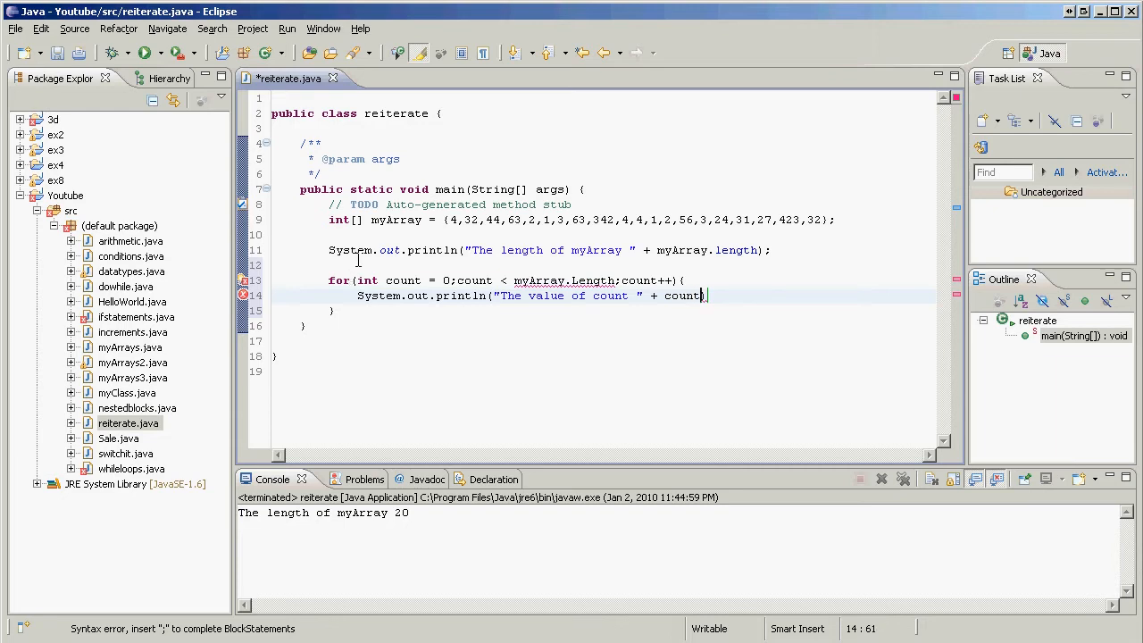
pyautogui.write(';')
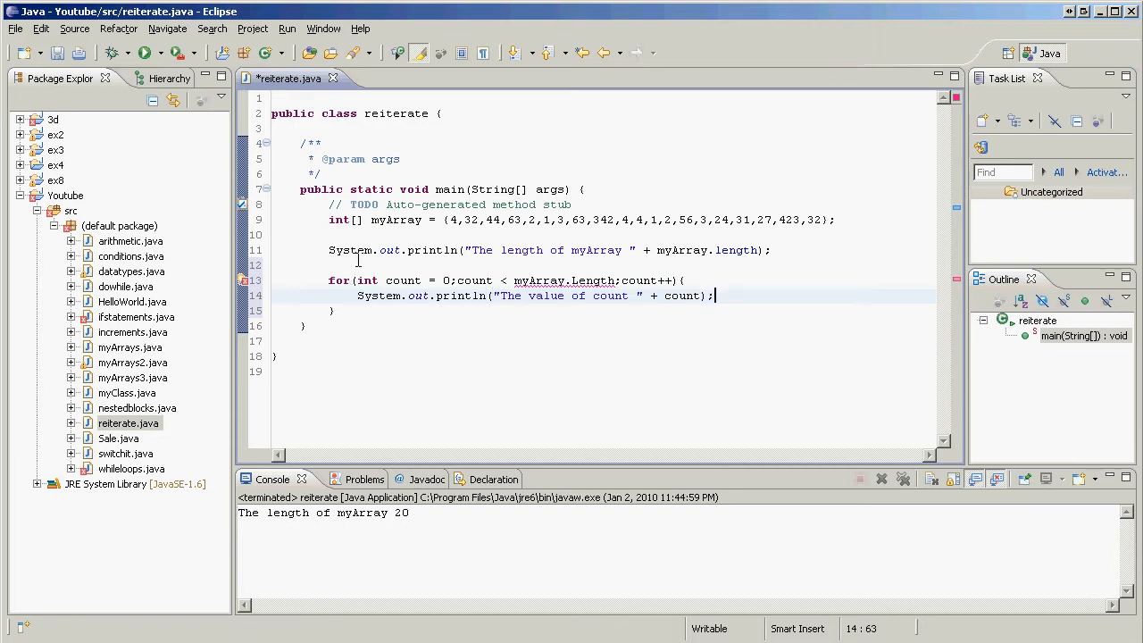
pyautogui.click(142, 52)
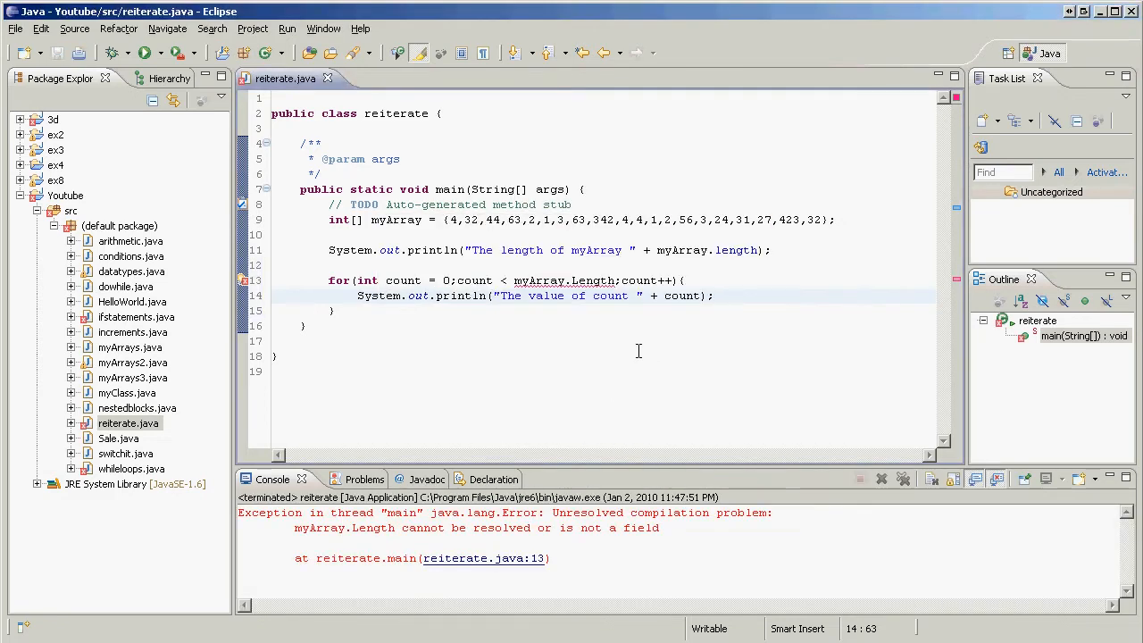
pyautogui.moveTo(579, 289)
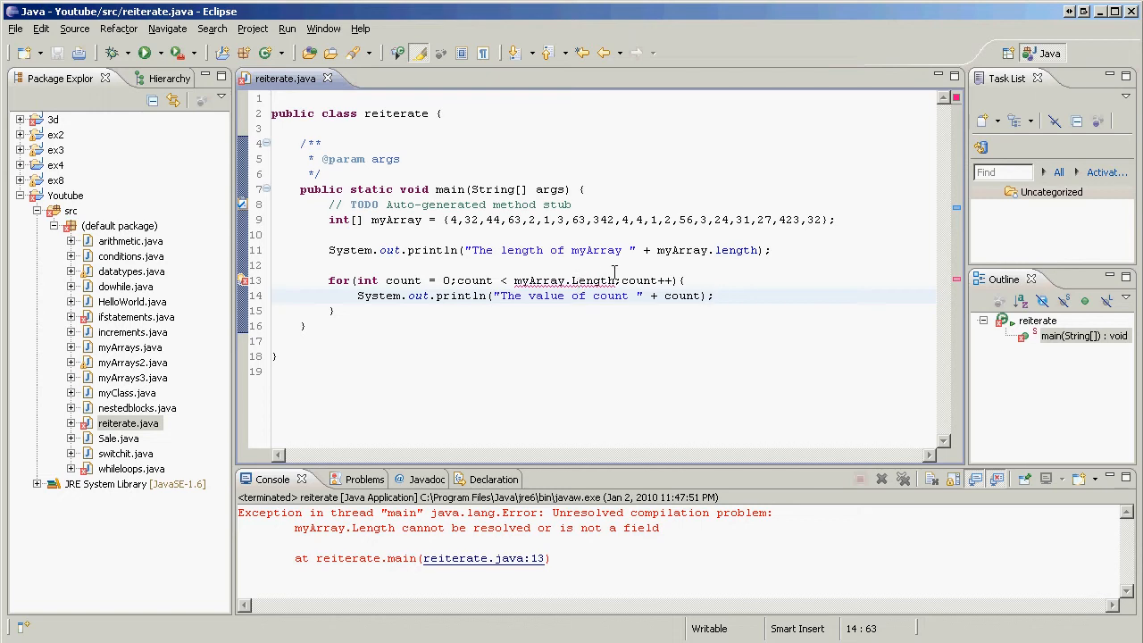
# Change myArray.Length to lowercase myArray.length in the loop condition.
pyautogui.click(606, 279)
pyautogui.write('l')
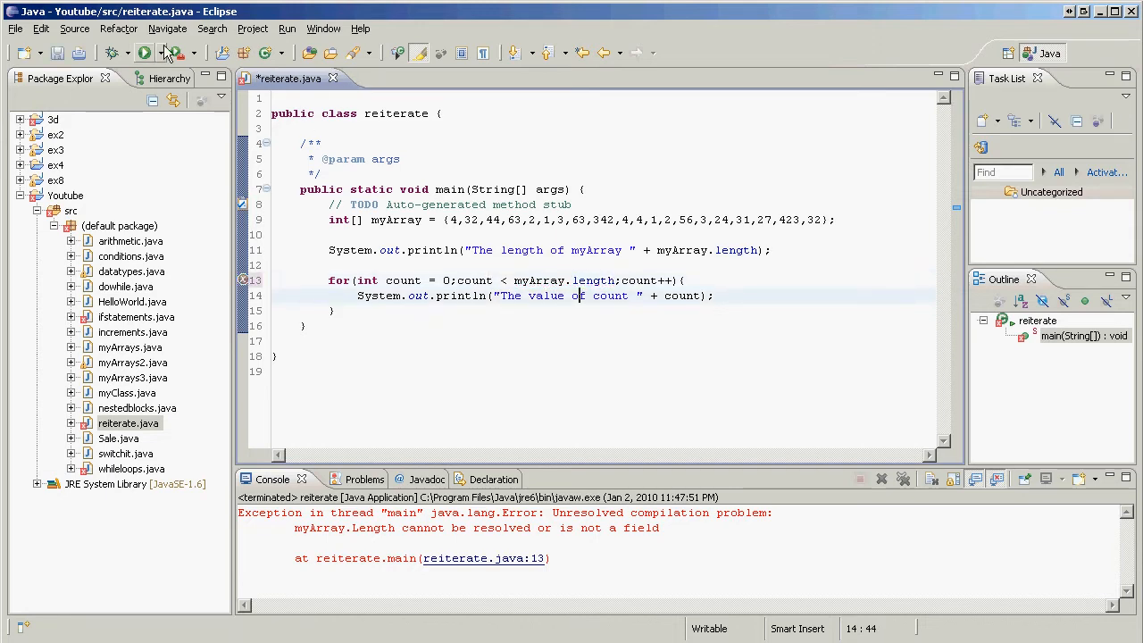
# Run the corrected class past the Errors in Workspace dialog, then place the cursor in the loop body.
pyautogui.click(143, 52)
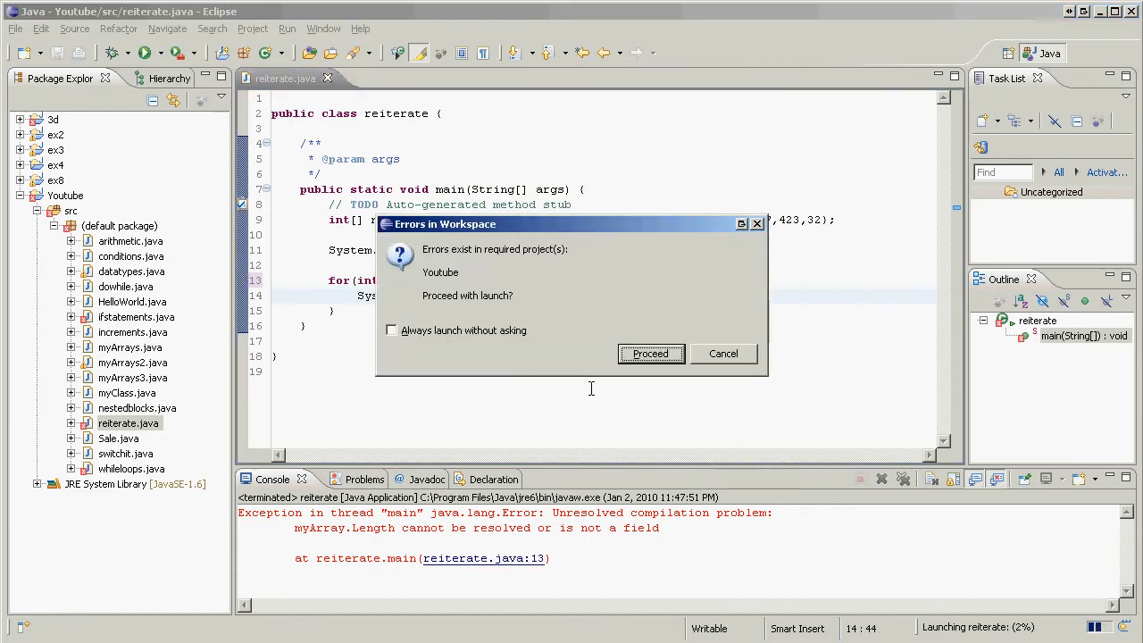
pyautogui.click(651, 353)
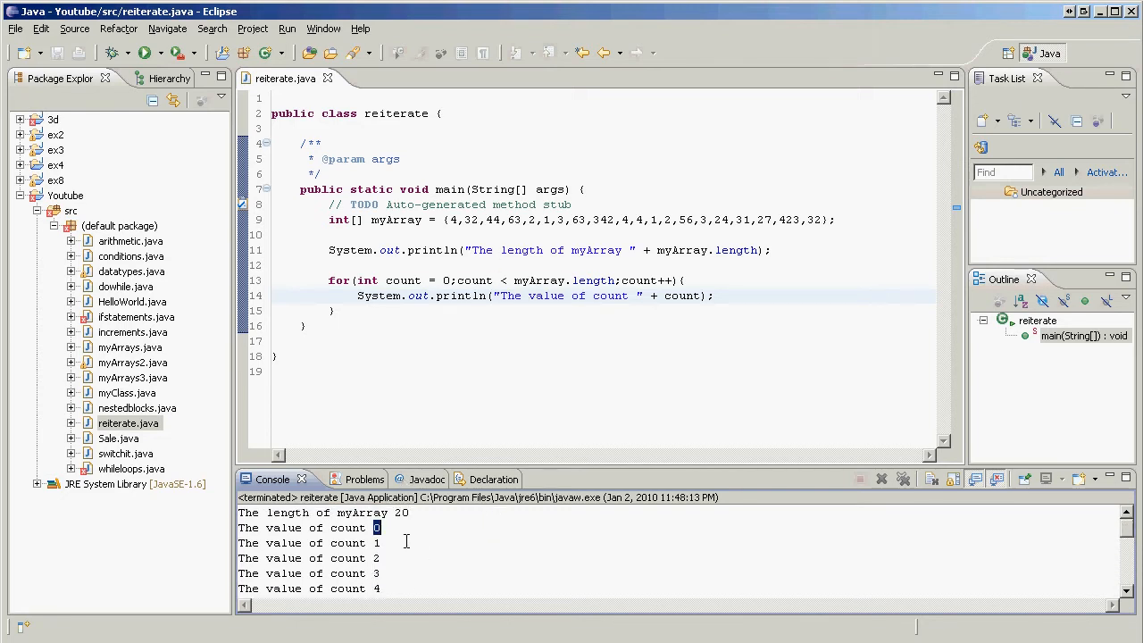
pyautogui.click(489, 296)
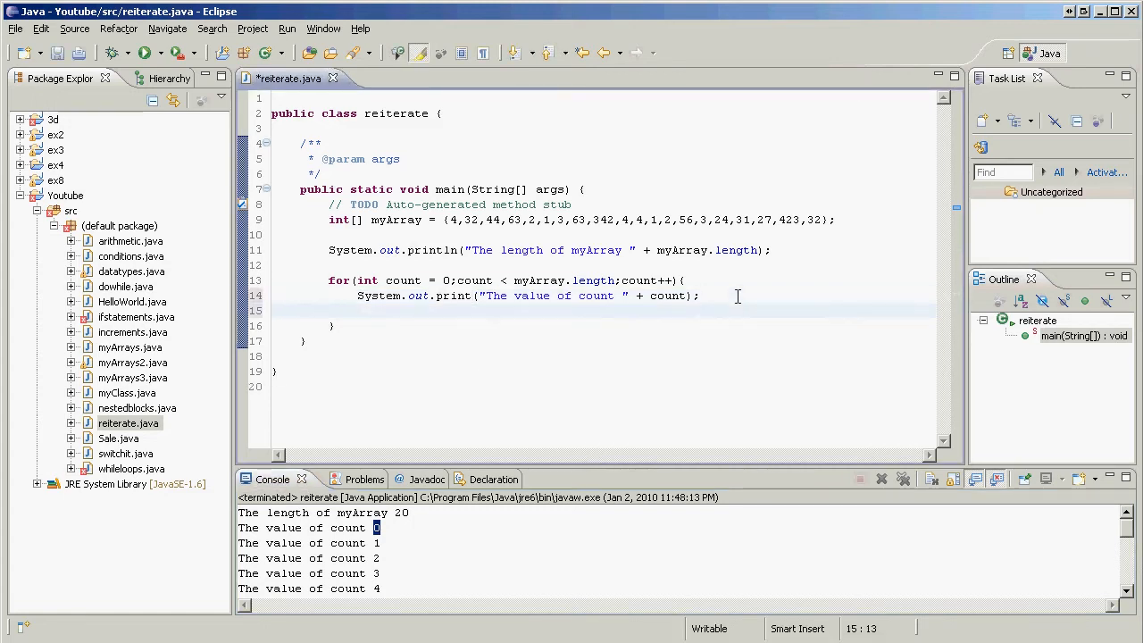
# Add a loop println of "The element of myArray at myArrat[count] is " + myArray[count].
pyautogui.write('Syst')
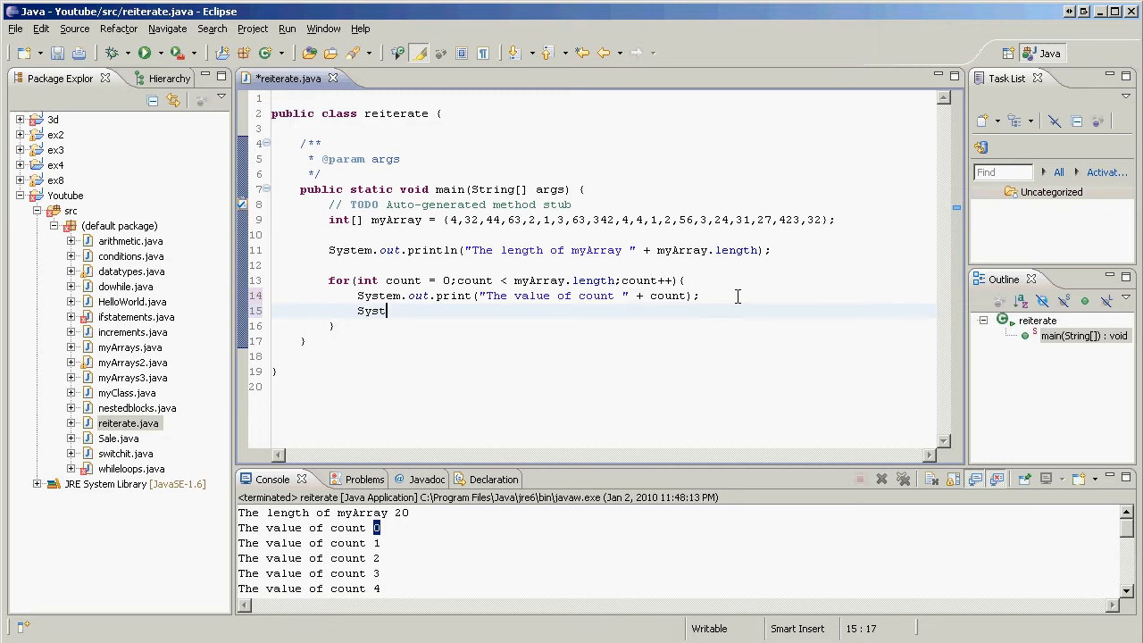
pyautogui.write('em.out.println')
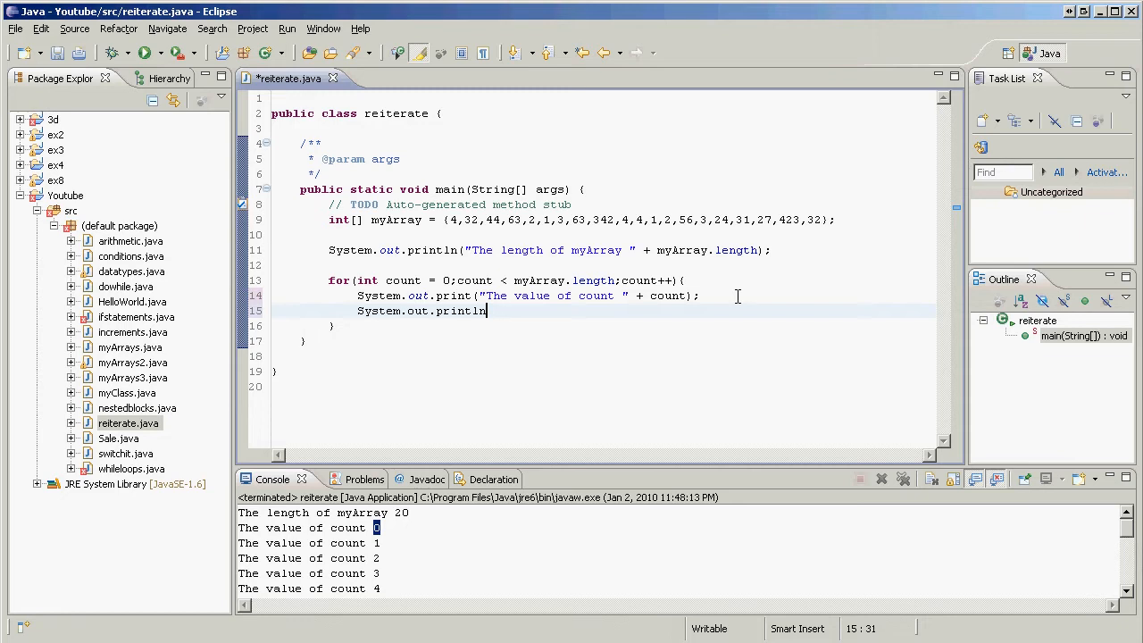
pyautogui.write('()')
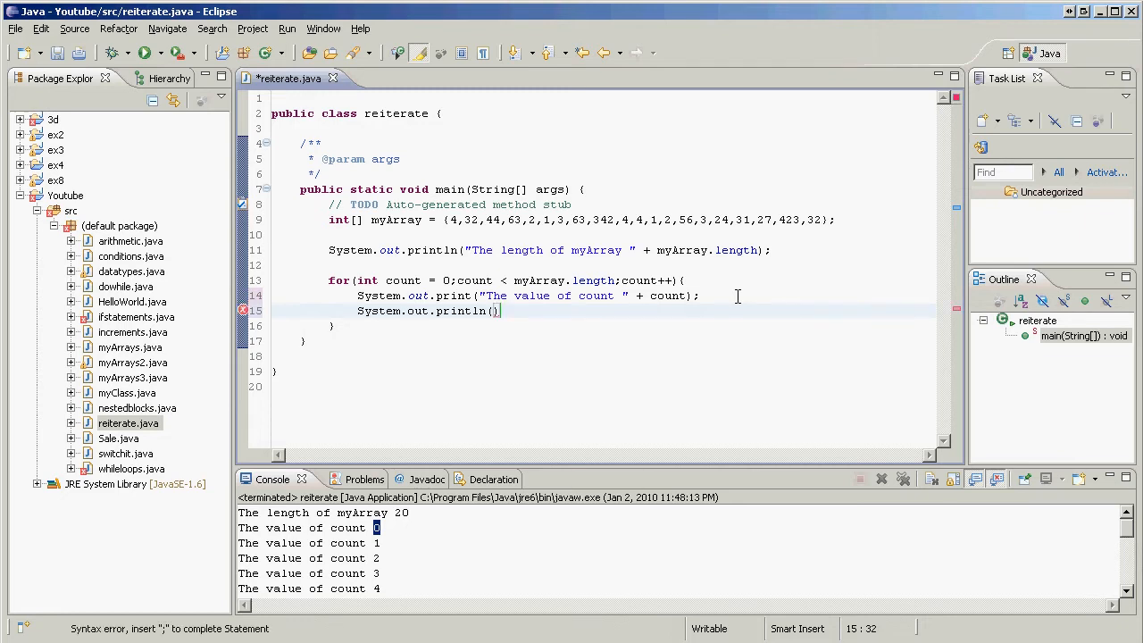
pyautogui.write('"The')
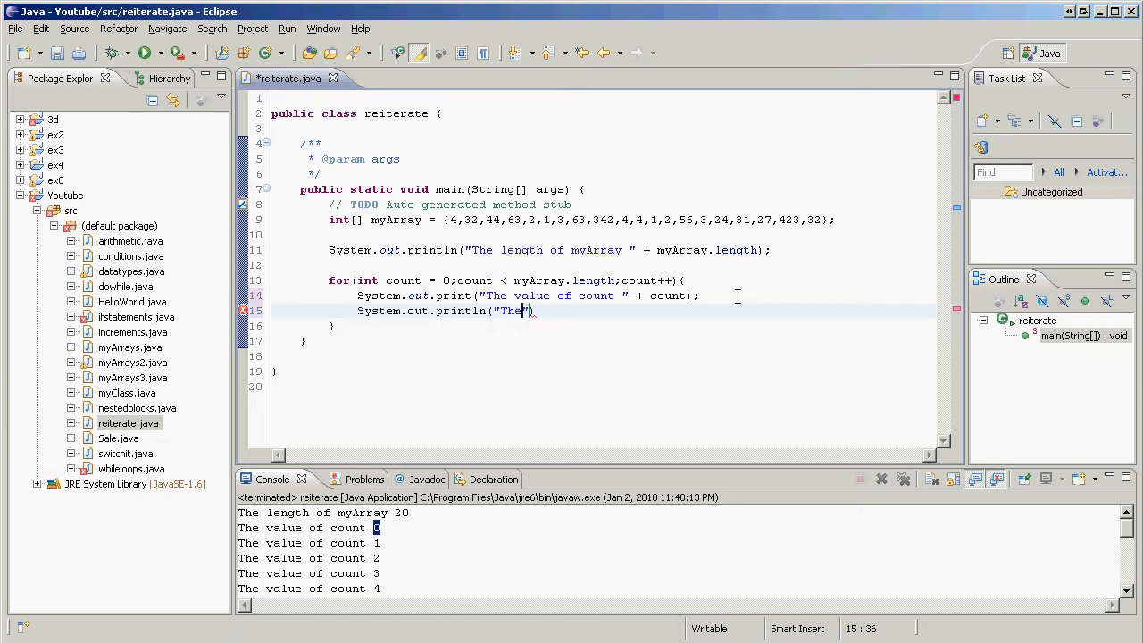
pyautogui.write('value')
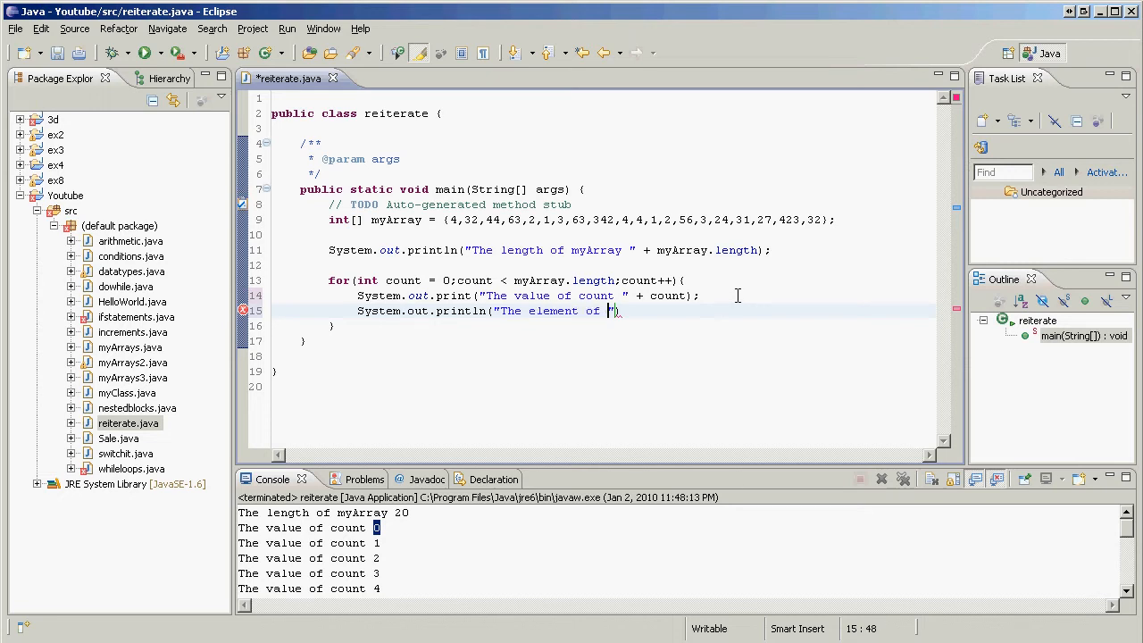
pyautogui.write('myArray at myArrat[count] is')
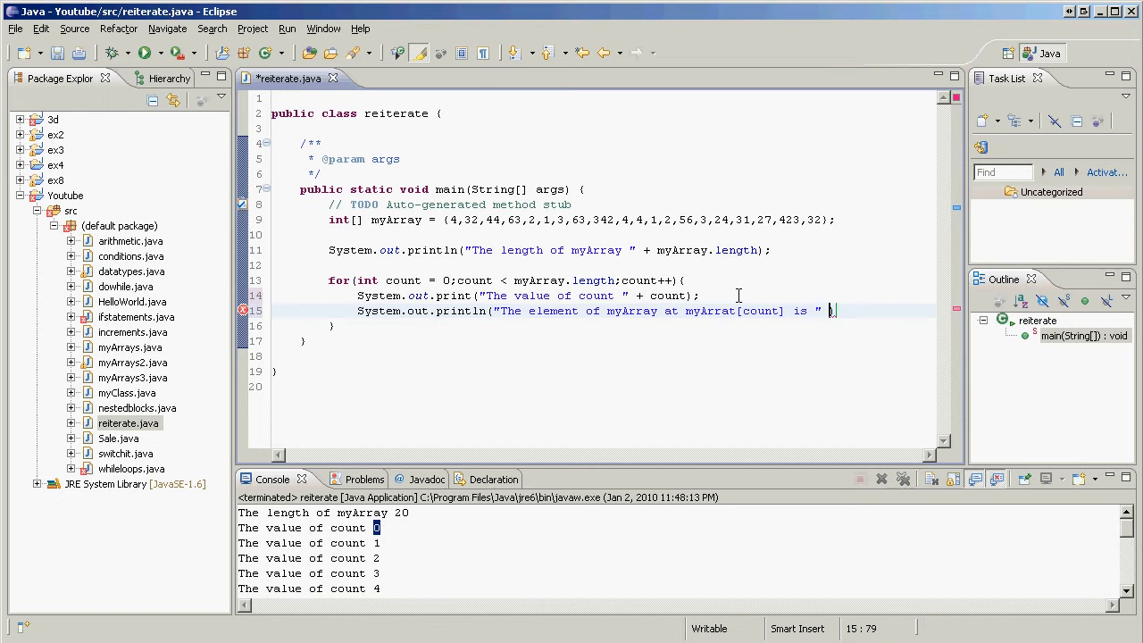
pyautogui.write('+ myArrat')
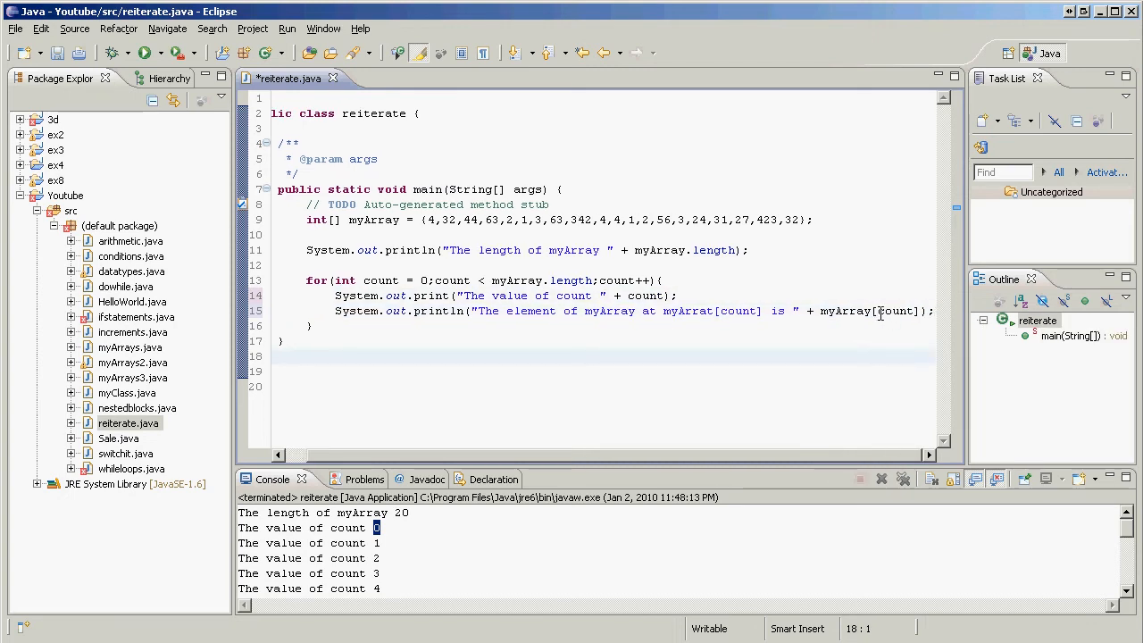
pyautogui.doubleClick(895, 311)
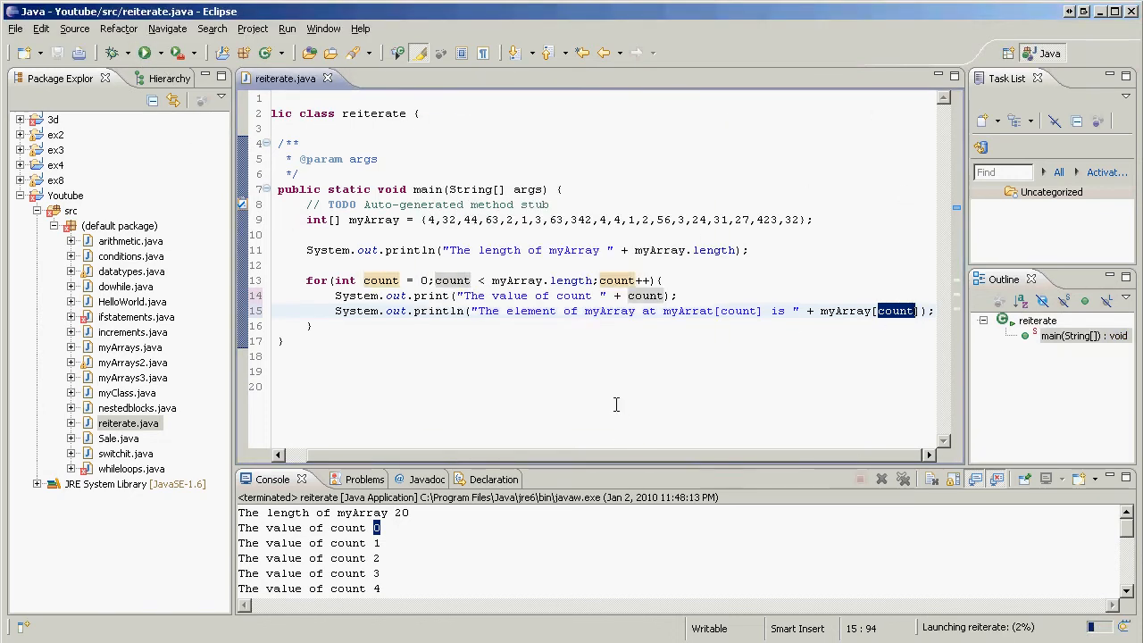
# Run reiterate and check console values such as count 15 against the myArray initializer.
pyautogui.click(144, 52)
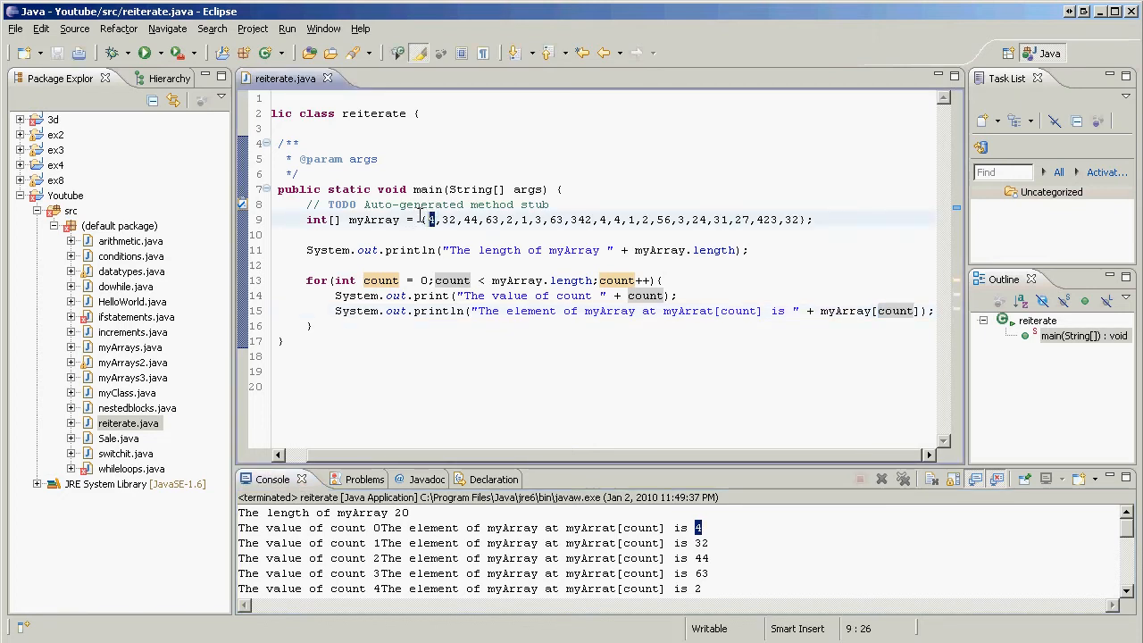
pyautogui.moveTo(495, 172)
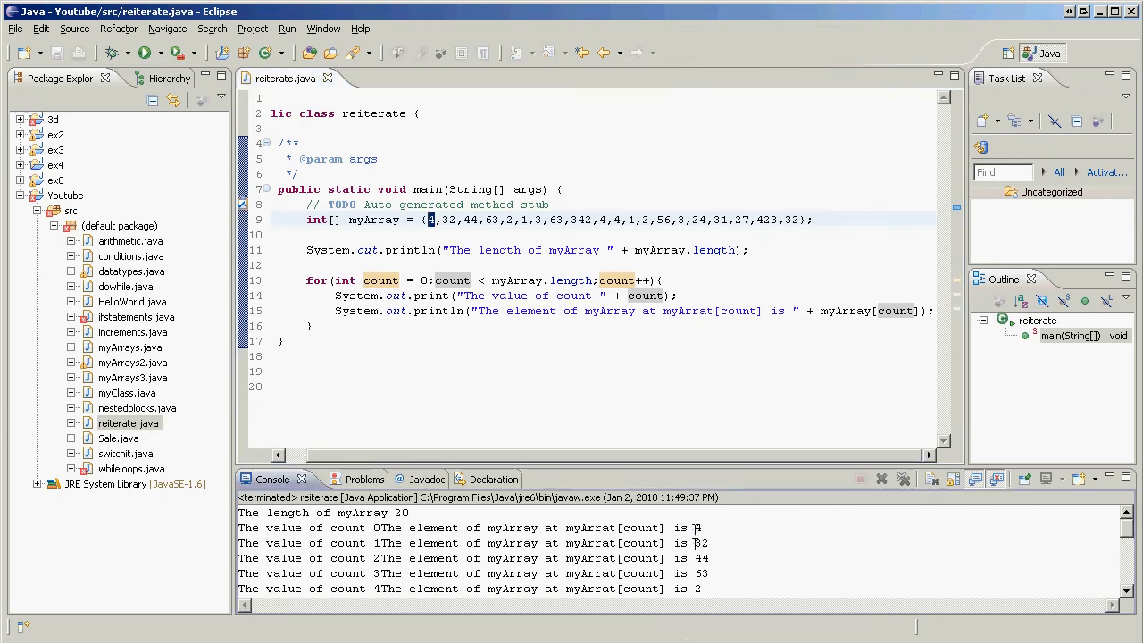
pyautogui.scroll(-3)
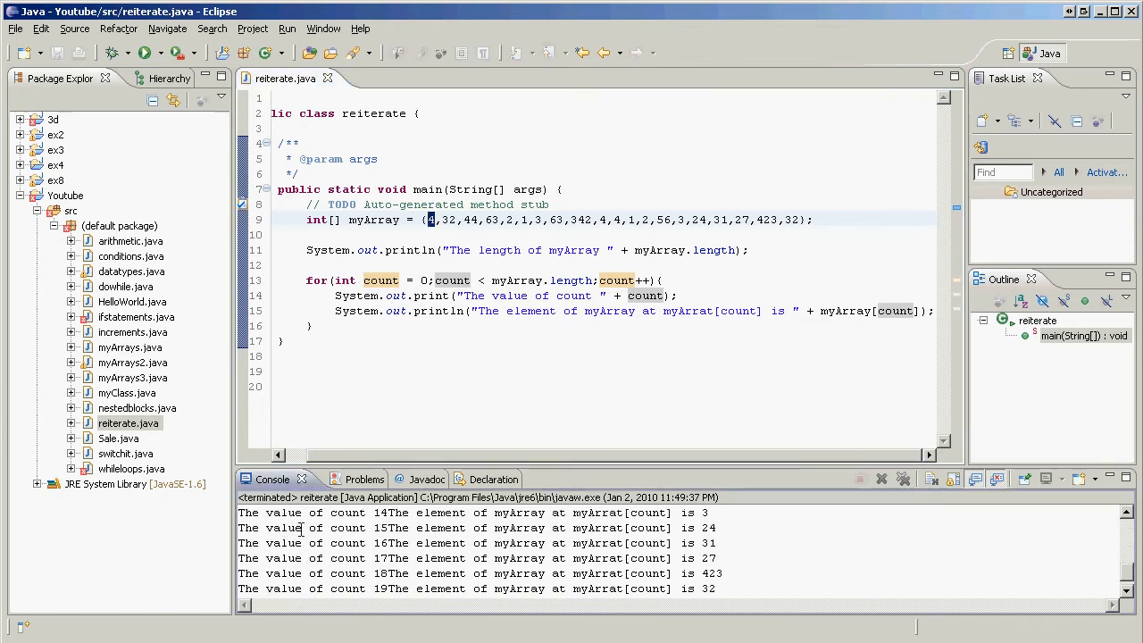
pyautogui.doubleClick(381, 528)
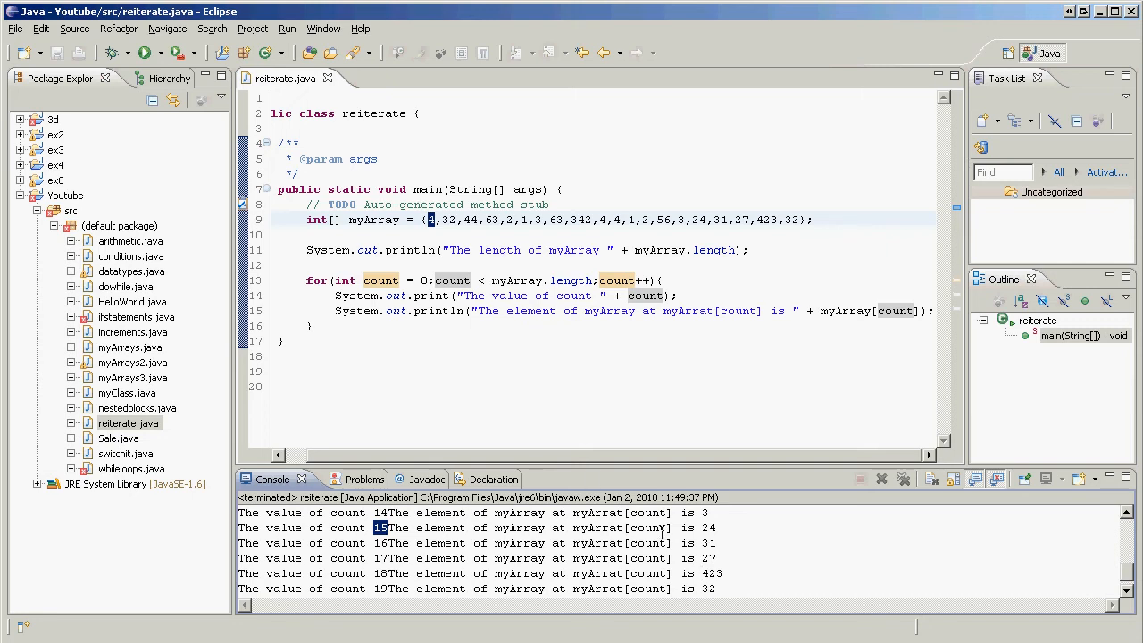
pyautogui.doubleClick(649, 528)
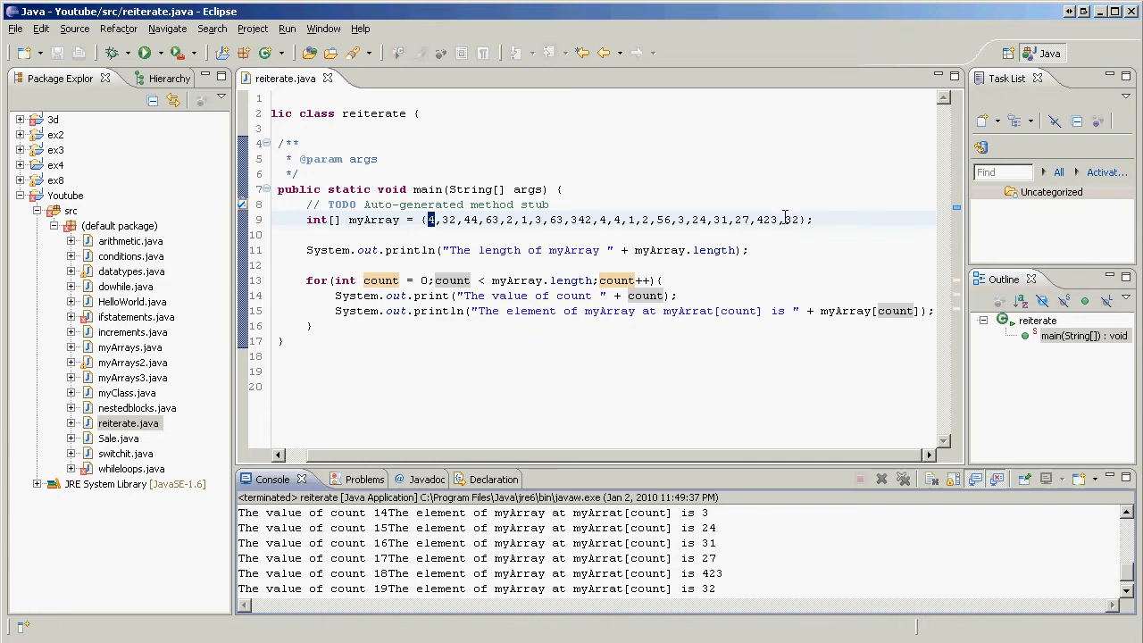
pyautogui.click(751, 233)
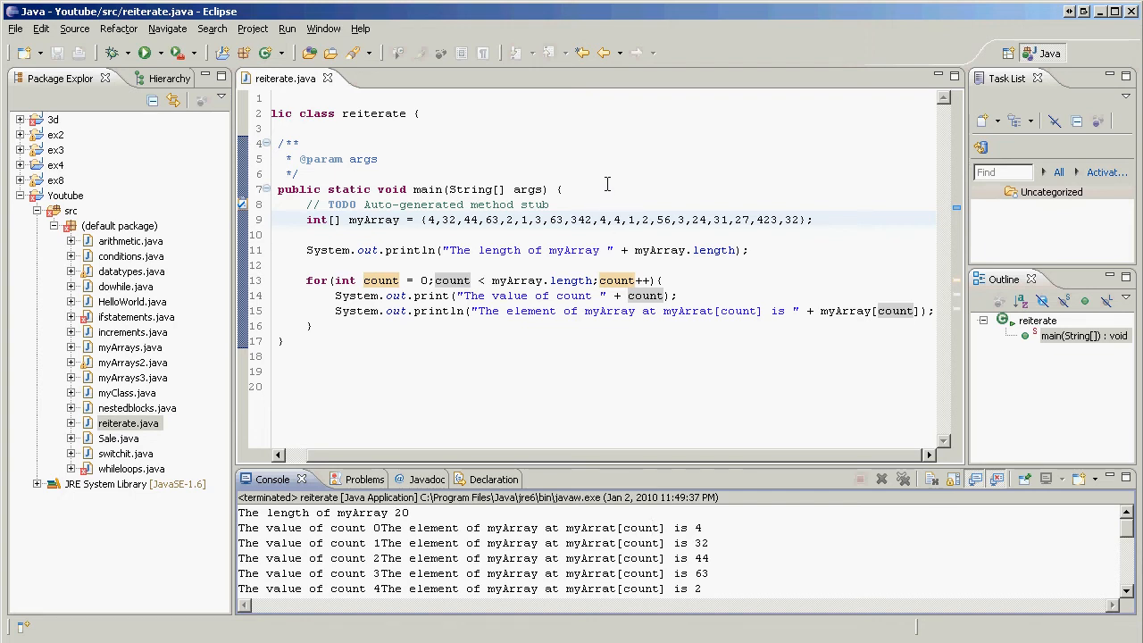
pyautogui.moveTo(515, 351)
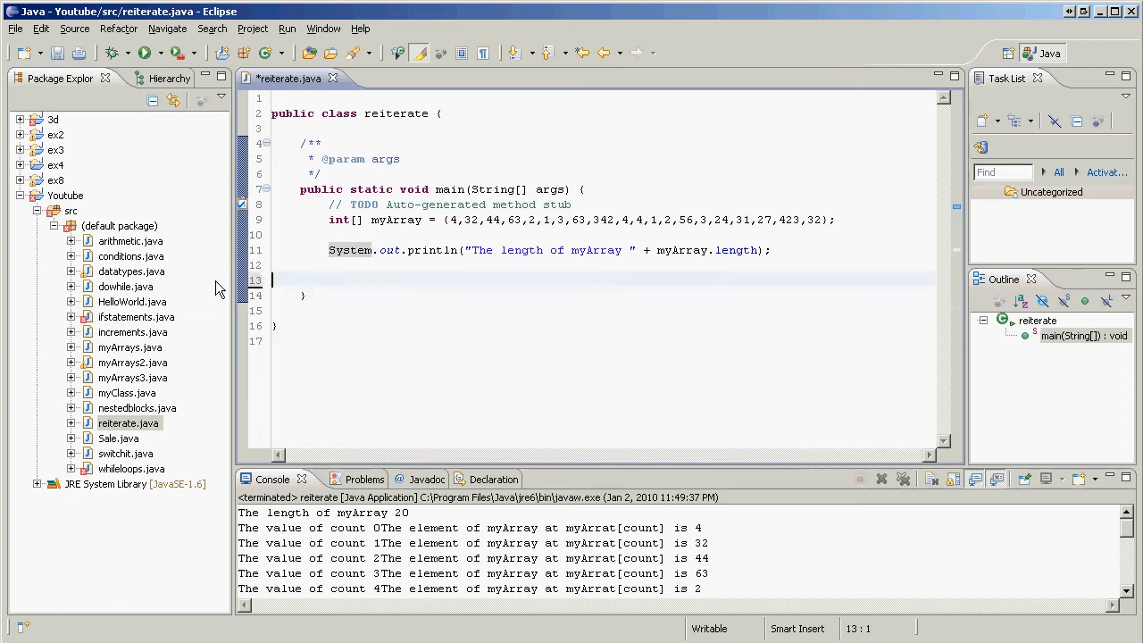
# Write the for loop header with i from 0 while i < myArray.length, i++.
pyautogui.write('for')
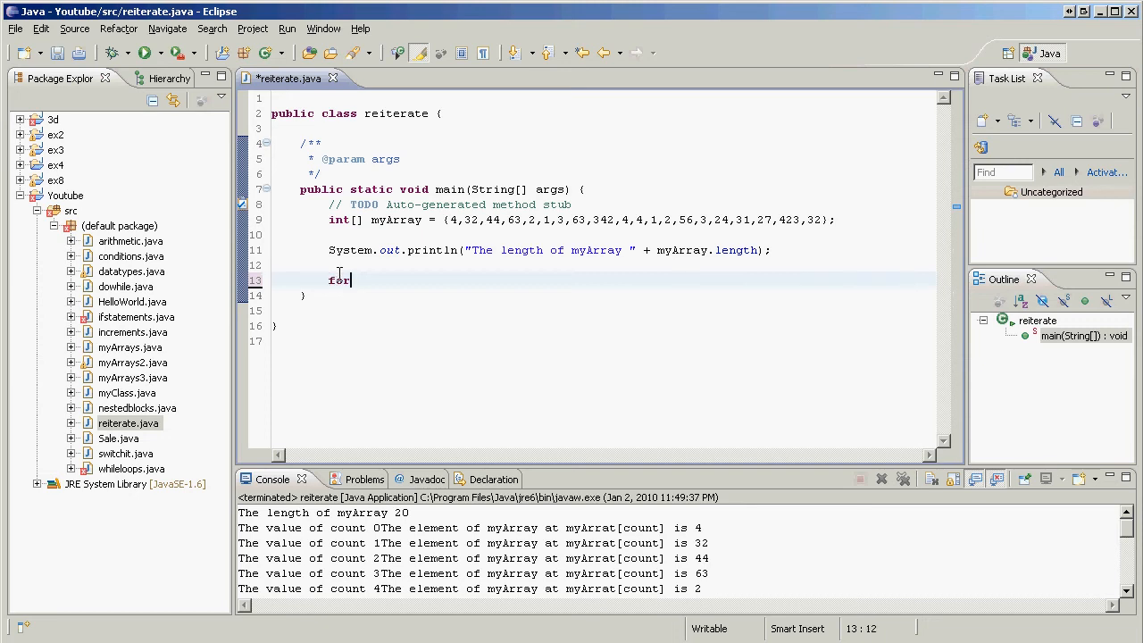
pyautogui.write('(my)')
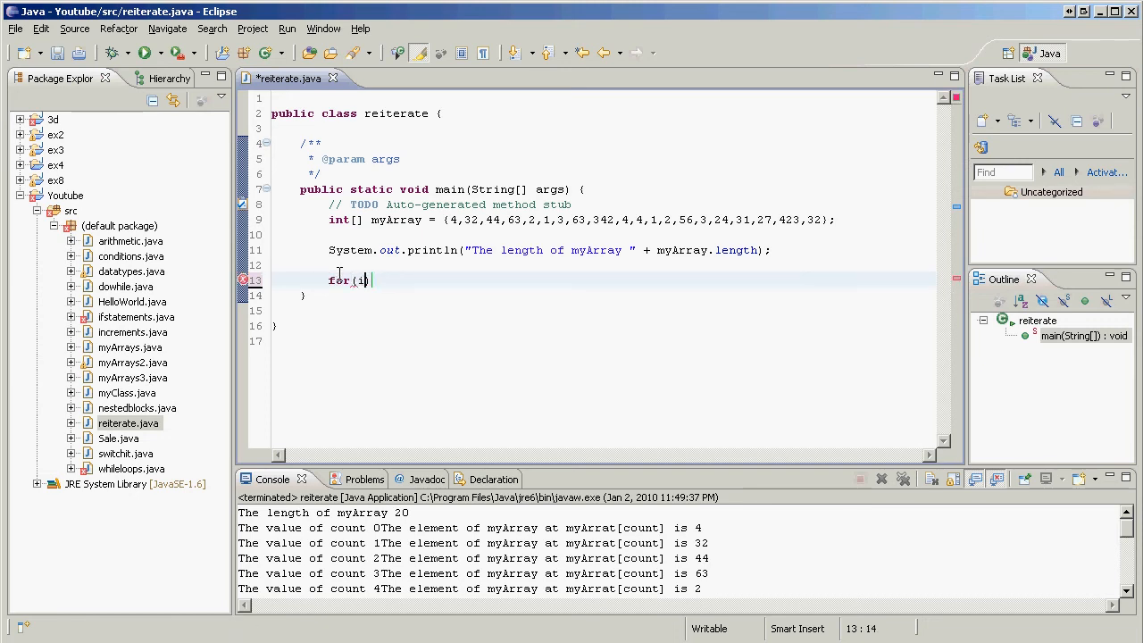
pyautogui.write('nt 0')
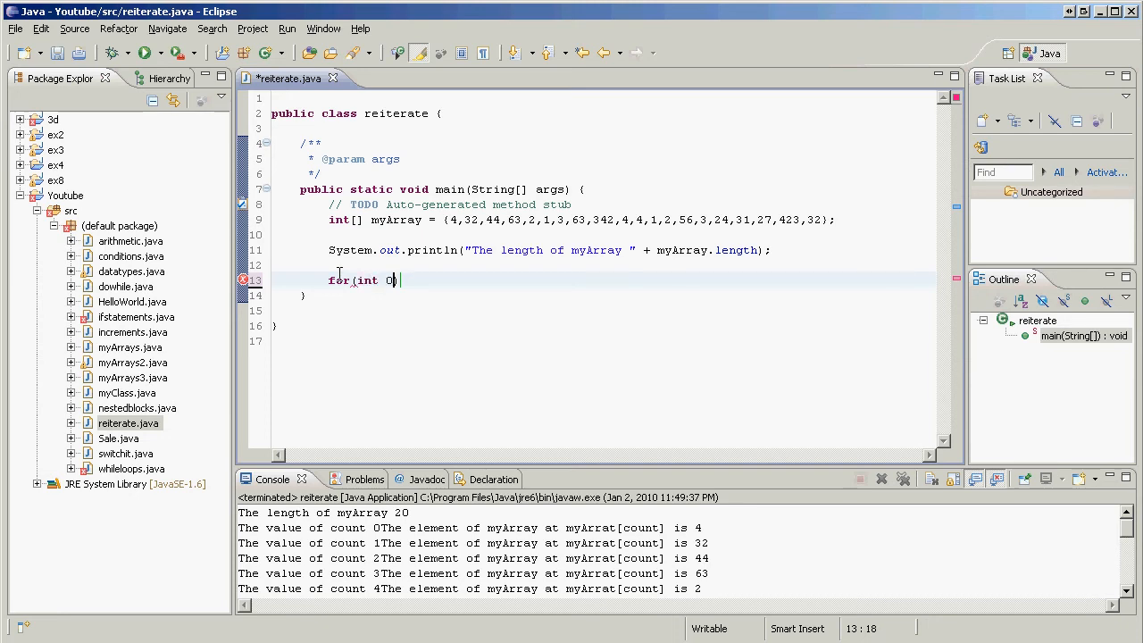
pyautogui.write(';')
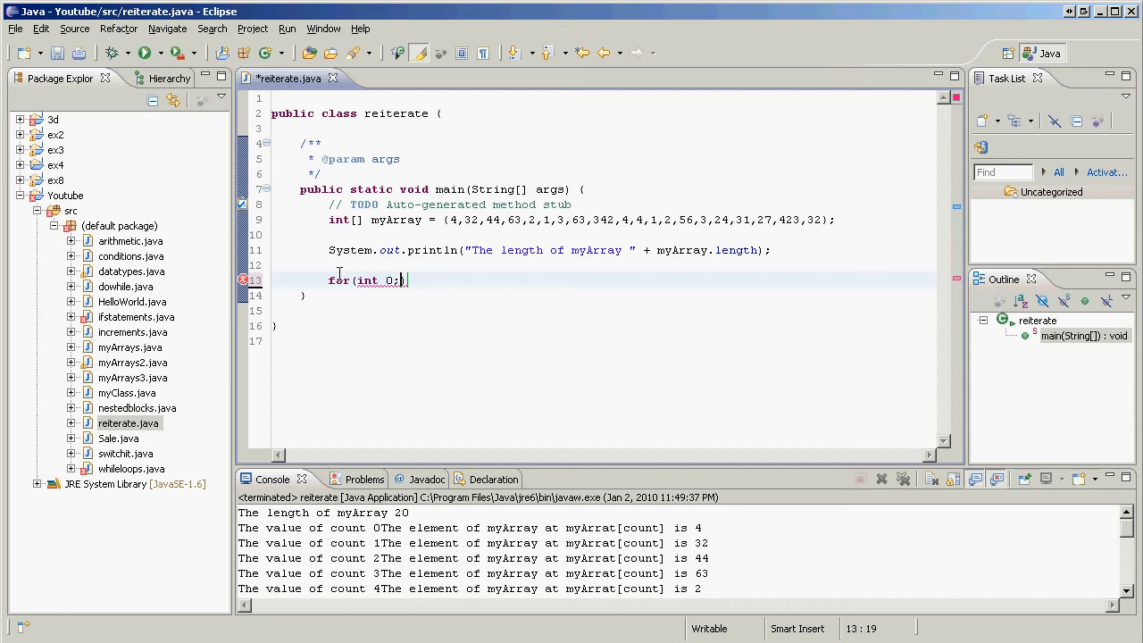
pyautogui.write('i')
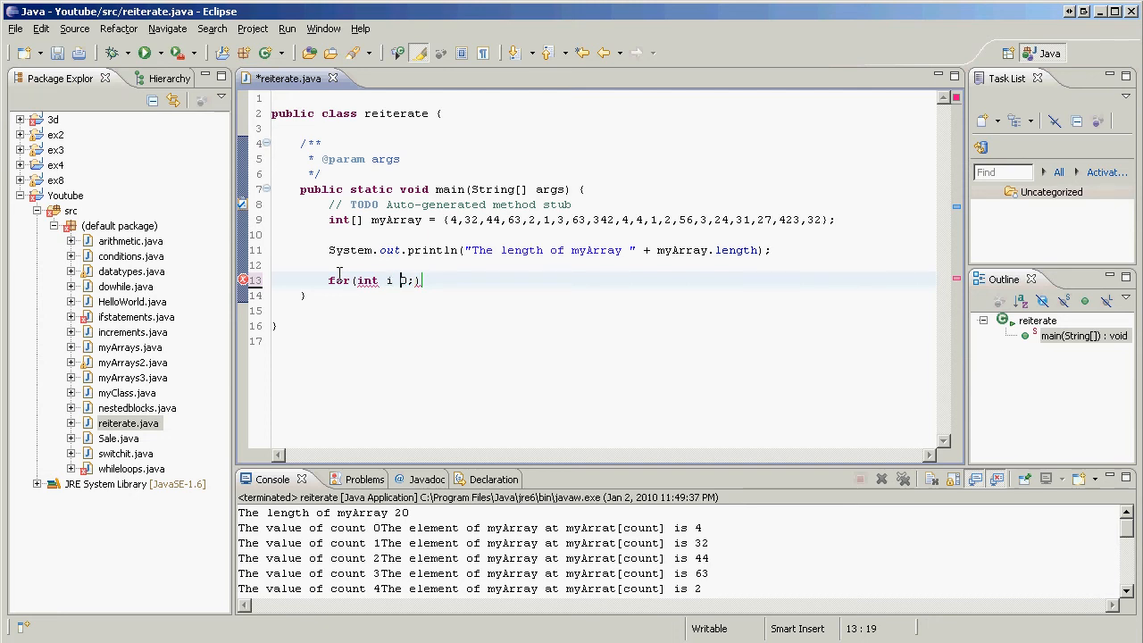
pyautogui.write('= 0')
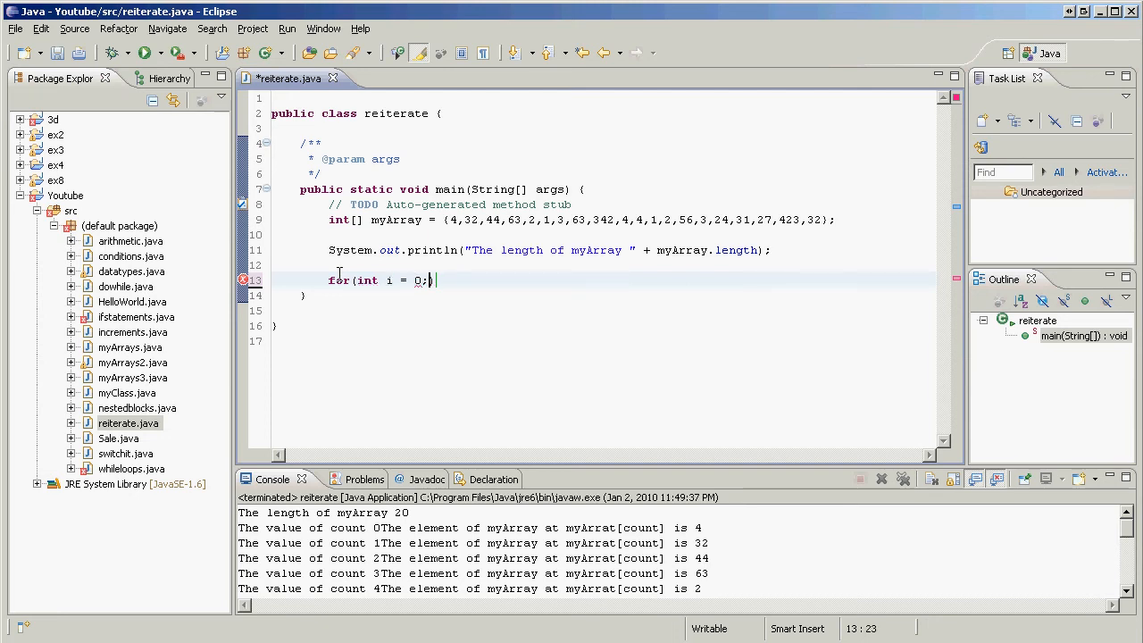
pyautogui.write('i <')
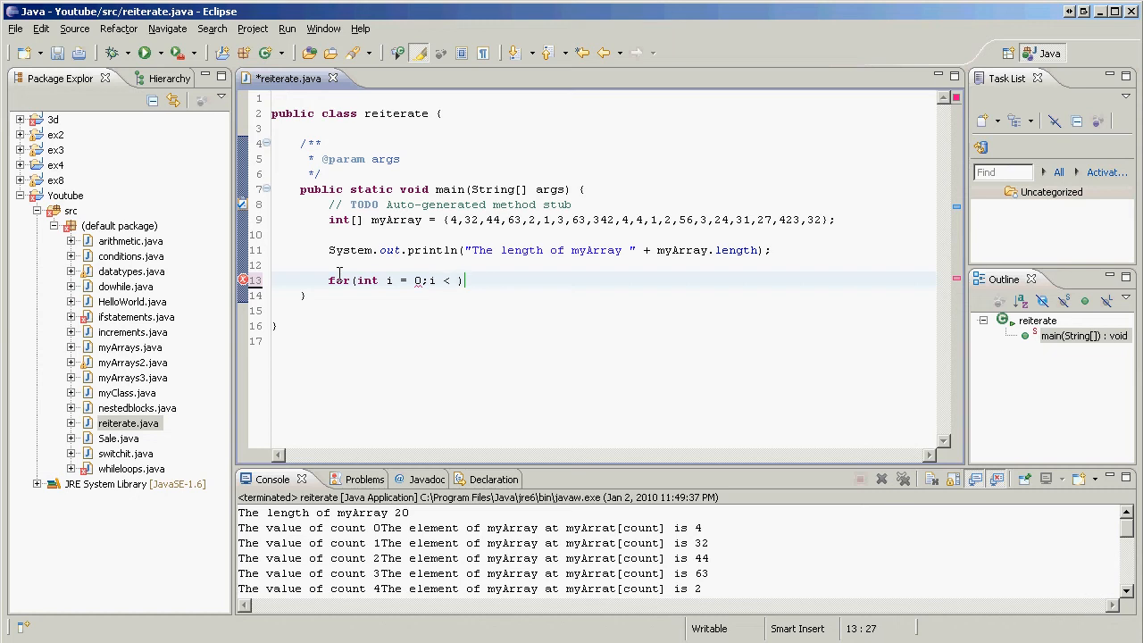
pyautogui.write('myArray')
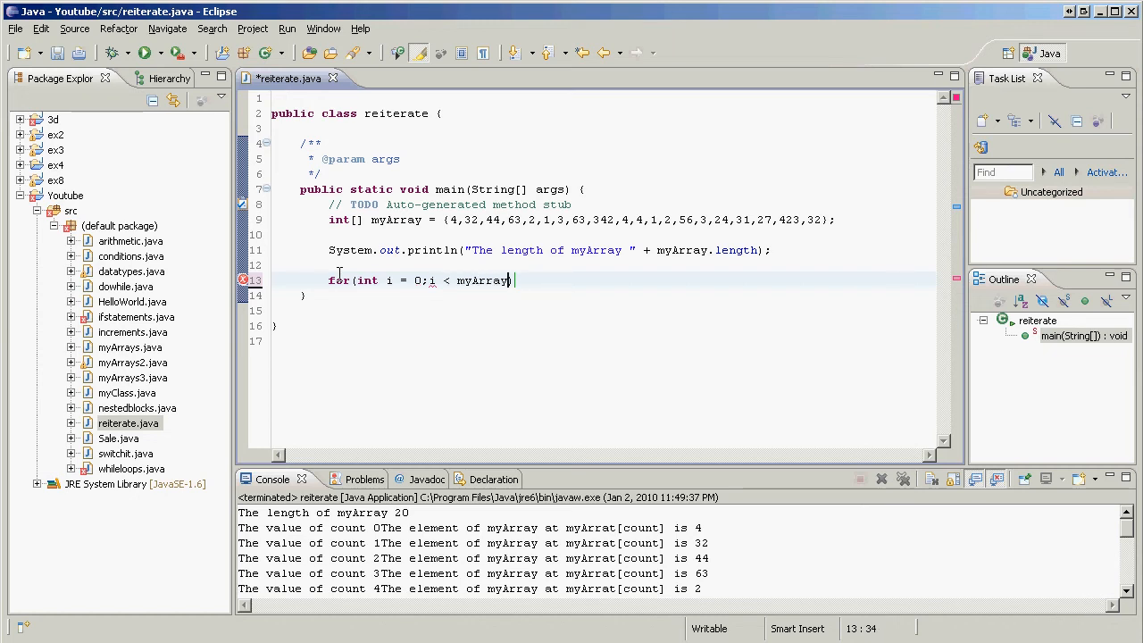
pyautogui.write('.length')
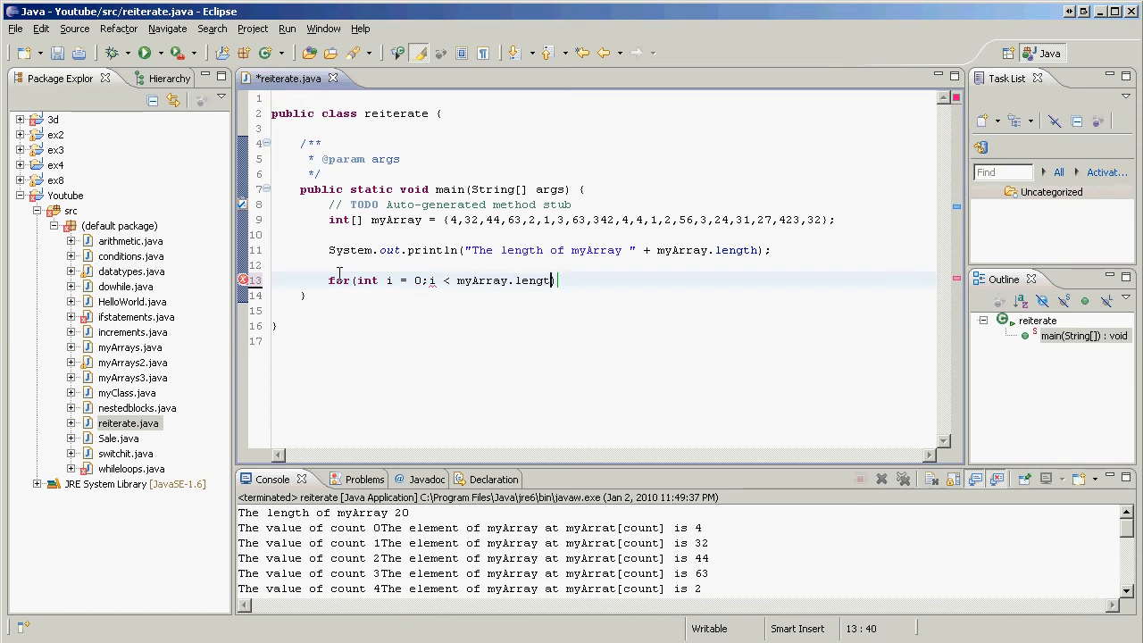
pyautogui.write(')')
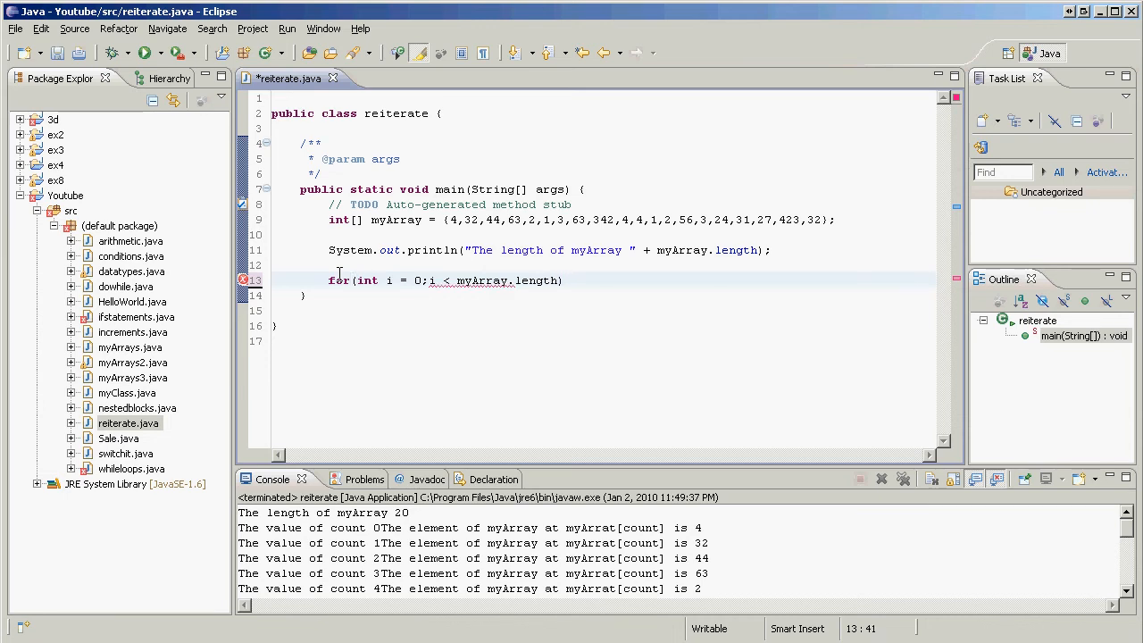
pyautogui.write(',')
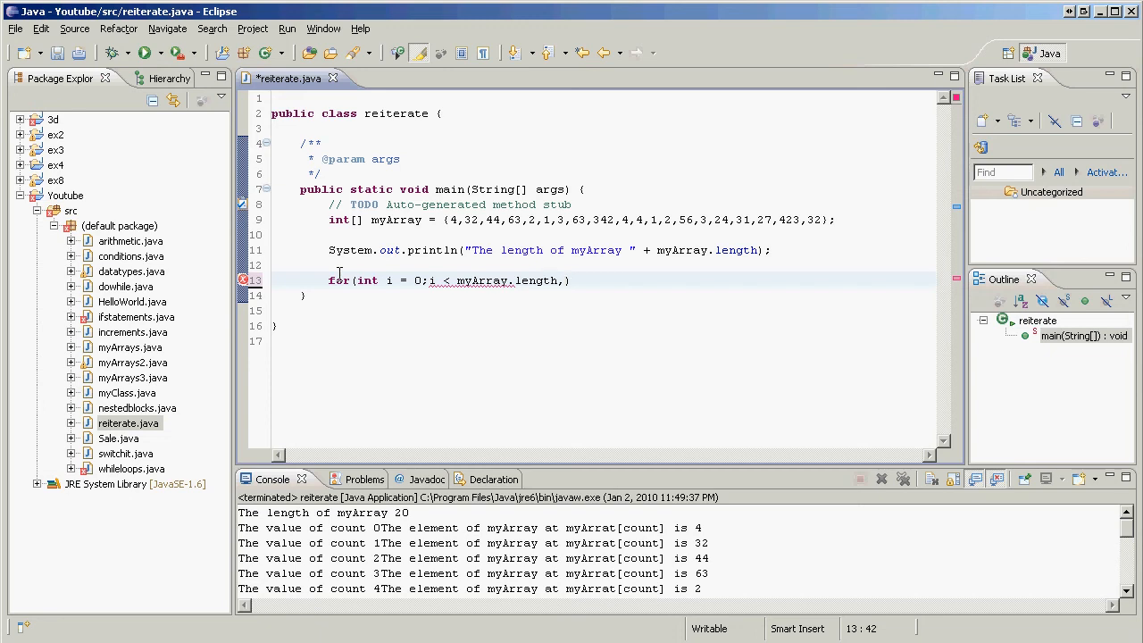
pyautogui.write('i++)')
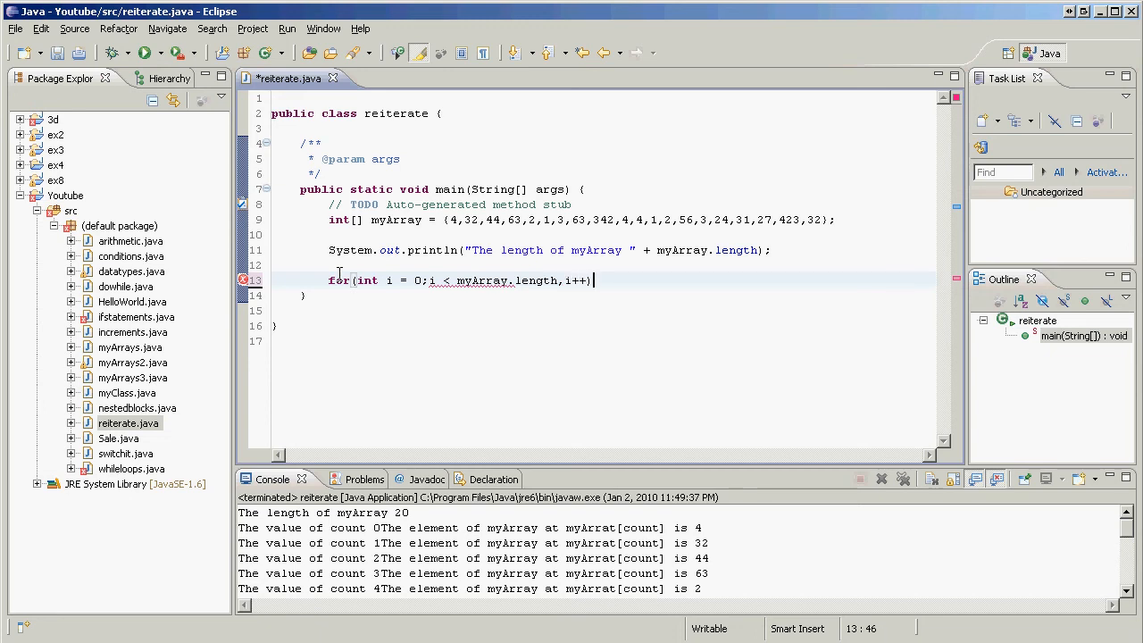
pyautogui.write('{')
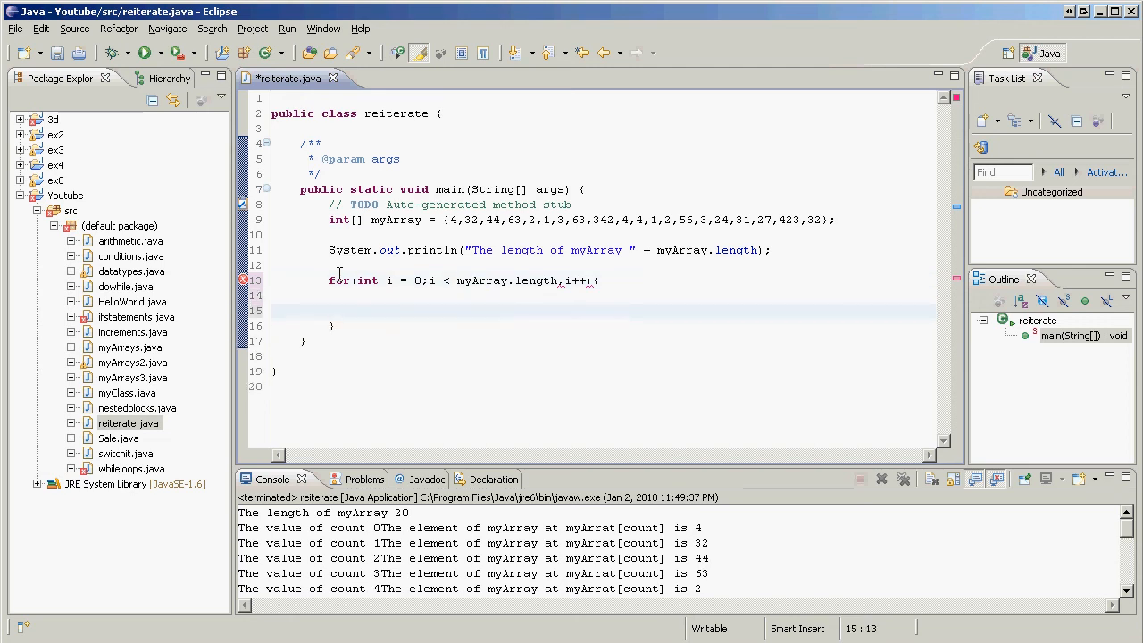
# Change the header's comma to a semicolon and add System.out.println(myArray[i]) as the loop body.
pyautogui.click(483, 281)
pyautogui.write(';')
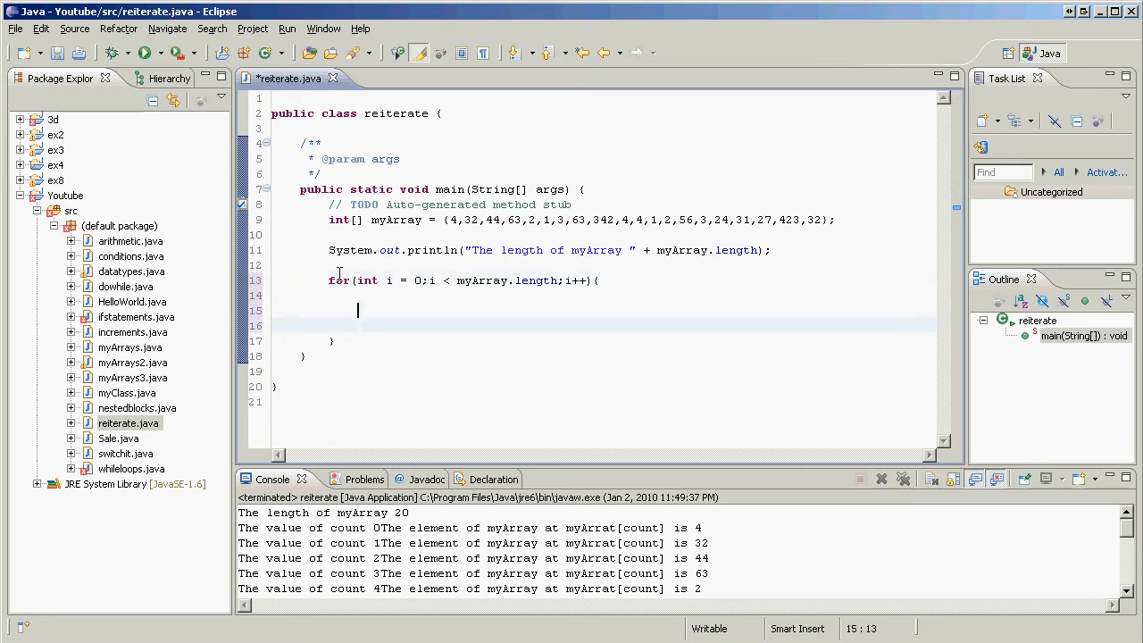
pyautogui.write('Sy')
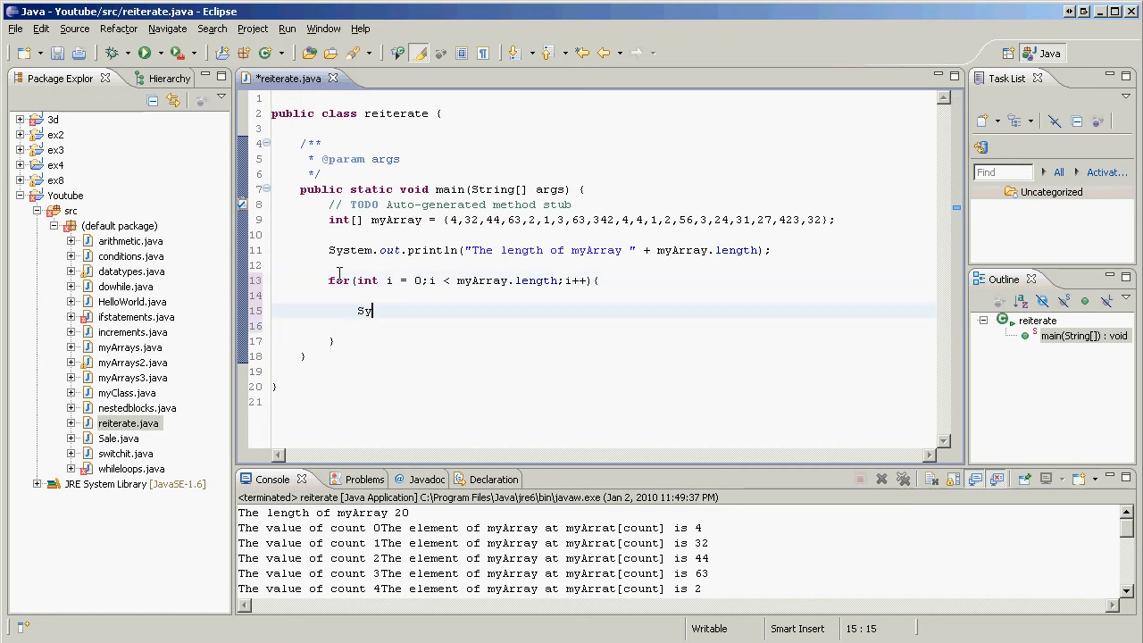
pyautogui.write('stem.out.println(')
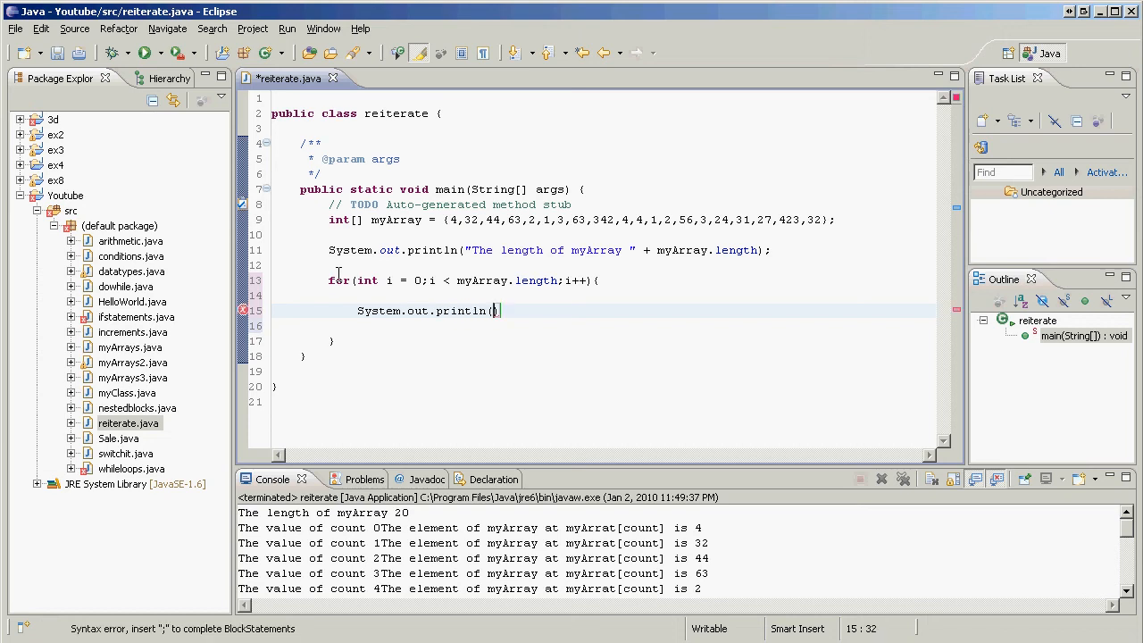
pyautogui.write('myArrat[')
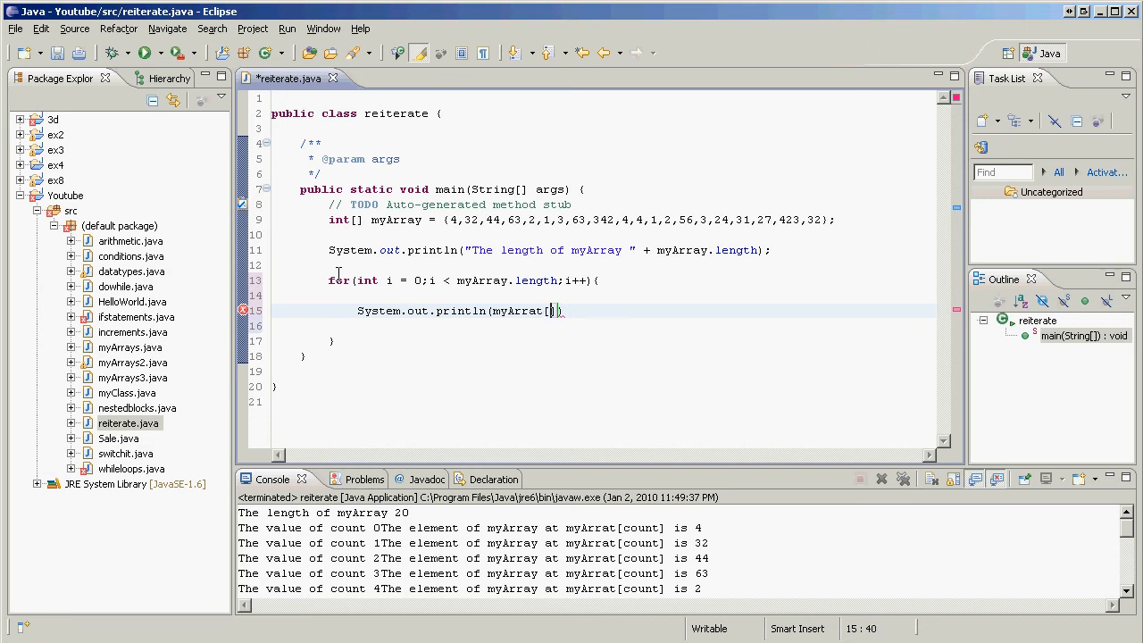
pyautogui.write('i')
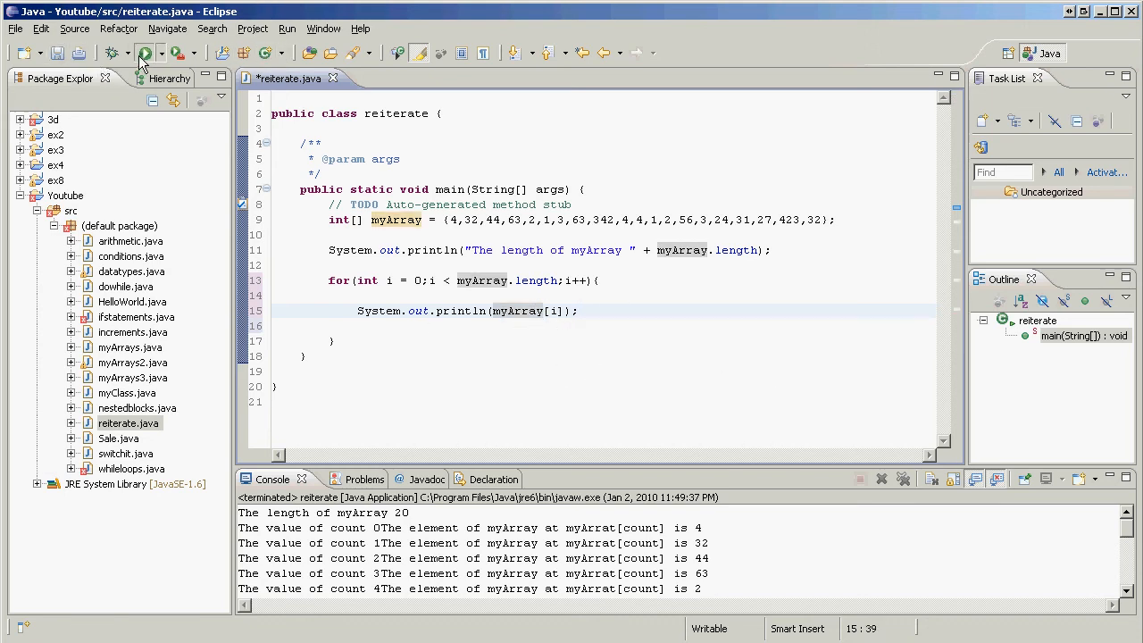
# Run the loop, switch println to print, then save and rerun.
pyautogui.click(144, 53)
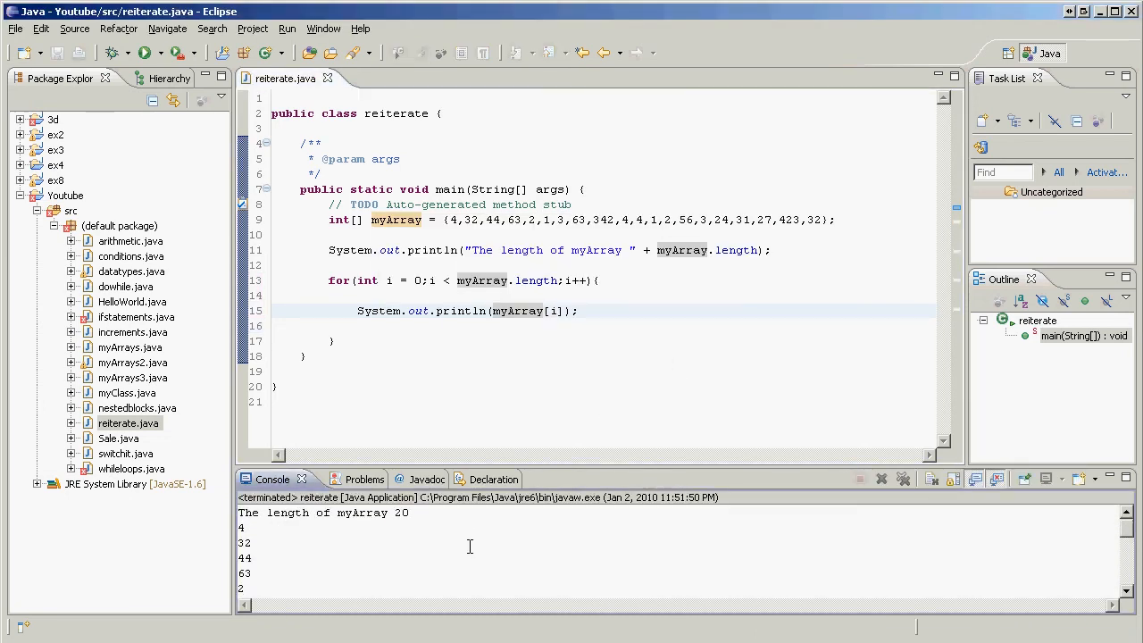
pyautogui.click(485, 311)
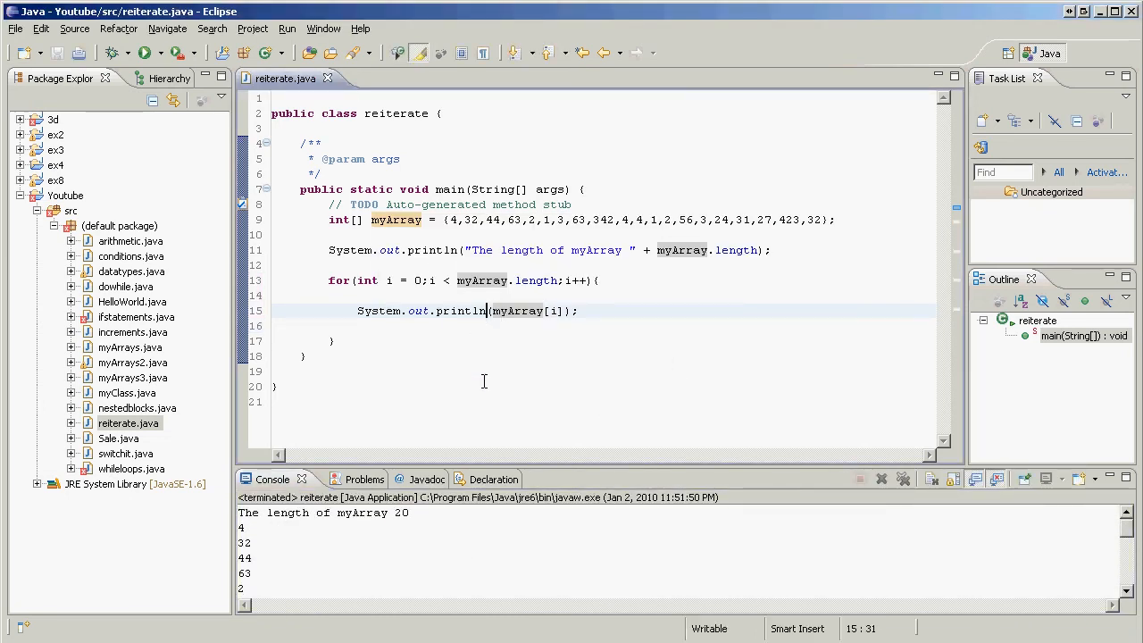
pyautogui.click(144, 53)
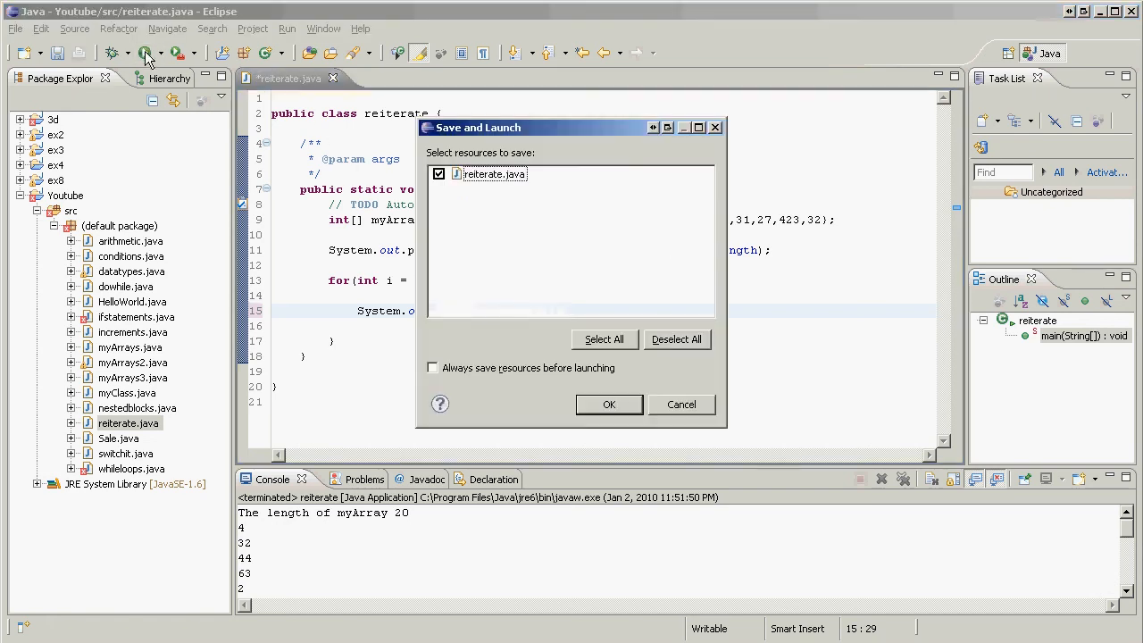
pyautogui.click(609, 403)
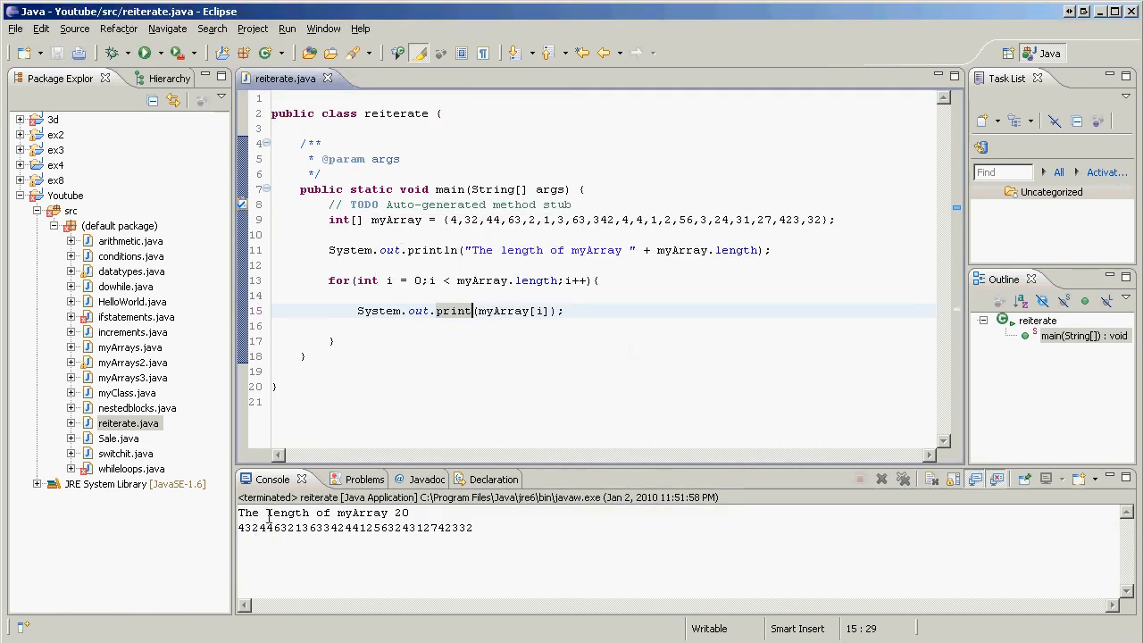
pyautogui.moveTo(241, 527); pyautogui.dragTo(478, 527)
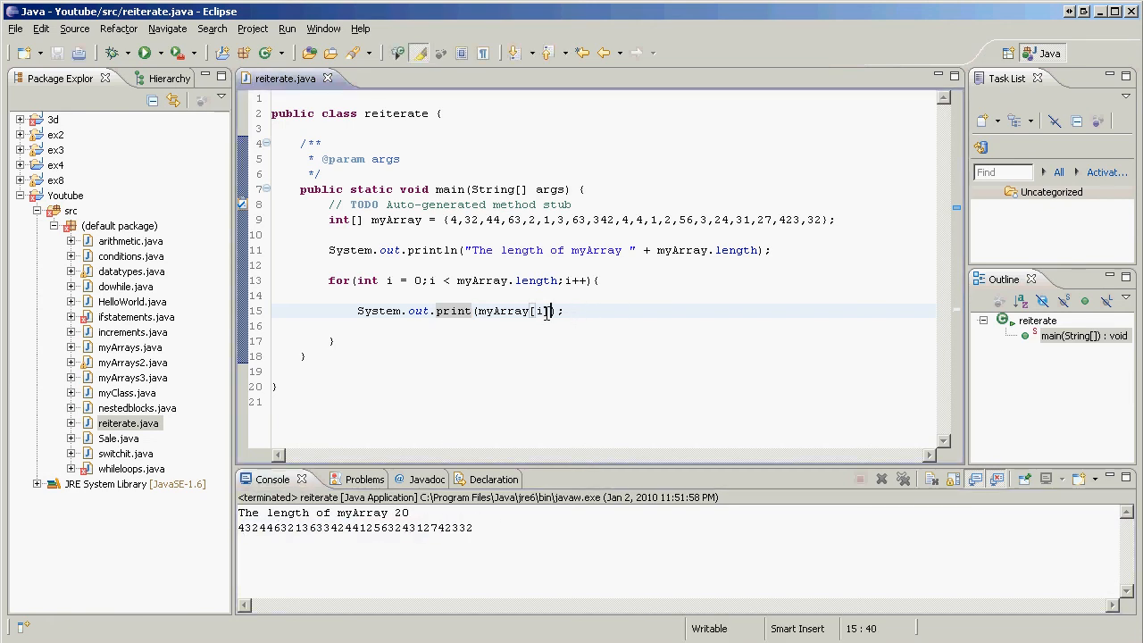
# Append + " " after myArray[i] in the print call, then save and rerun.
pyautogui.write('+')
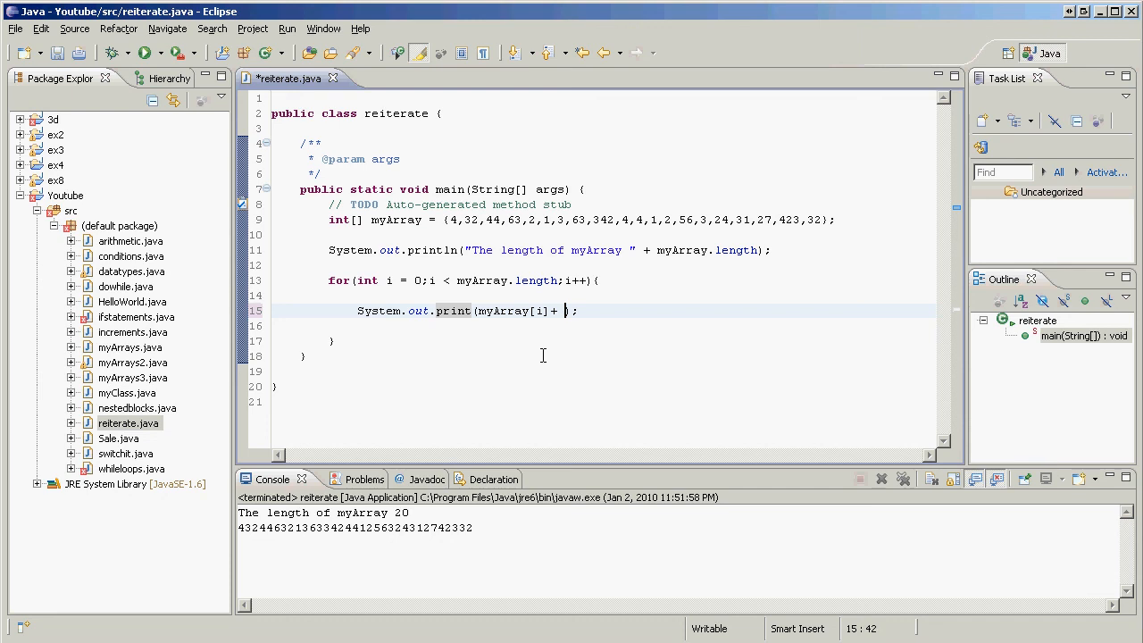
pyautogui.write('" "')
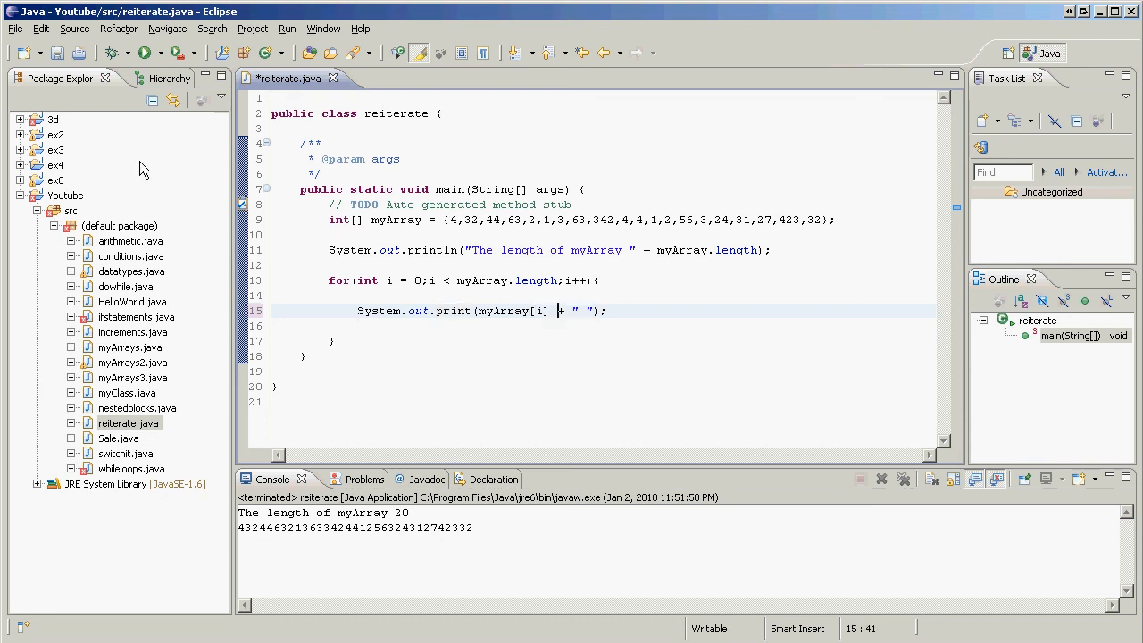
pyautogui.click(144, 51)
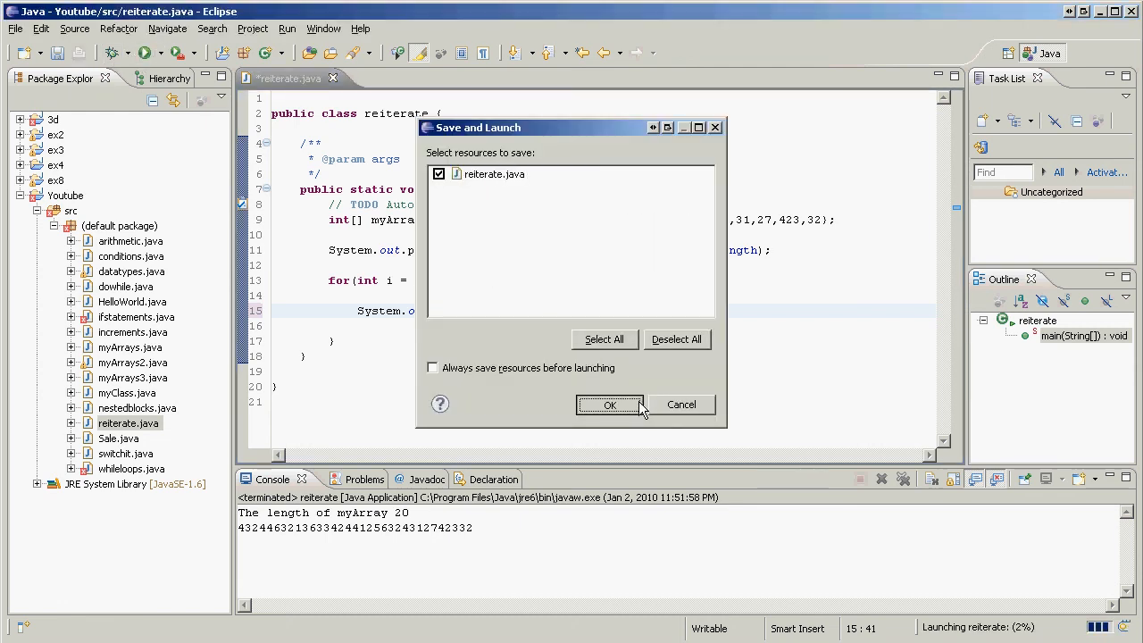
pyautogui.click(610, 405)
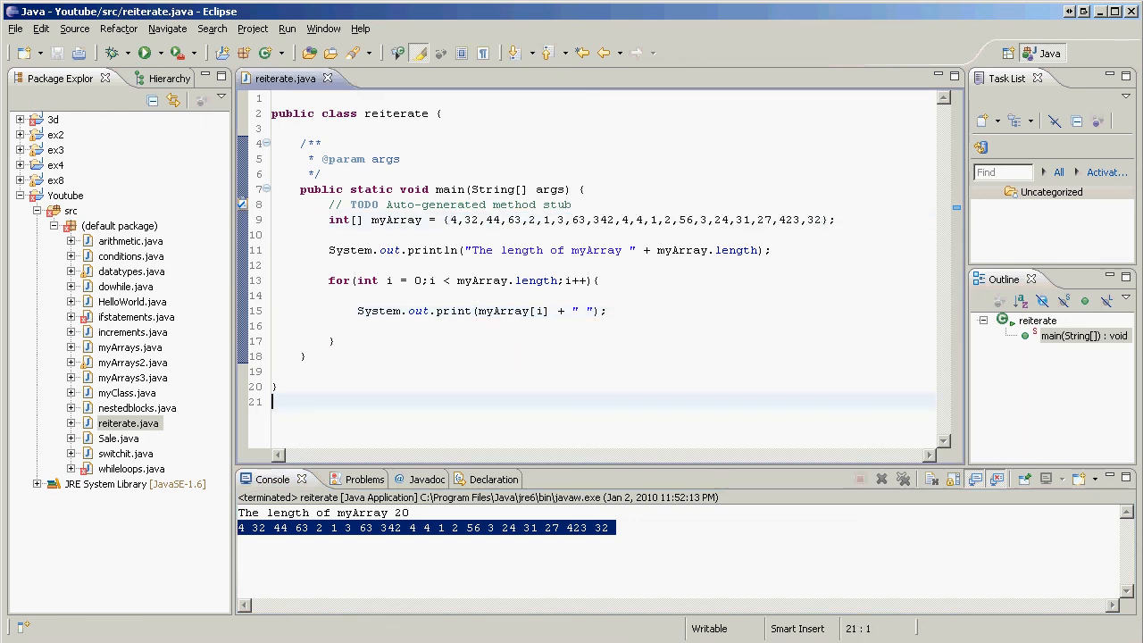
pyautogui.moveTo(666, 262)
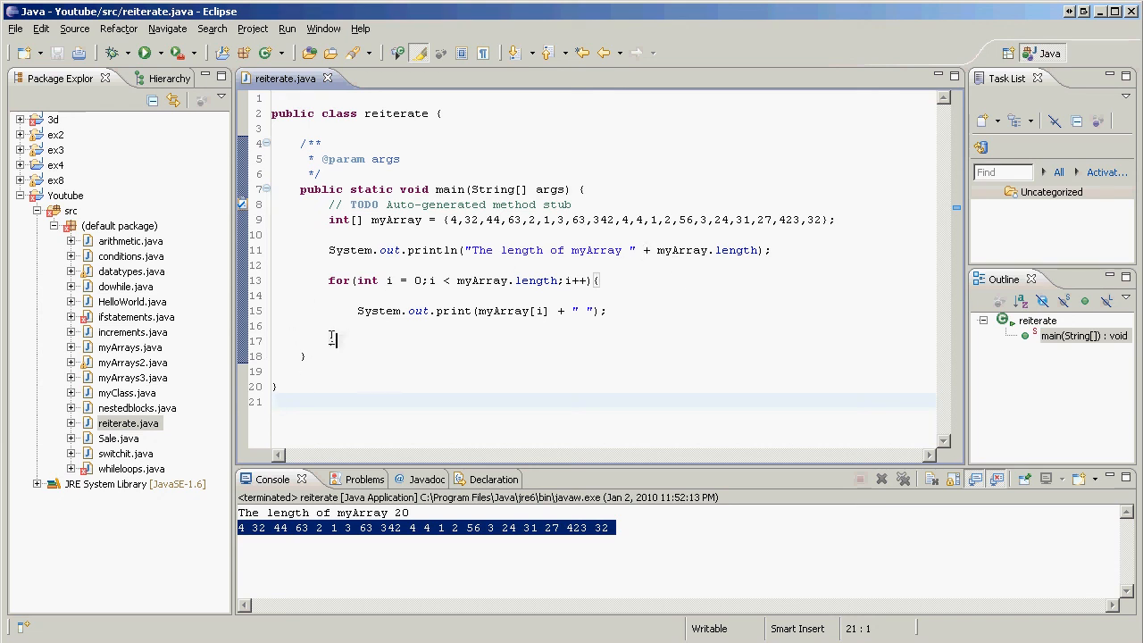
pyautogui.moveTo(329, 281); pyautogui.dragTo(335, 341)
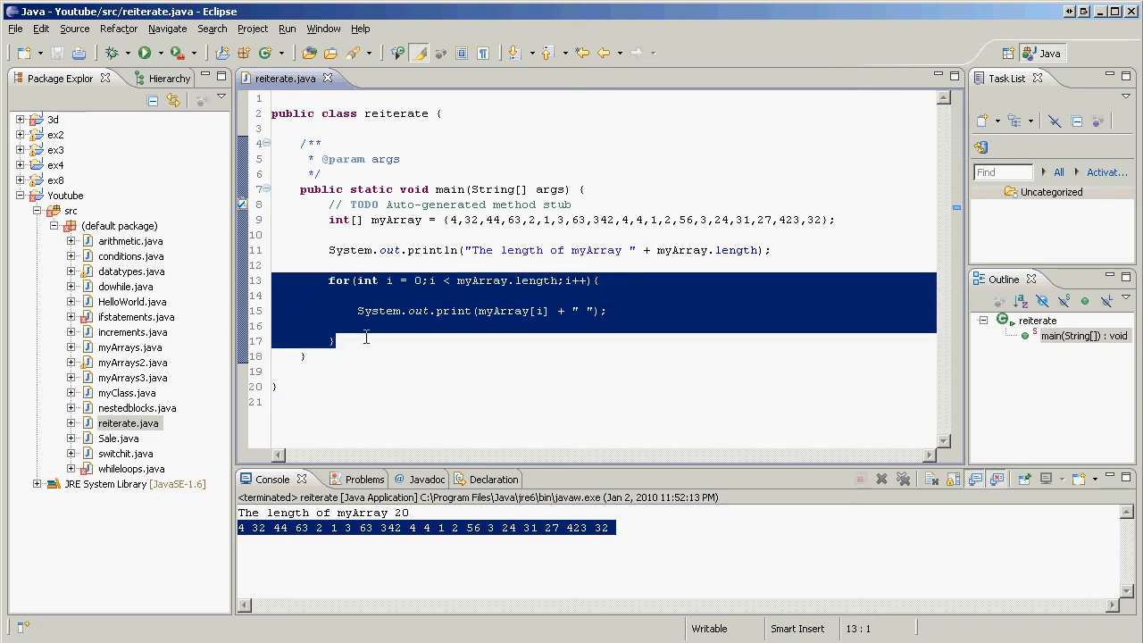
pyautogui.click(291, 261)
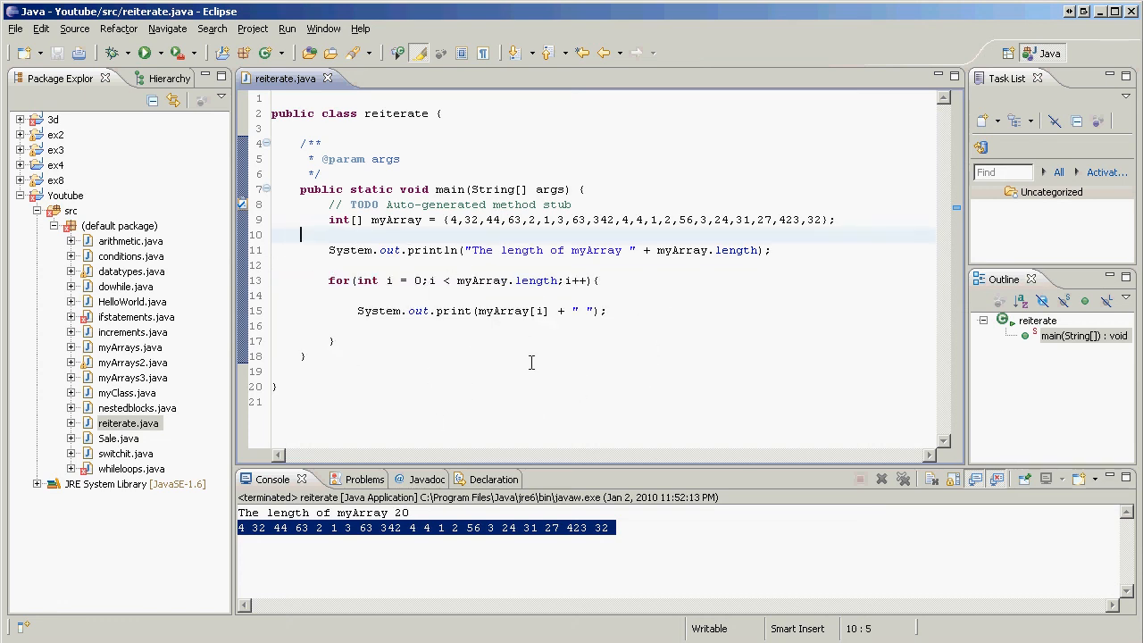
pyautogui.moveTo(386, 320)
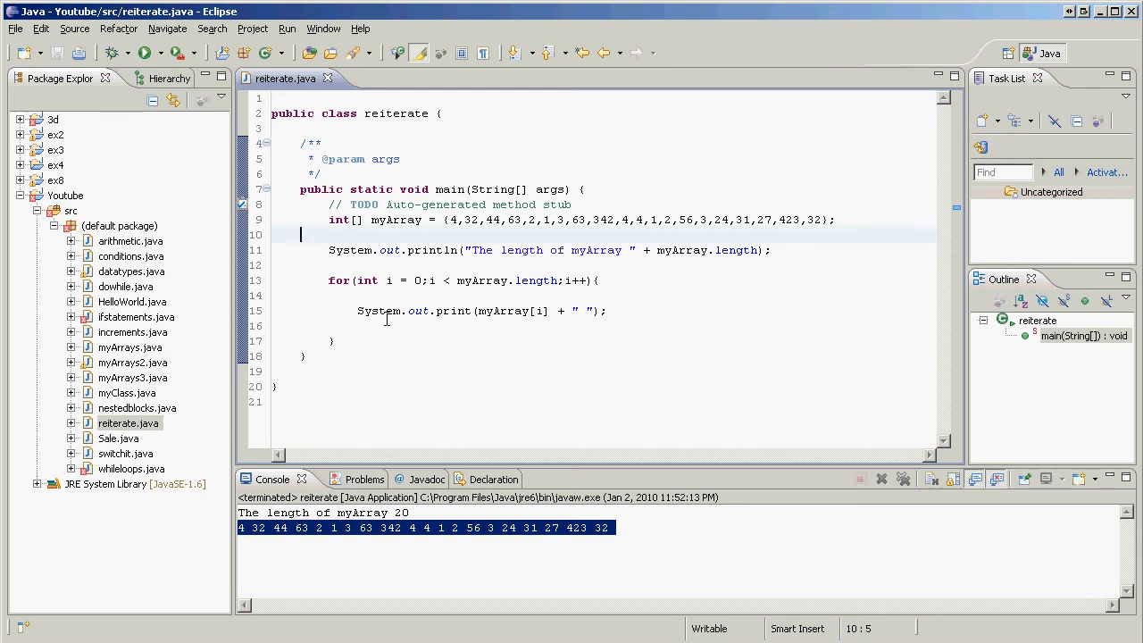